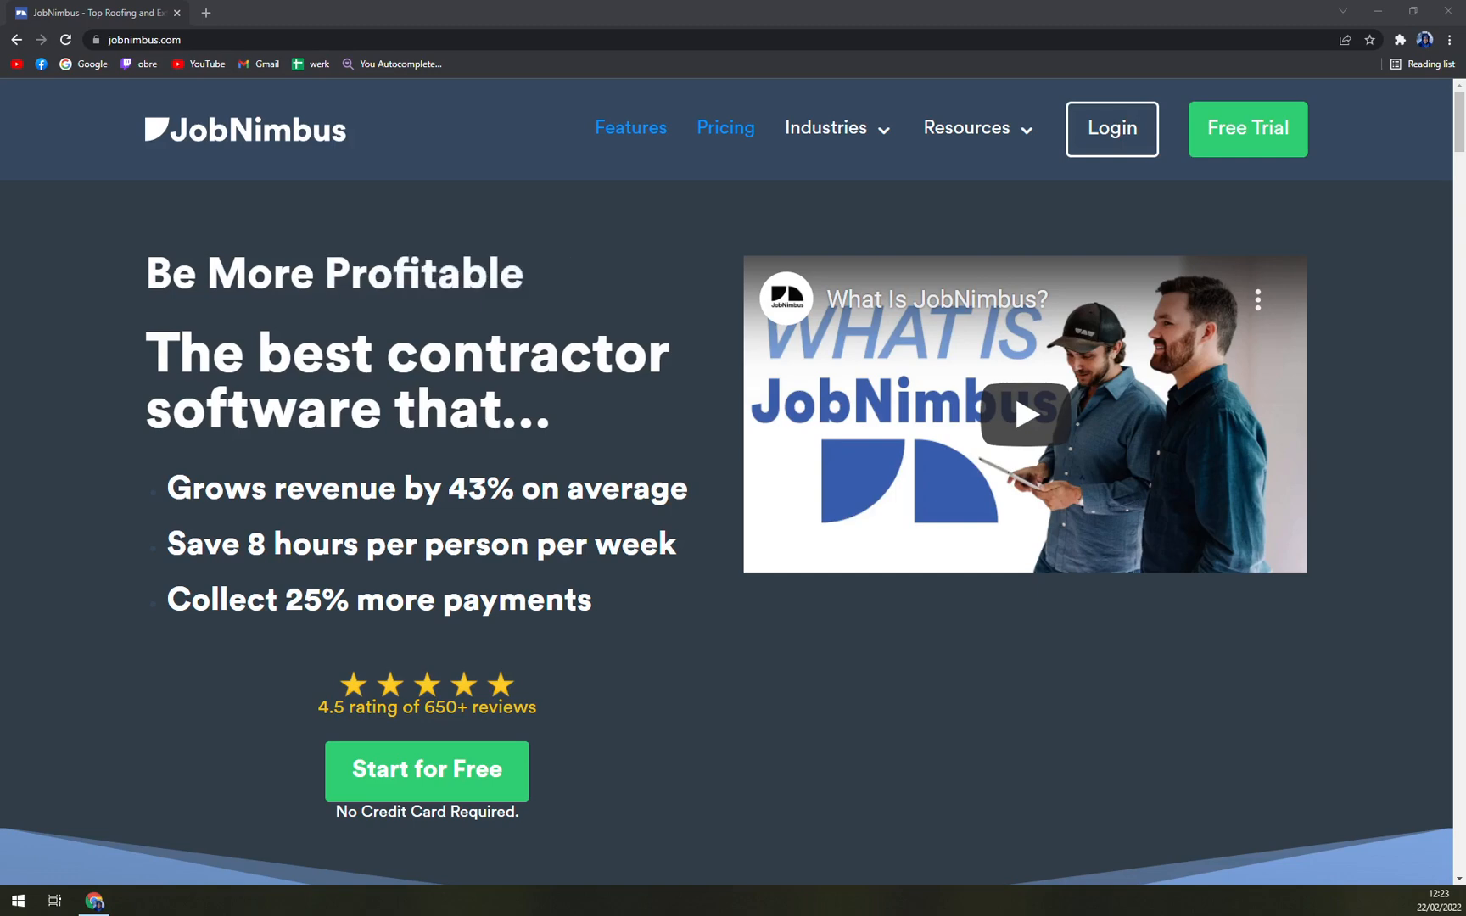
# Scroll down the JobNimbus homepage to reach its Pricing section
pyautogui.scroll(-3)
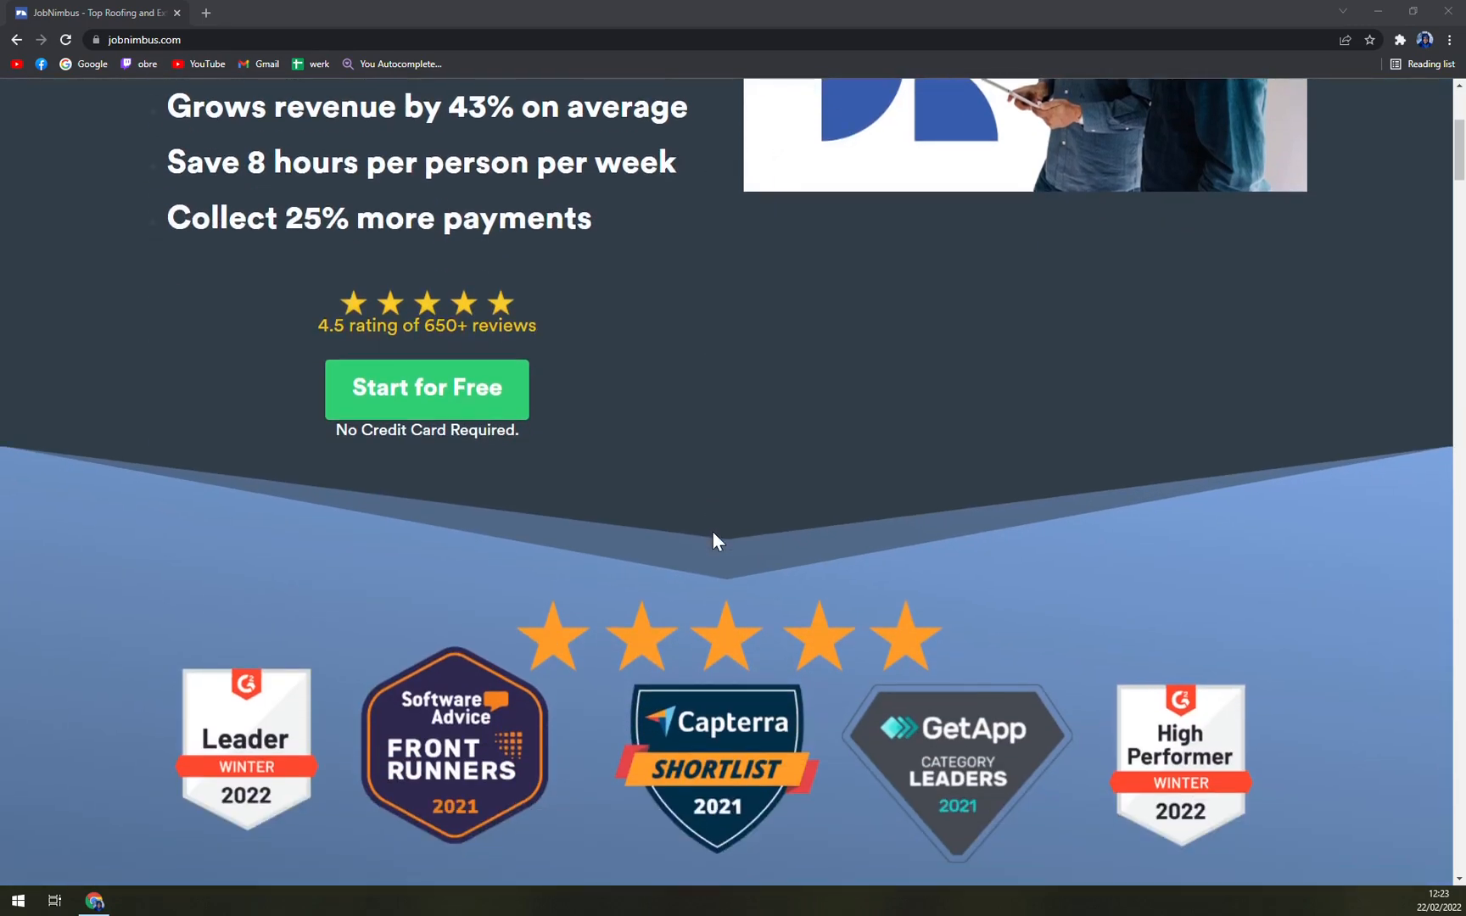
pyautogui.scroll(-3)
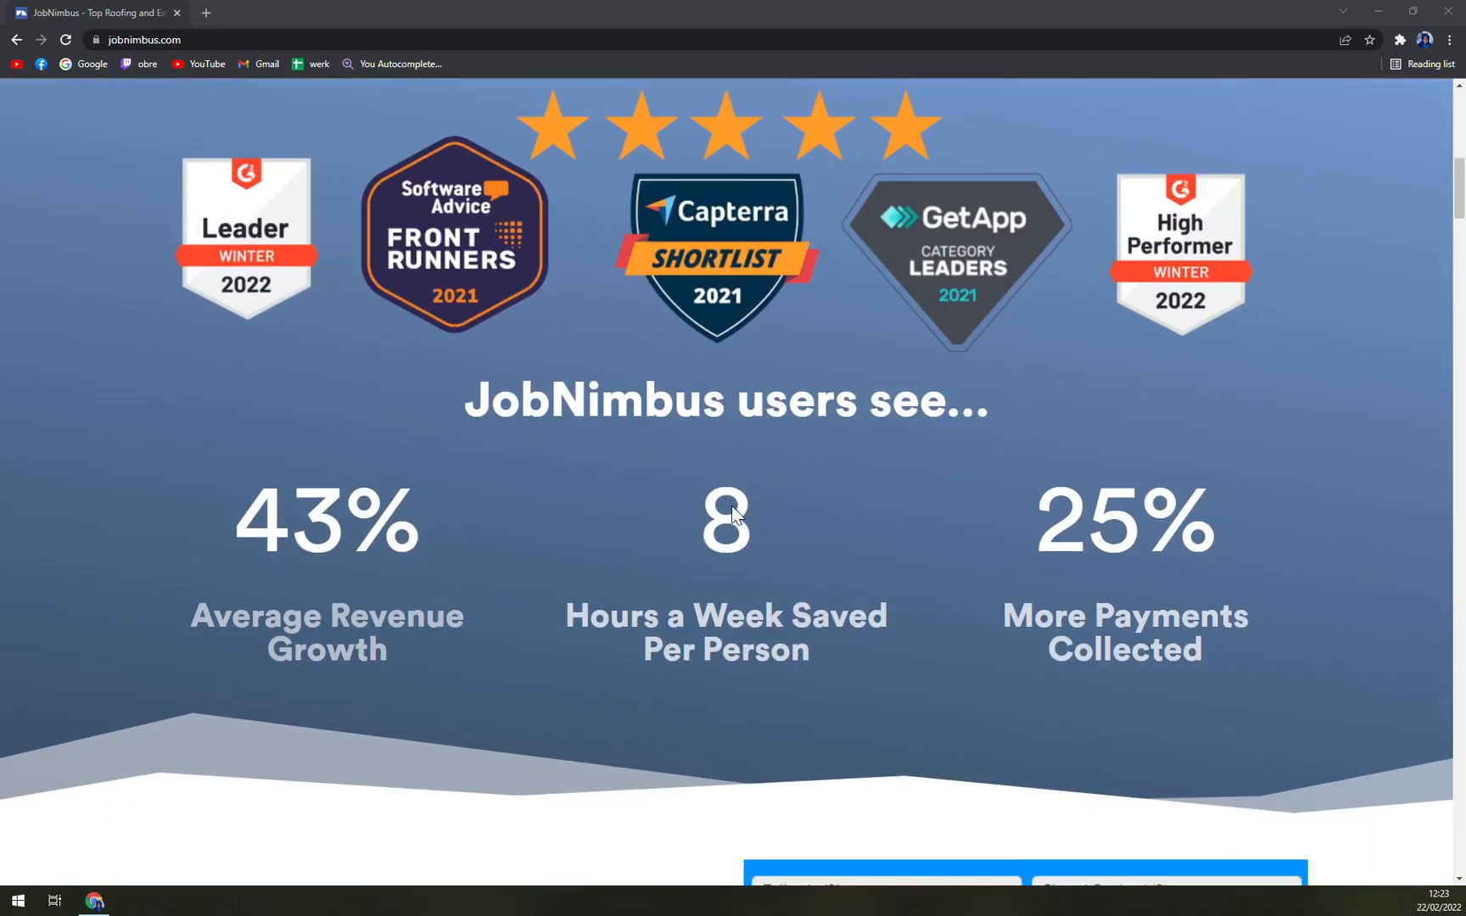
pyautogui.scroll(-3)
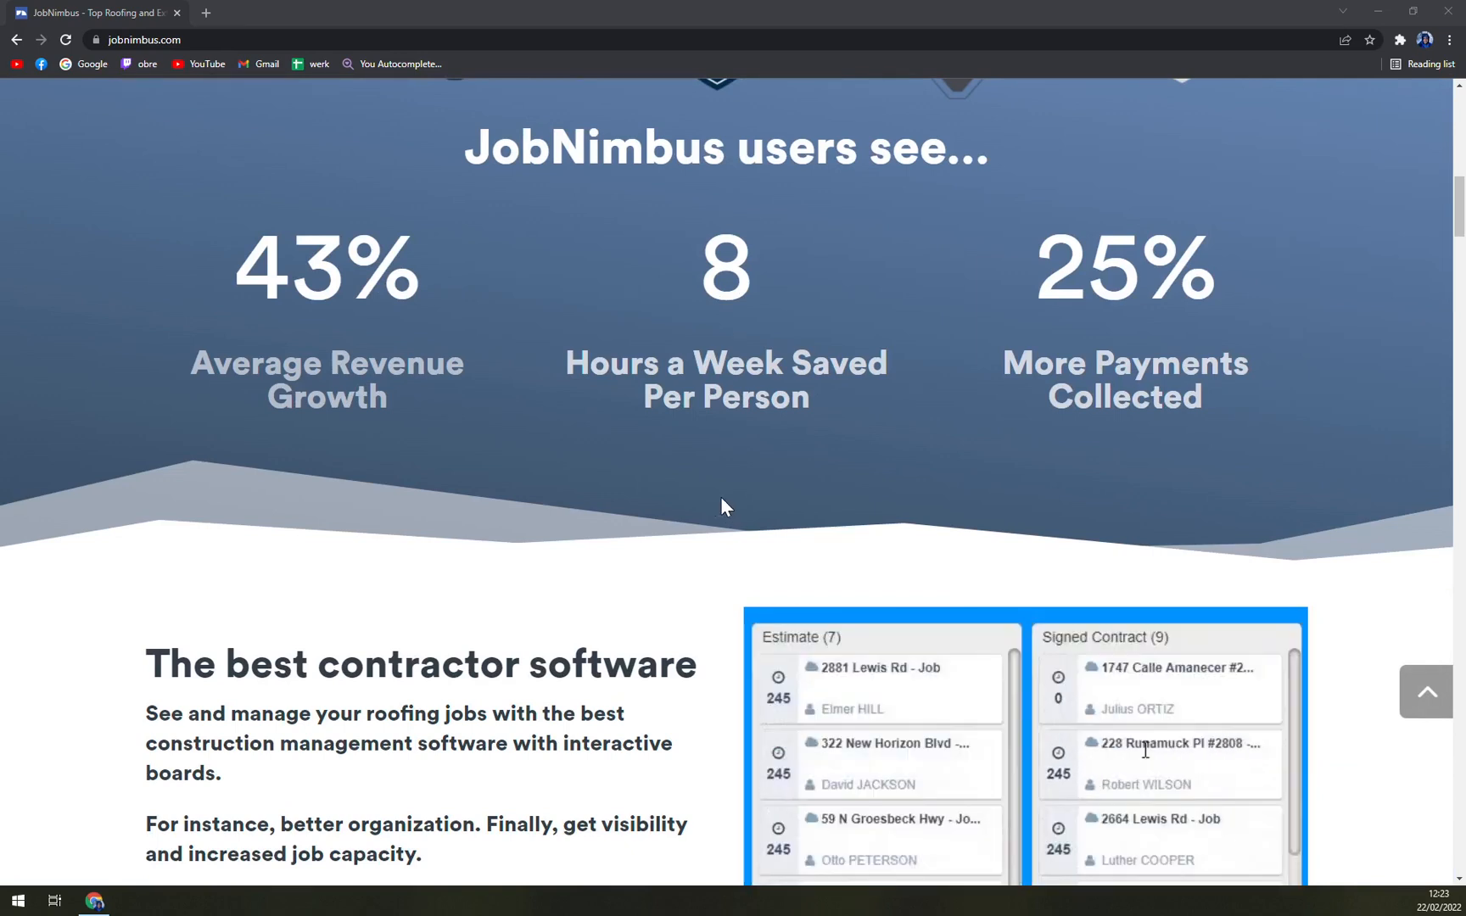
pyautogui.scroll(-3)
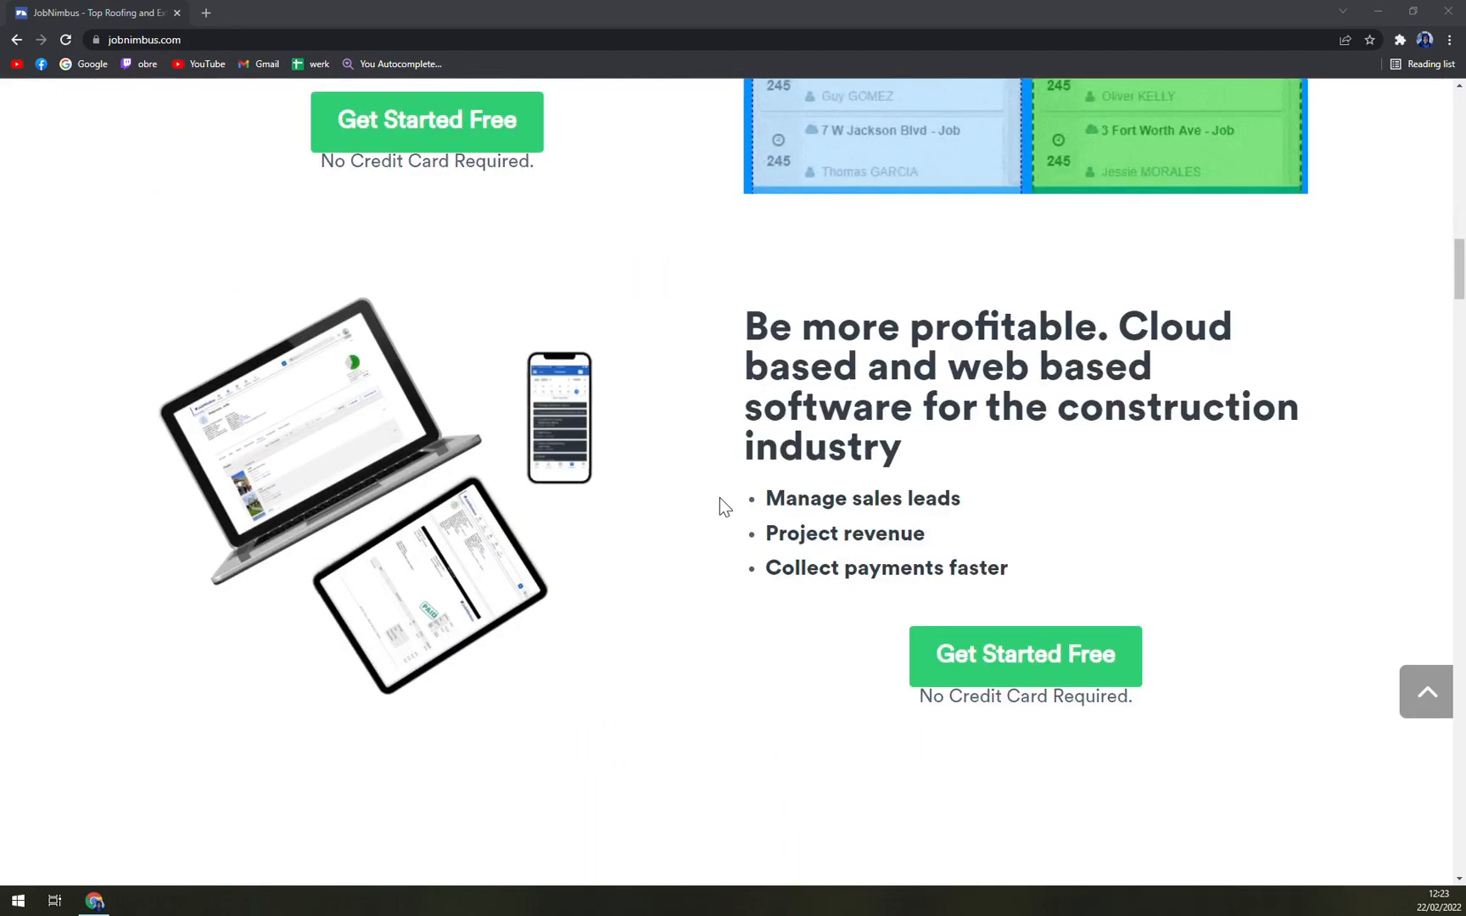
pyautogui.scroll(-3)
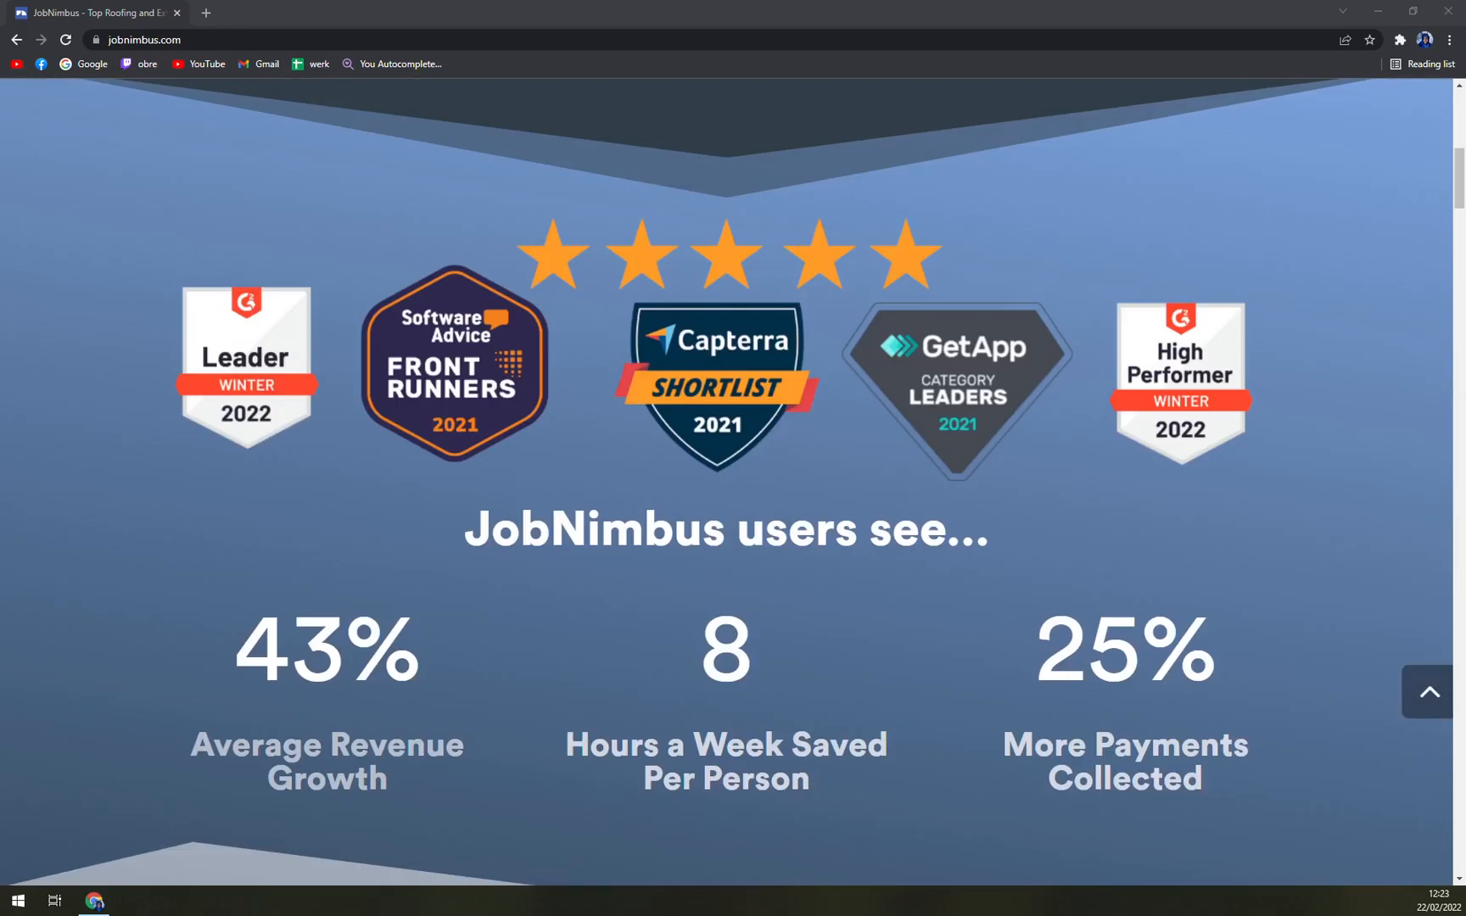
pyautogui.scroll(3)
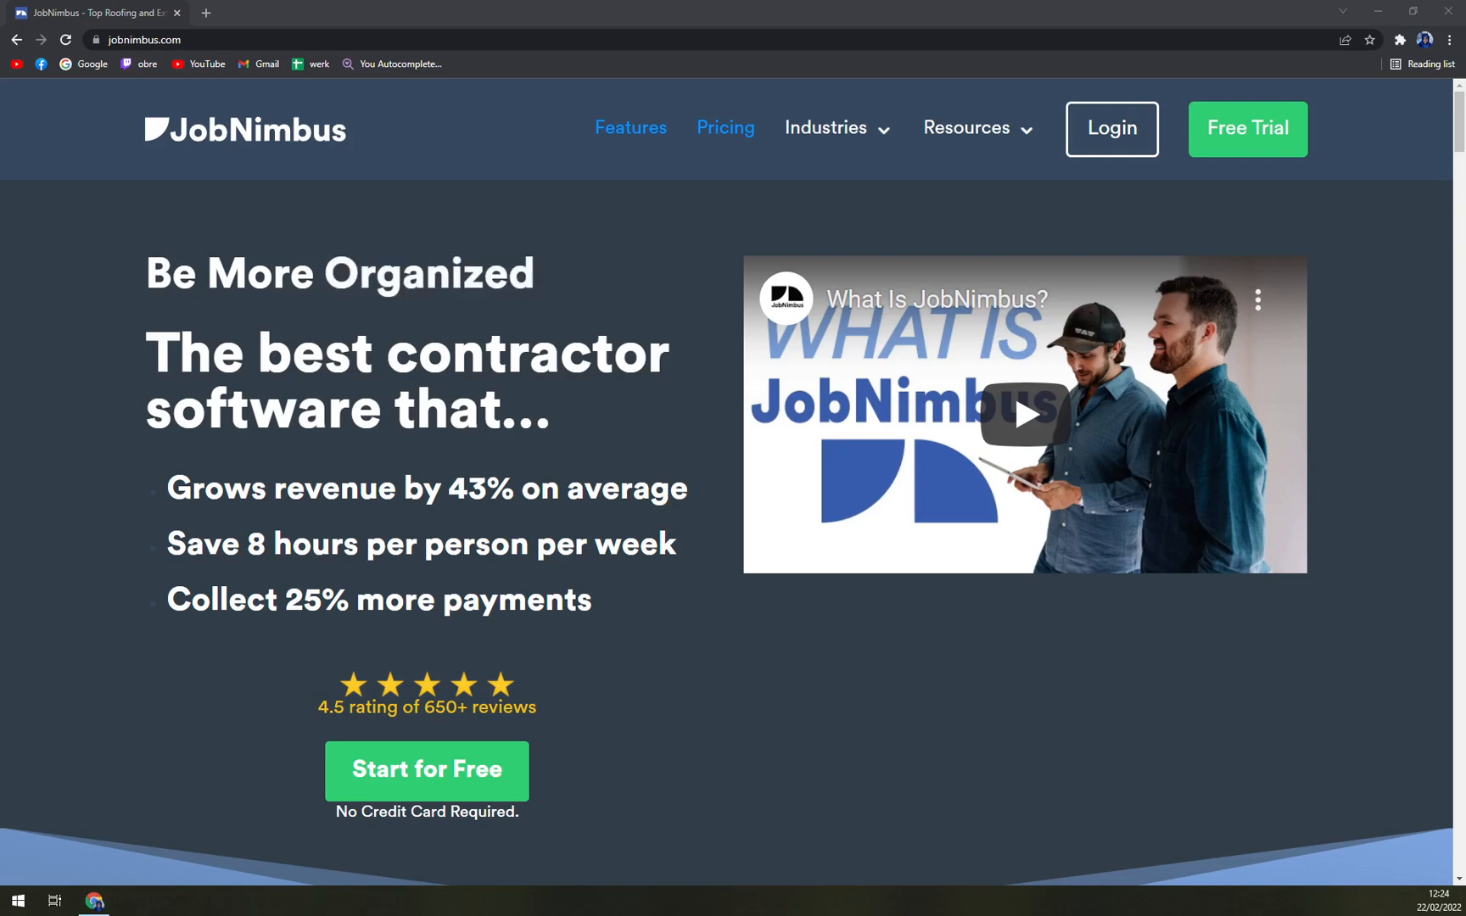
pyautogui.scroll(-3)
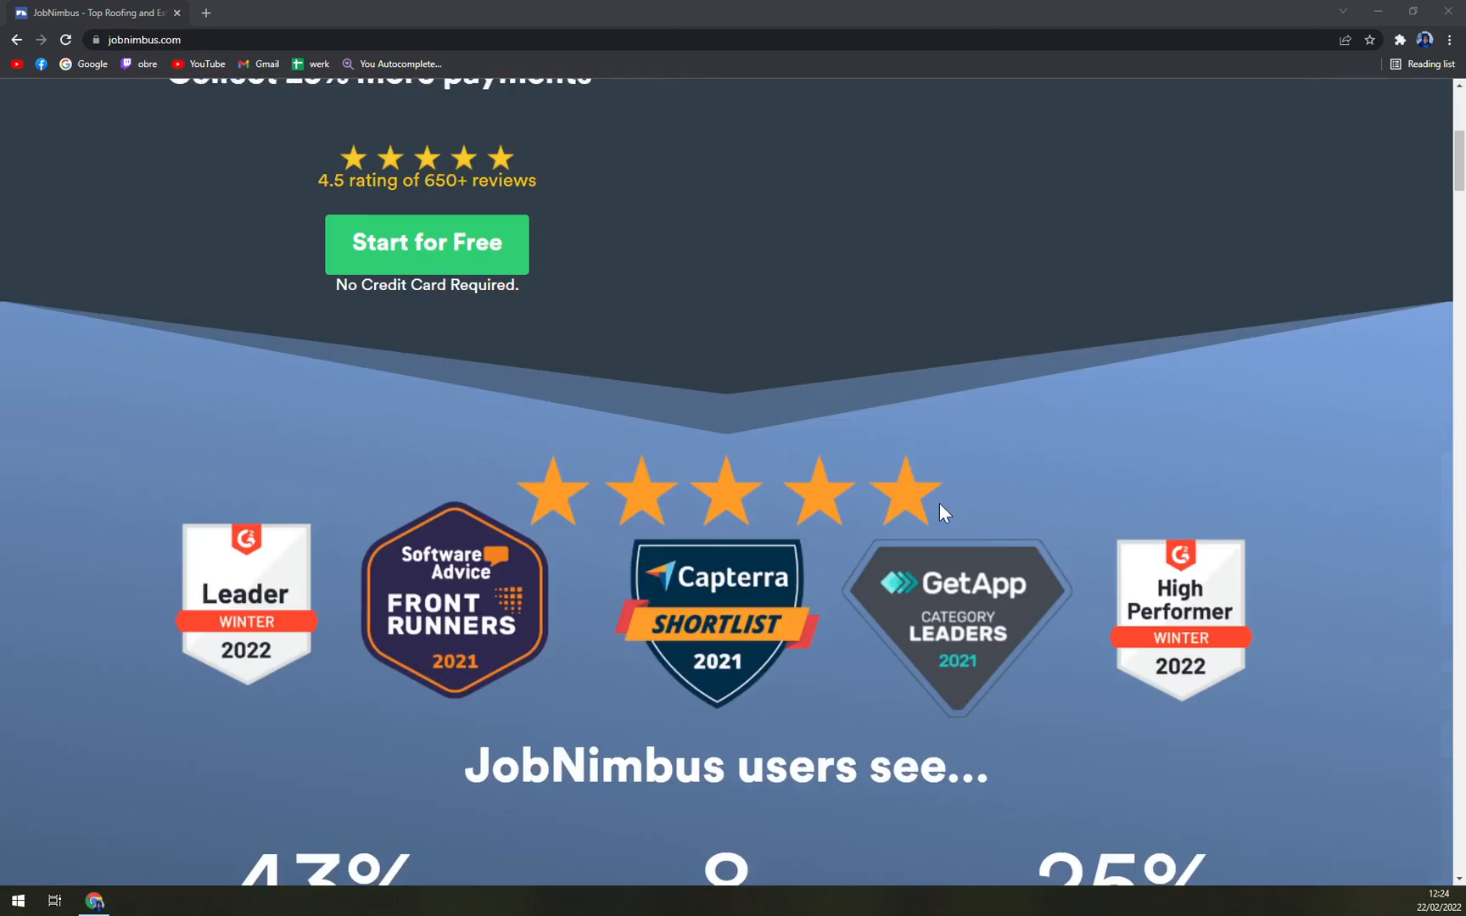
pyautogui.scroll(3)
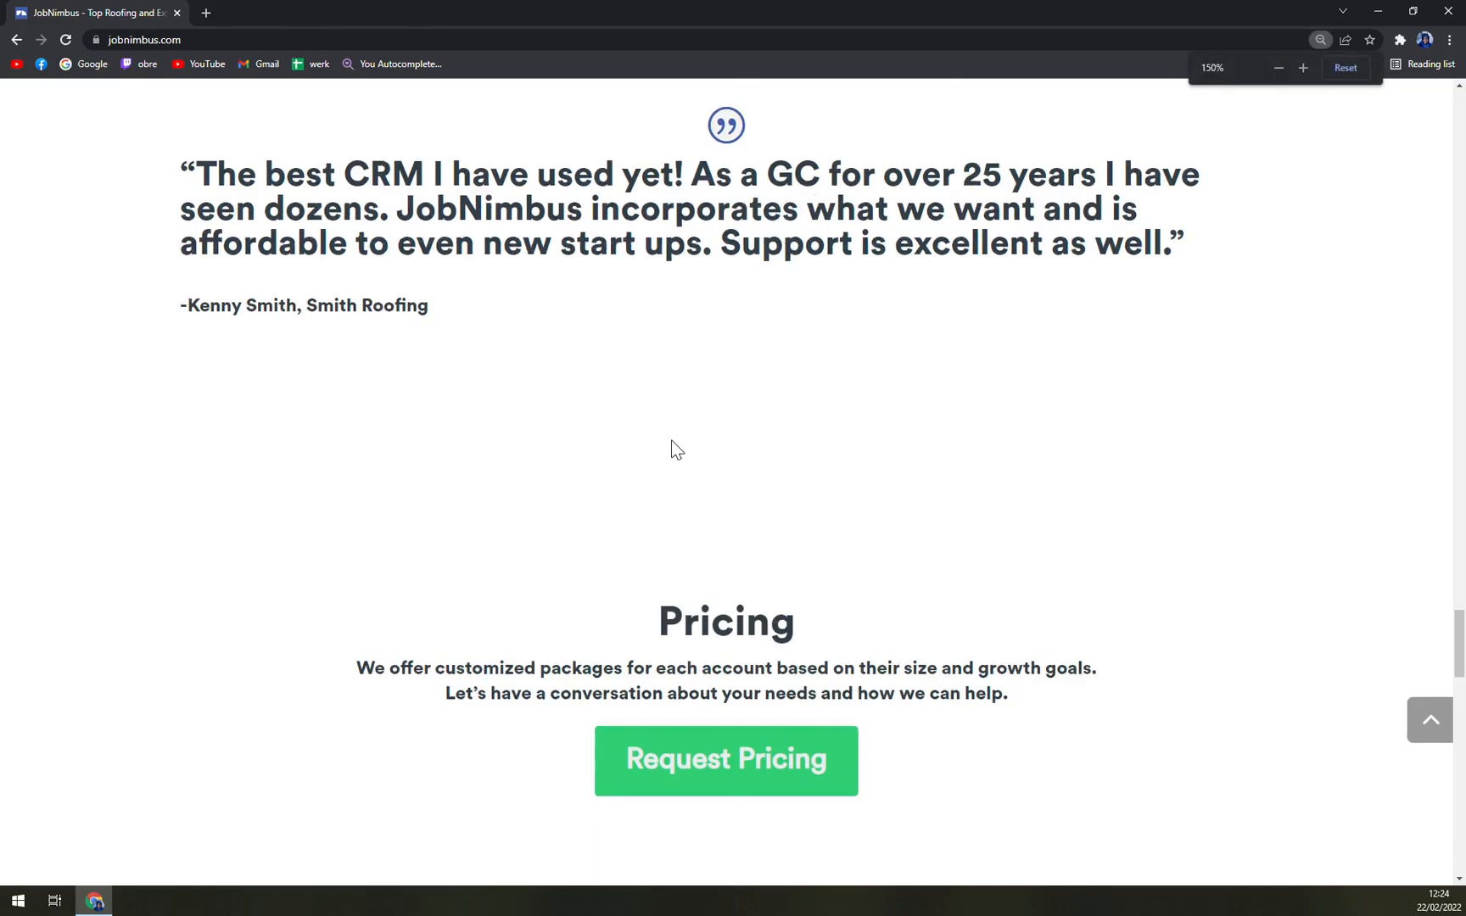
# Go to the Request Pricing page and scroll through its Talk to Us contact form
pyautogui.click(726, 762)
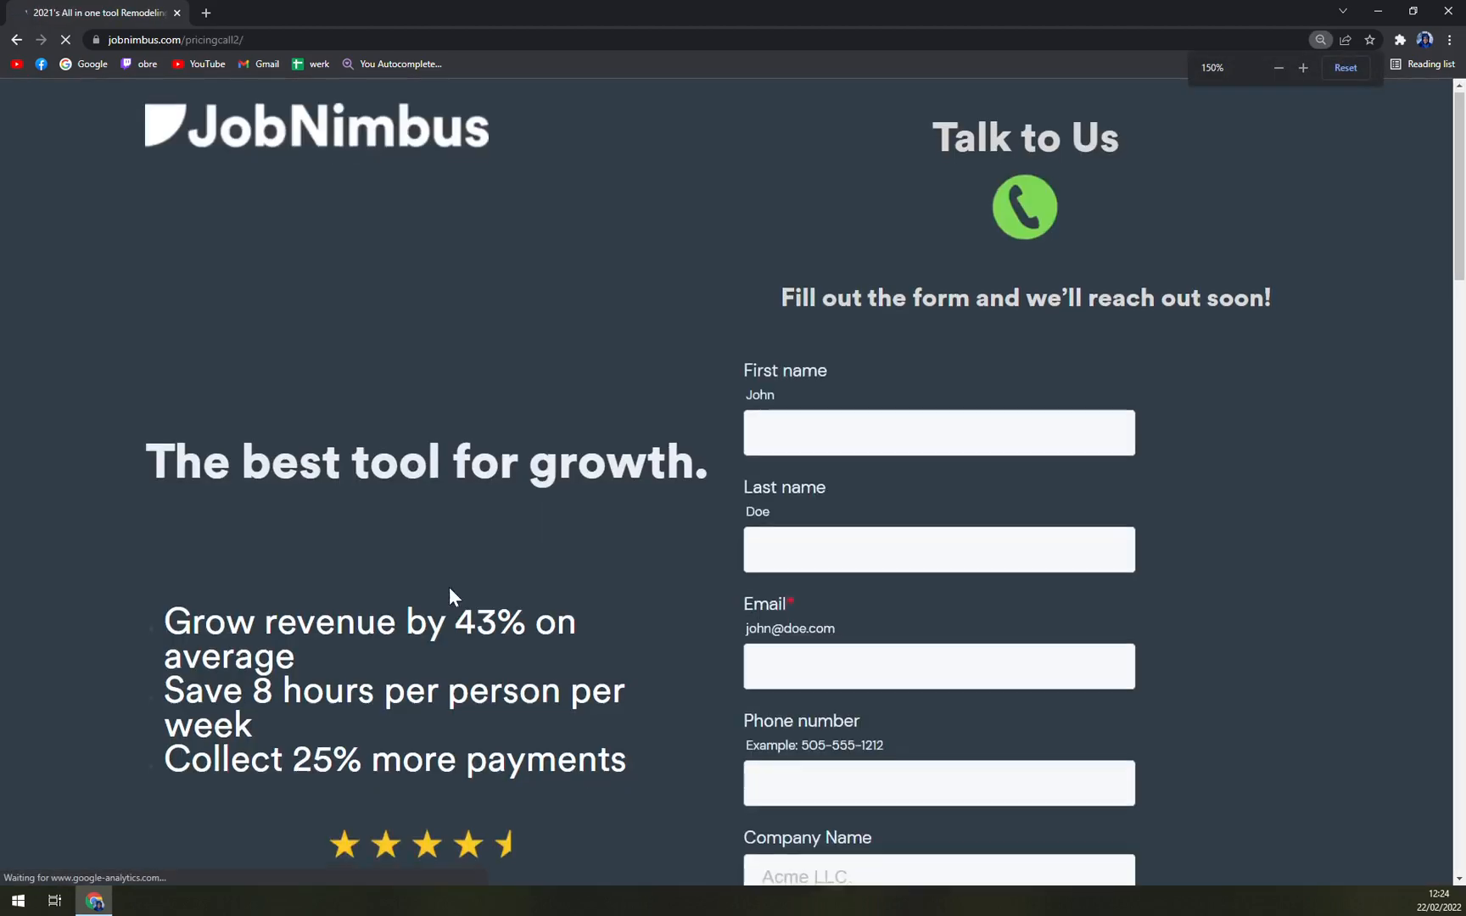
pyautogui.scroll(-3)
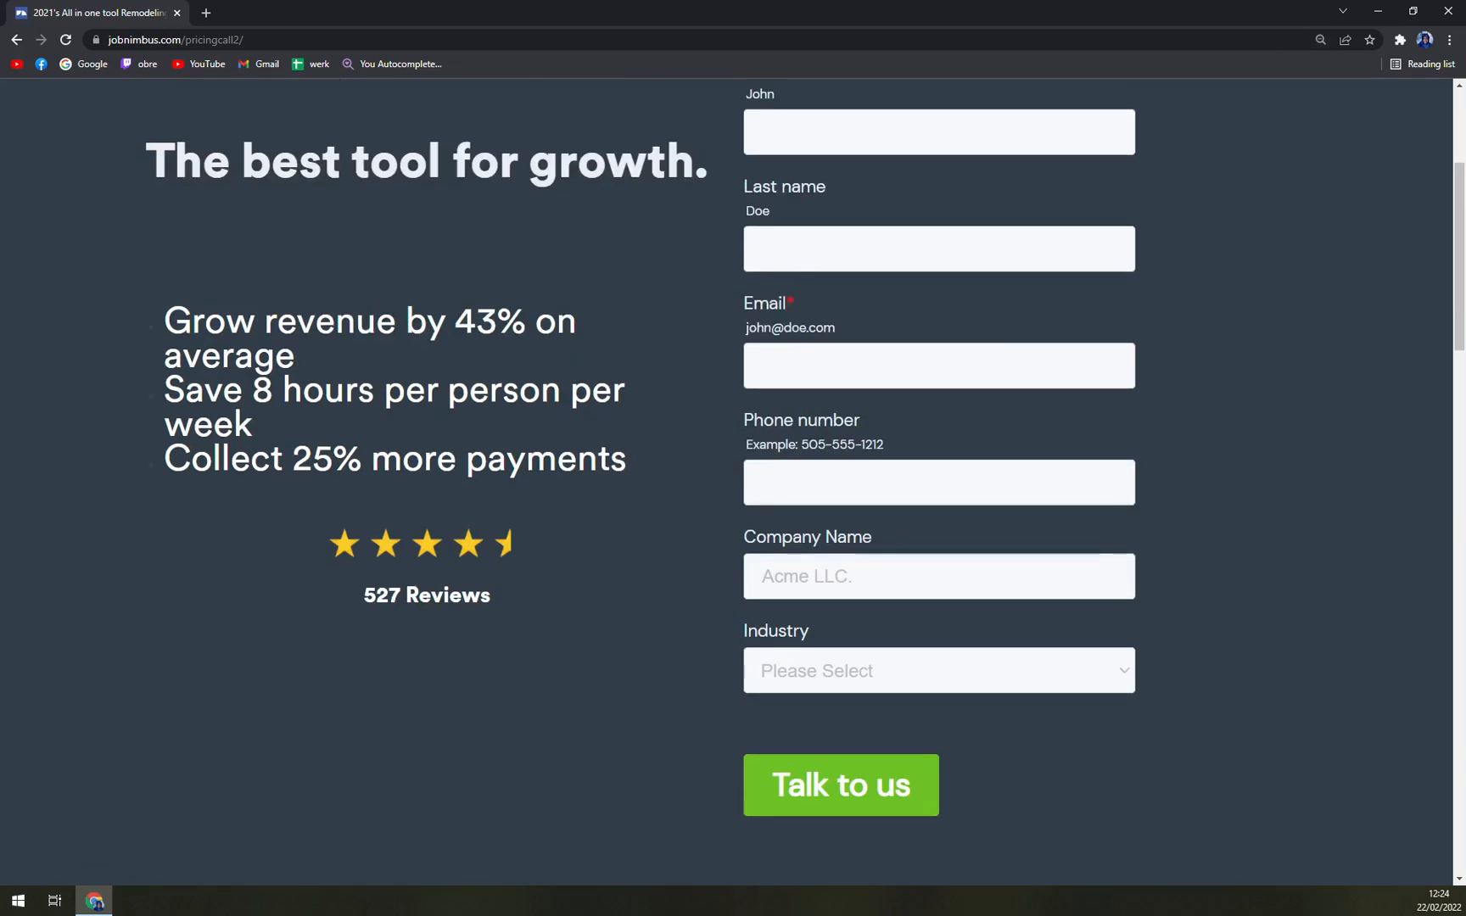
pyautogui.scroll(-3)
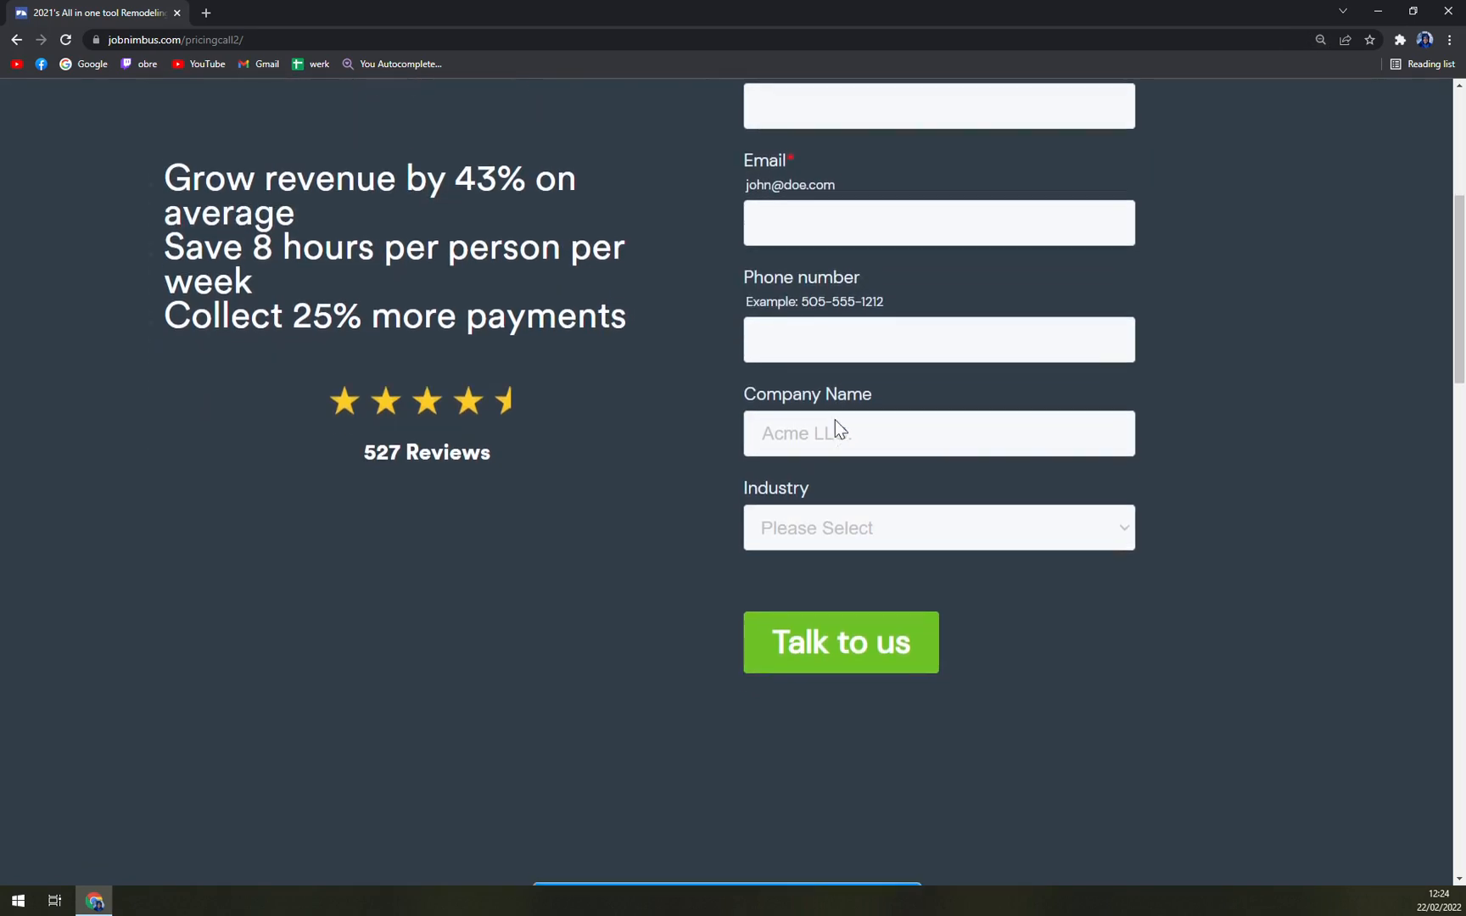
pyautogui.scroll(-3)
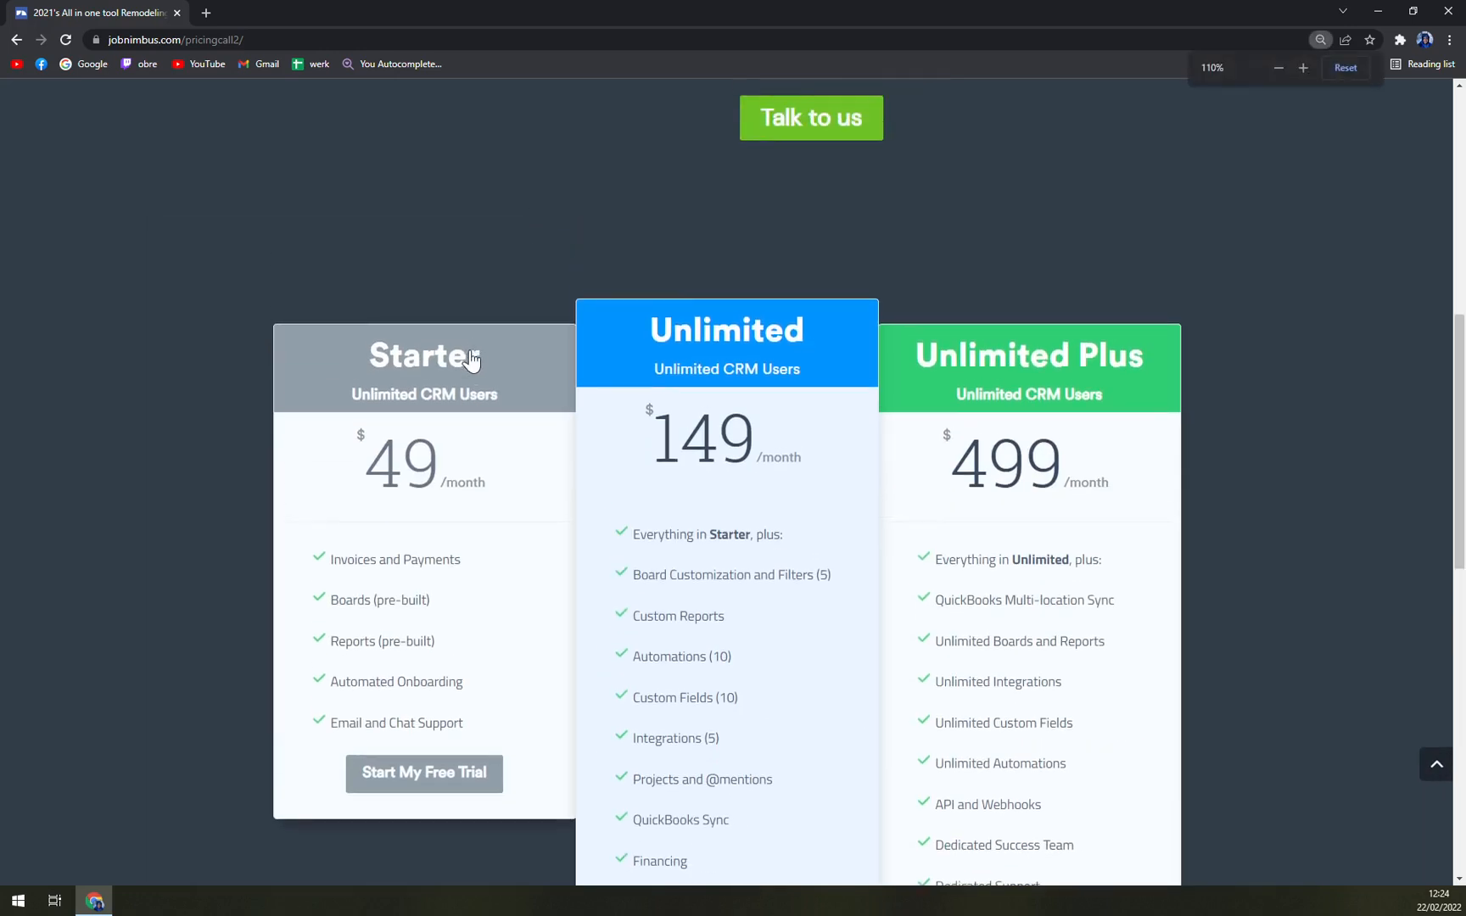
# Scroll past the form to the Starter $49, Unlimited $149 and Unlimited Plus $499 plan cards
pyautogui.scroll(-3)
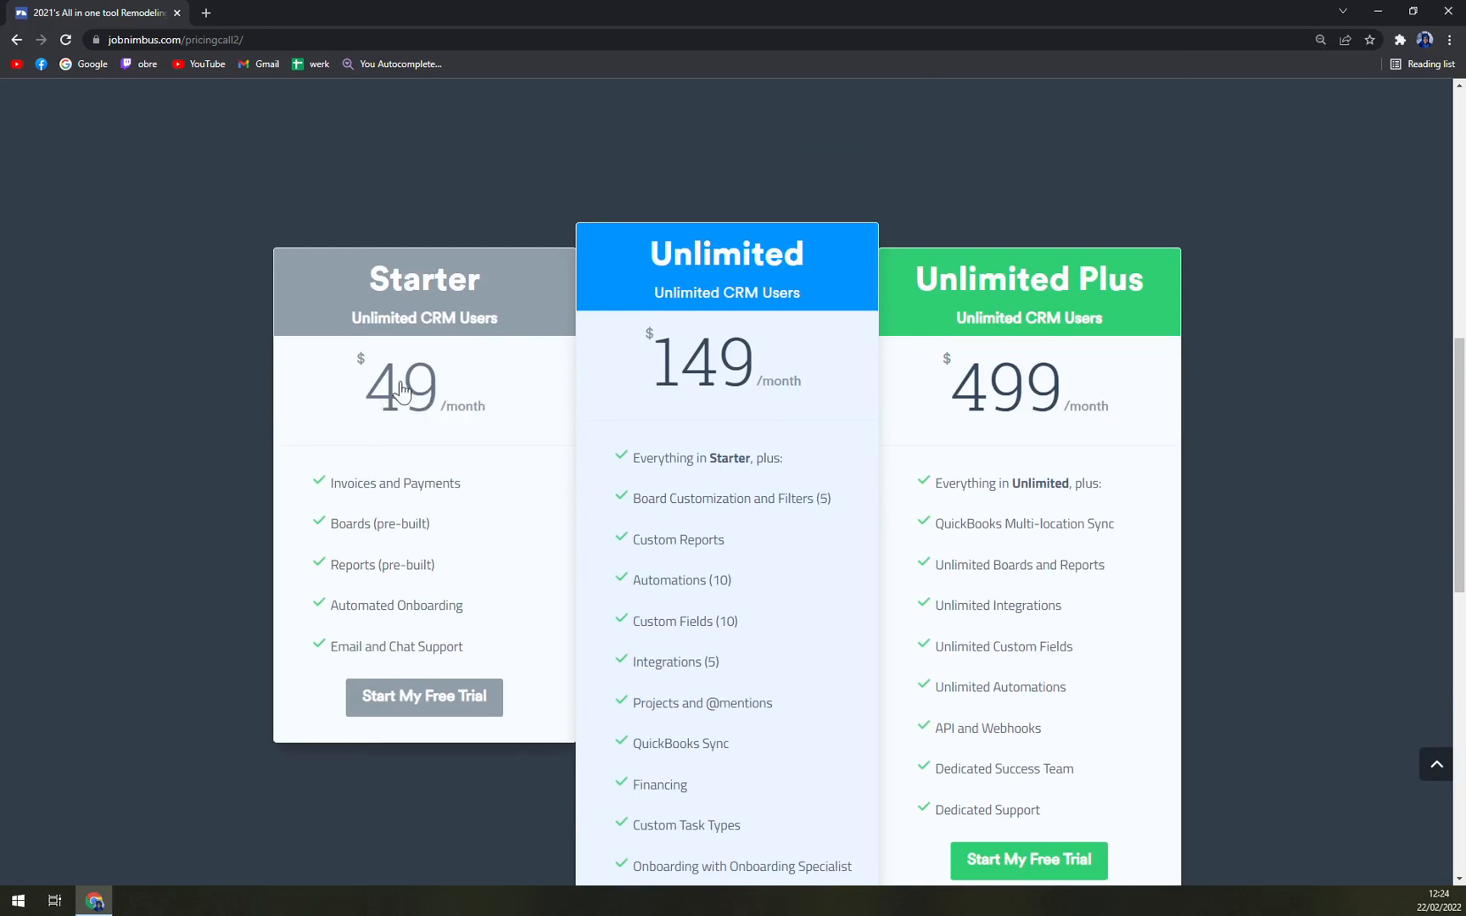
pyautogui.moveTo(441, 509)
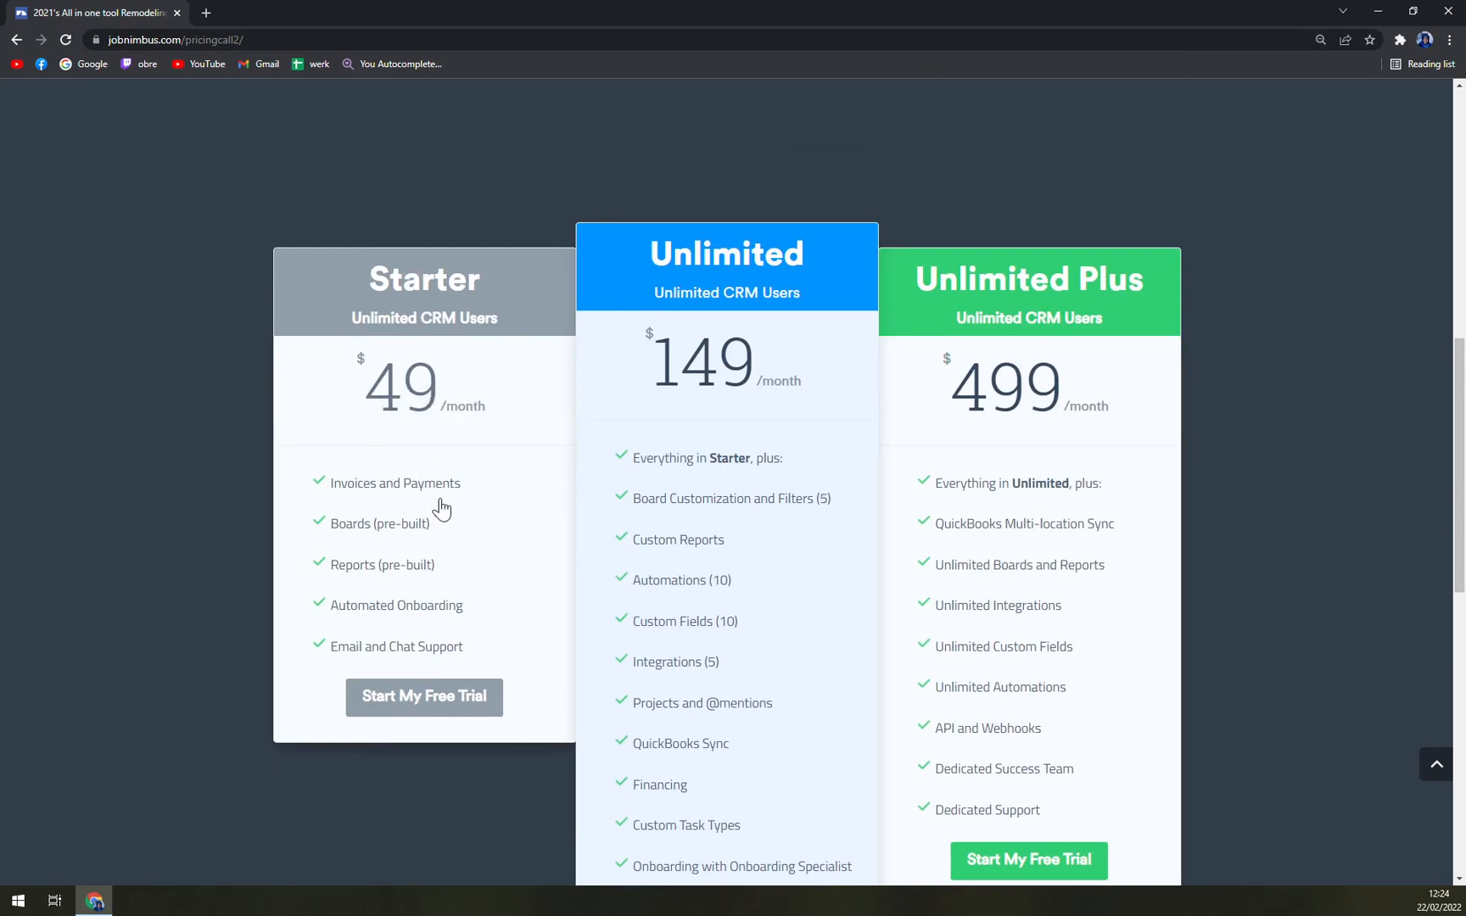
pyautogui.moveTo(409, 583)
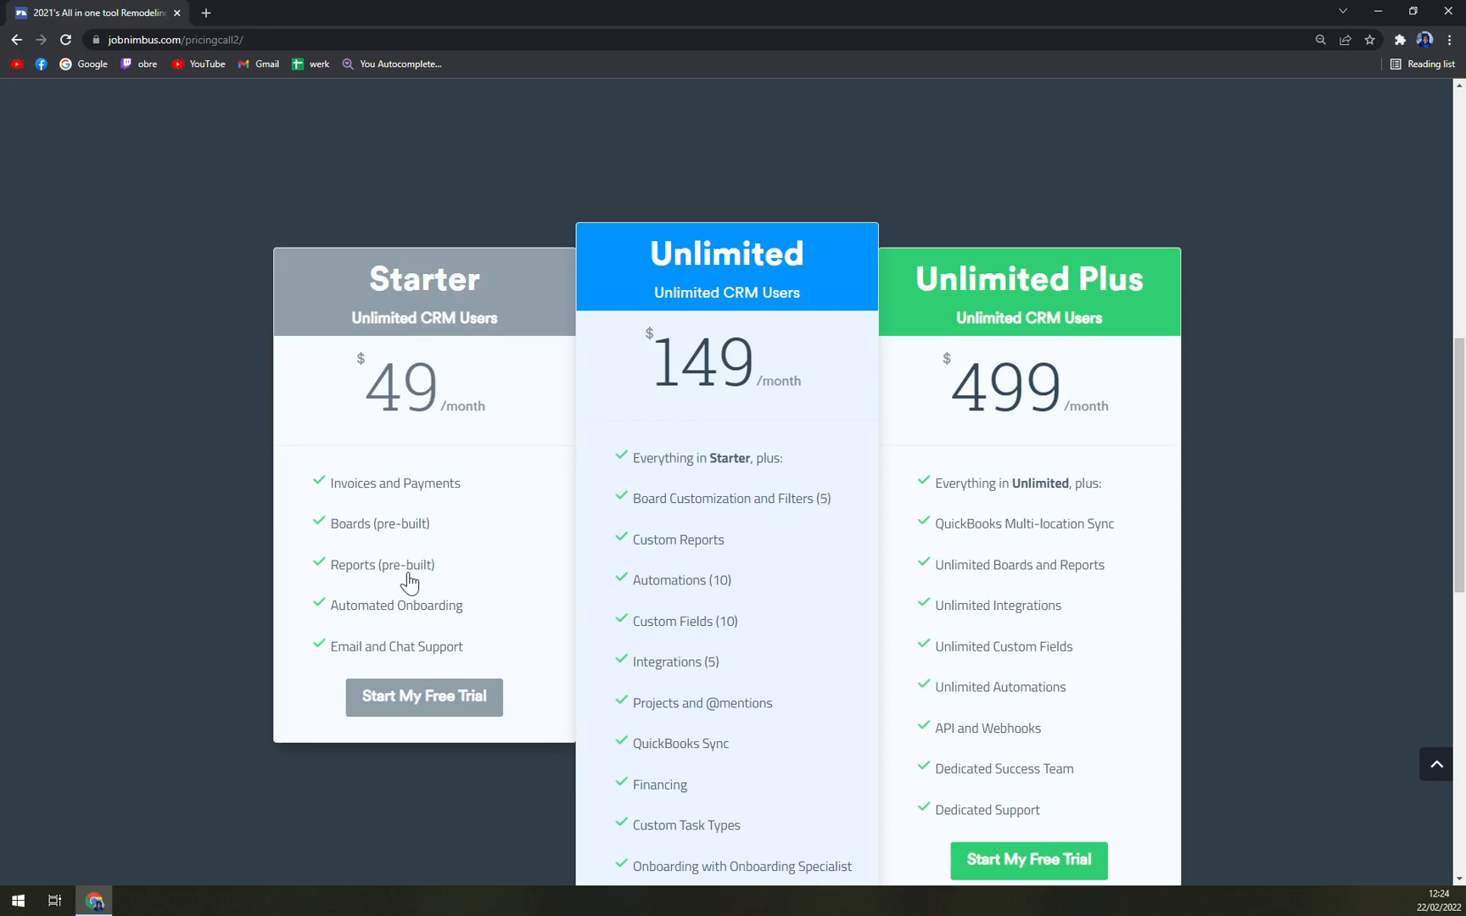
pyautogui.moveTo(431, 681)
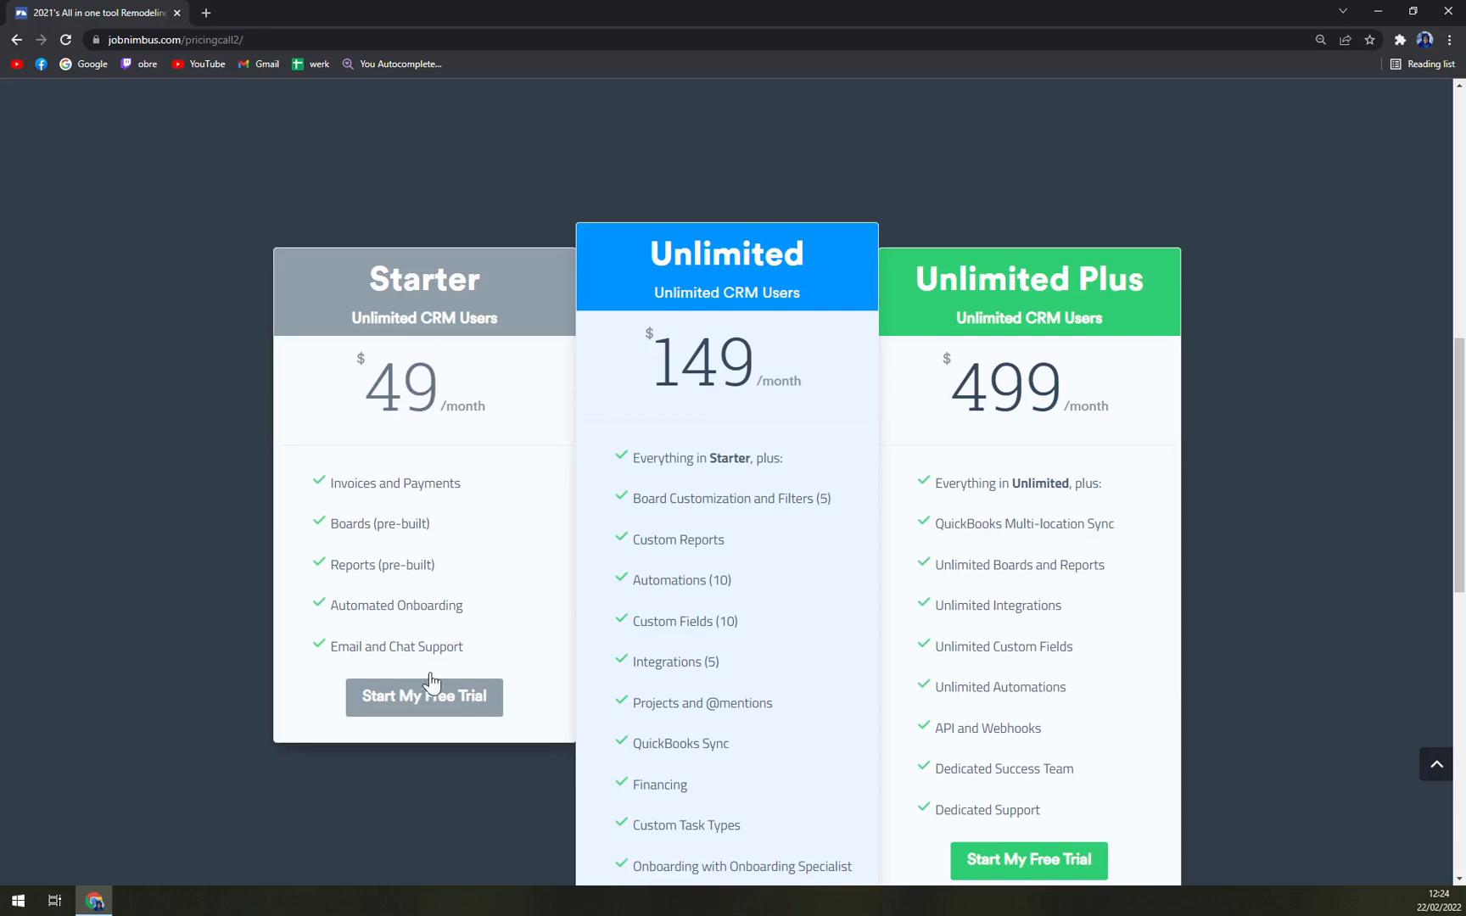
pyautogui.moveTo(461, 648)
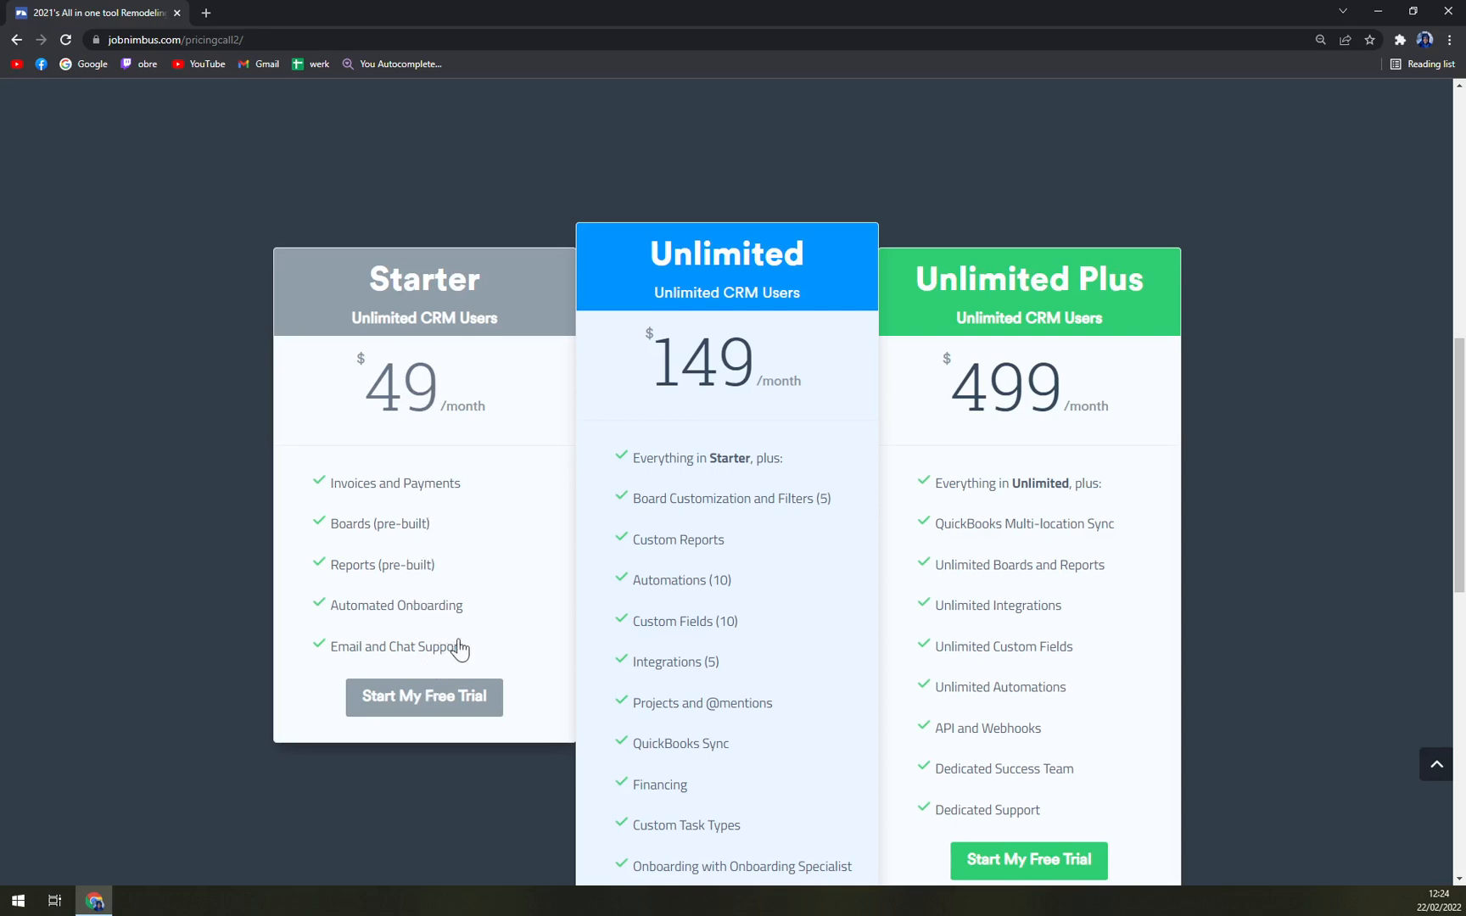
pyautogui.scroll(-3)
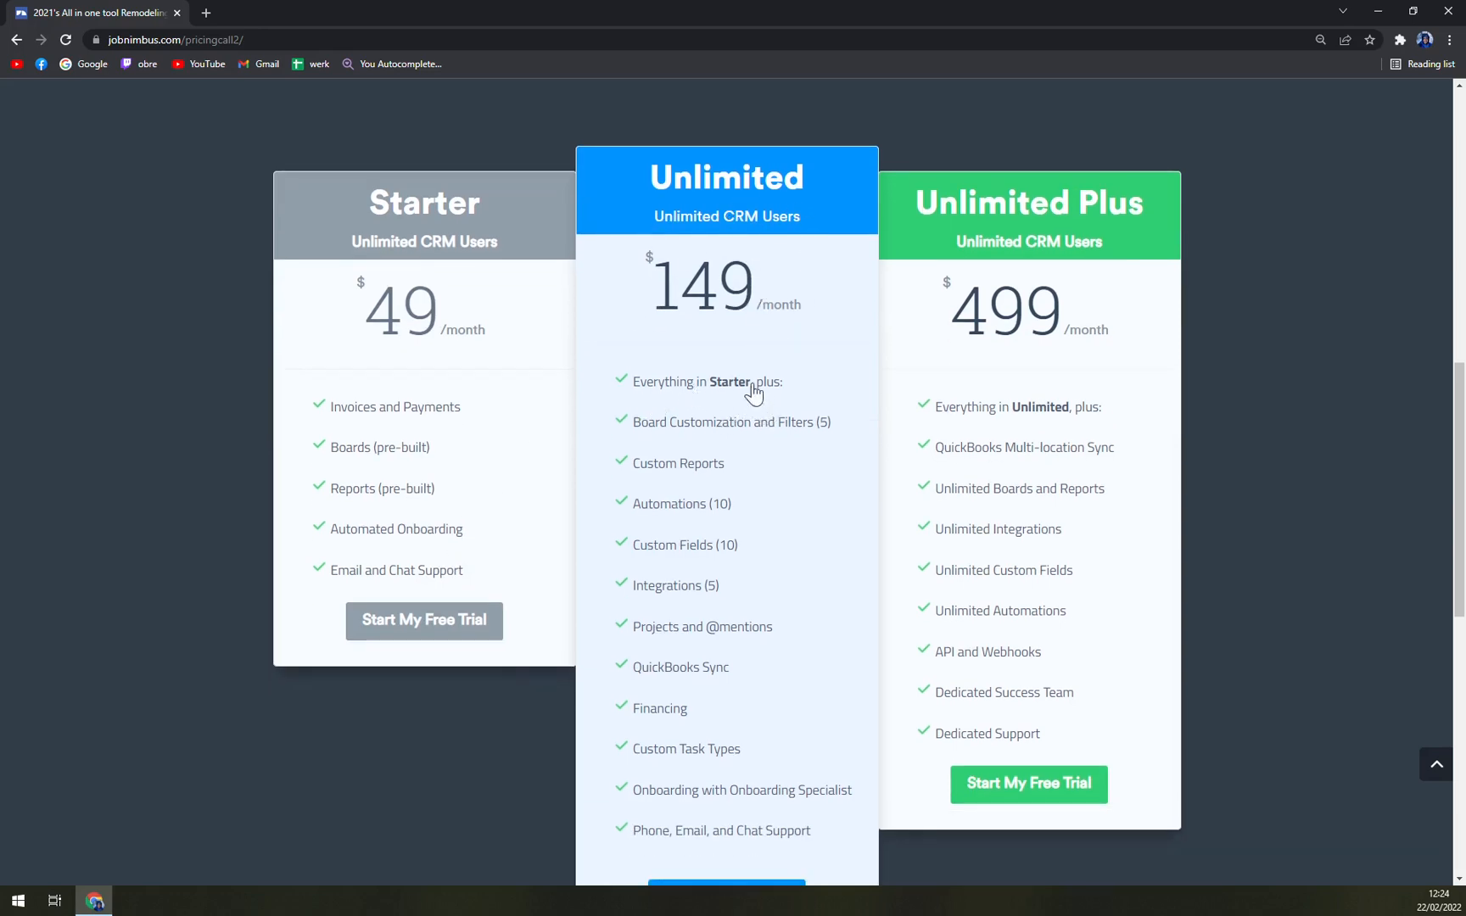
pyautogui.moveTo(785, 453)
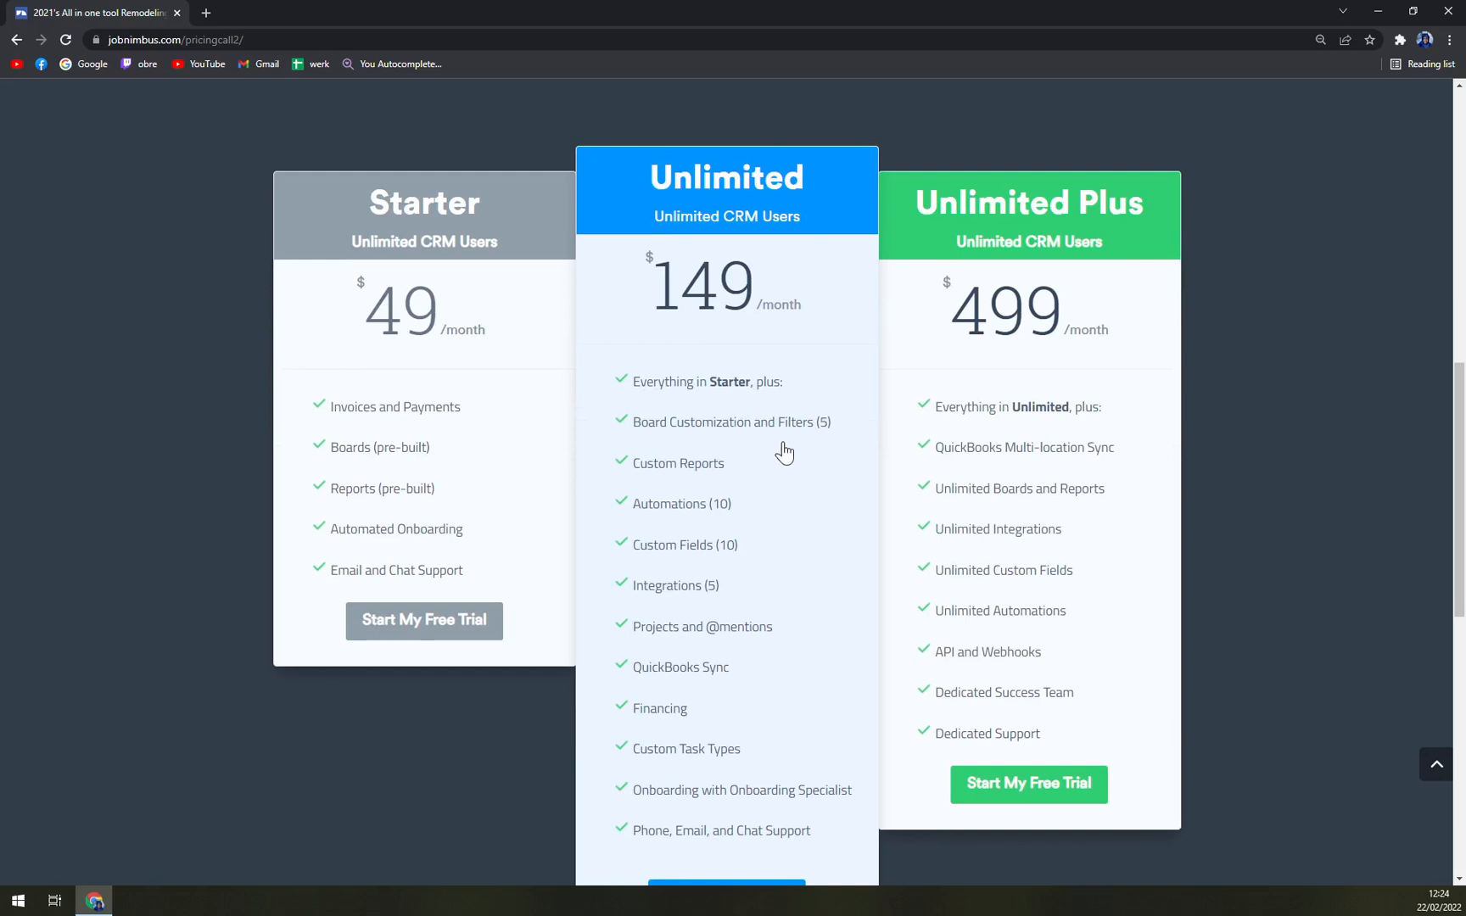
pyautogui.scroll(-3)
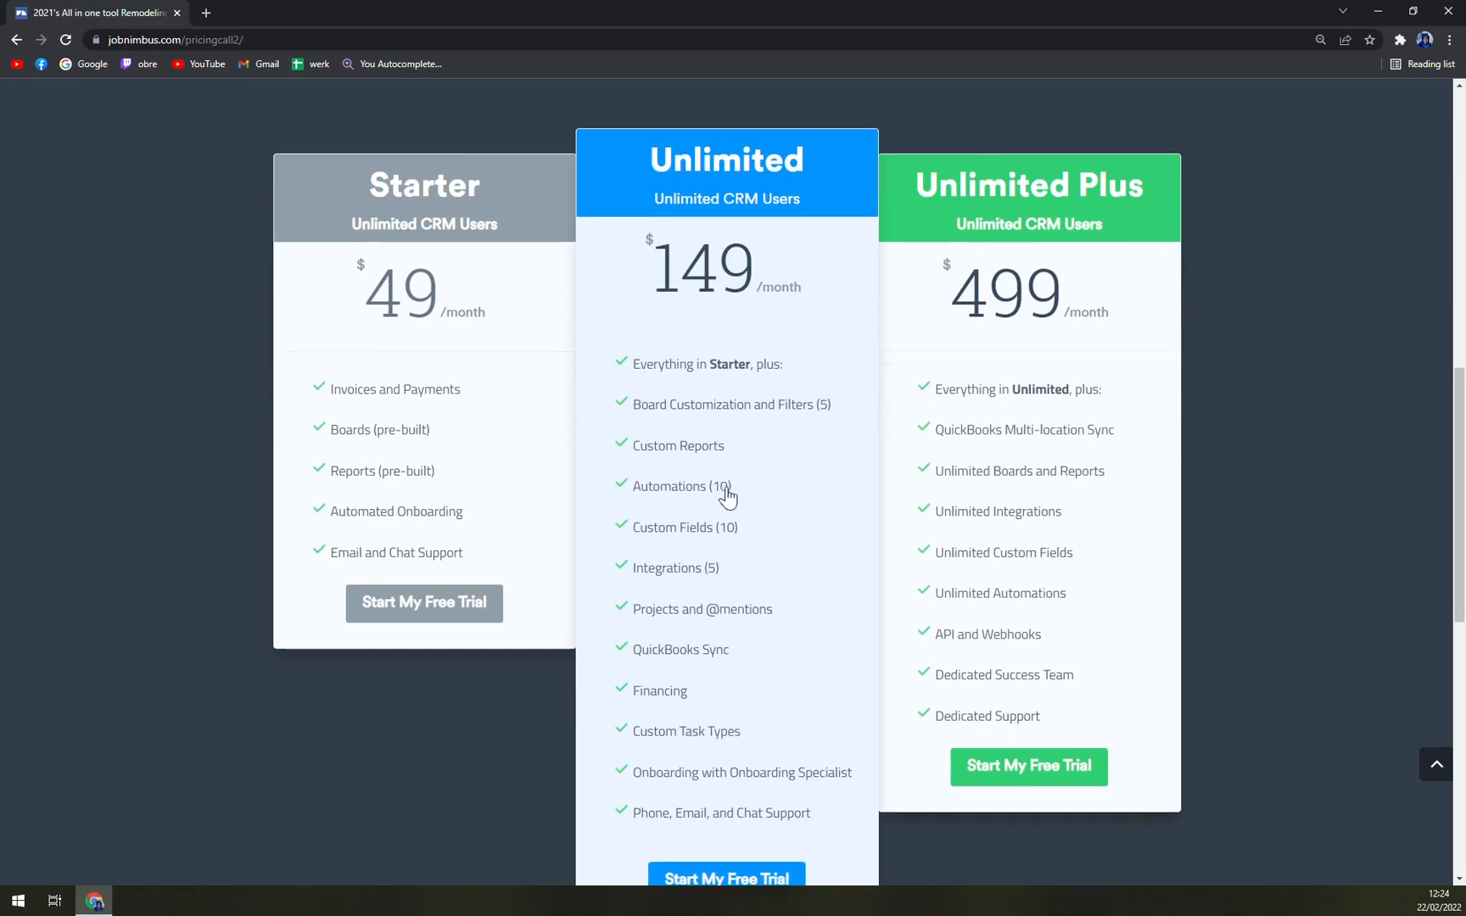
pyautogui.scroll(-3)
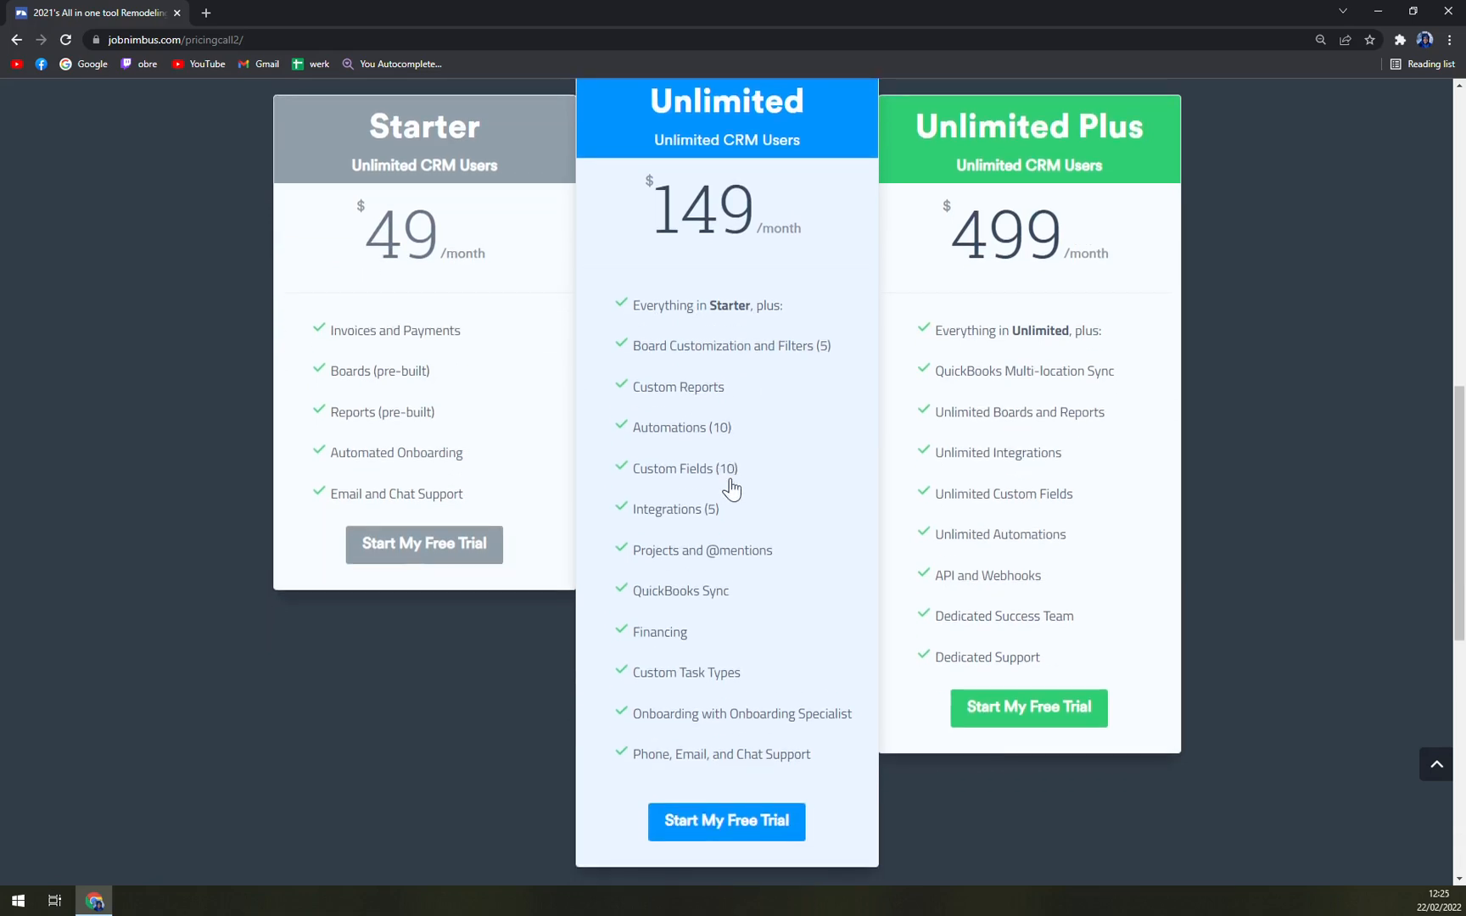
pyautogui.scroll(-3)
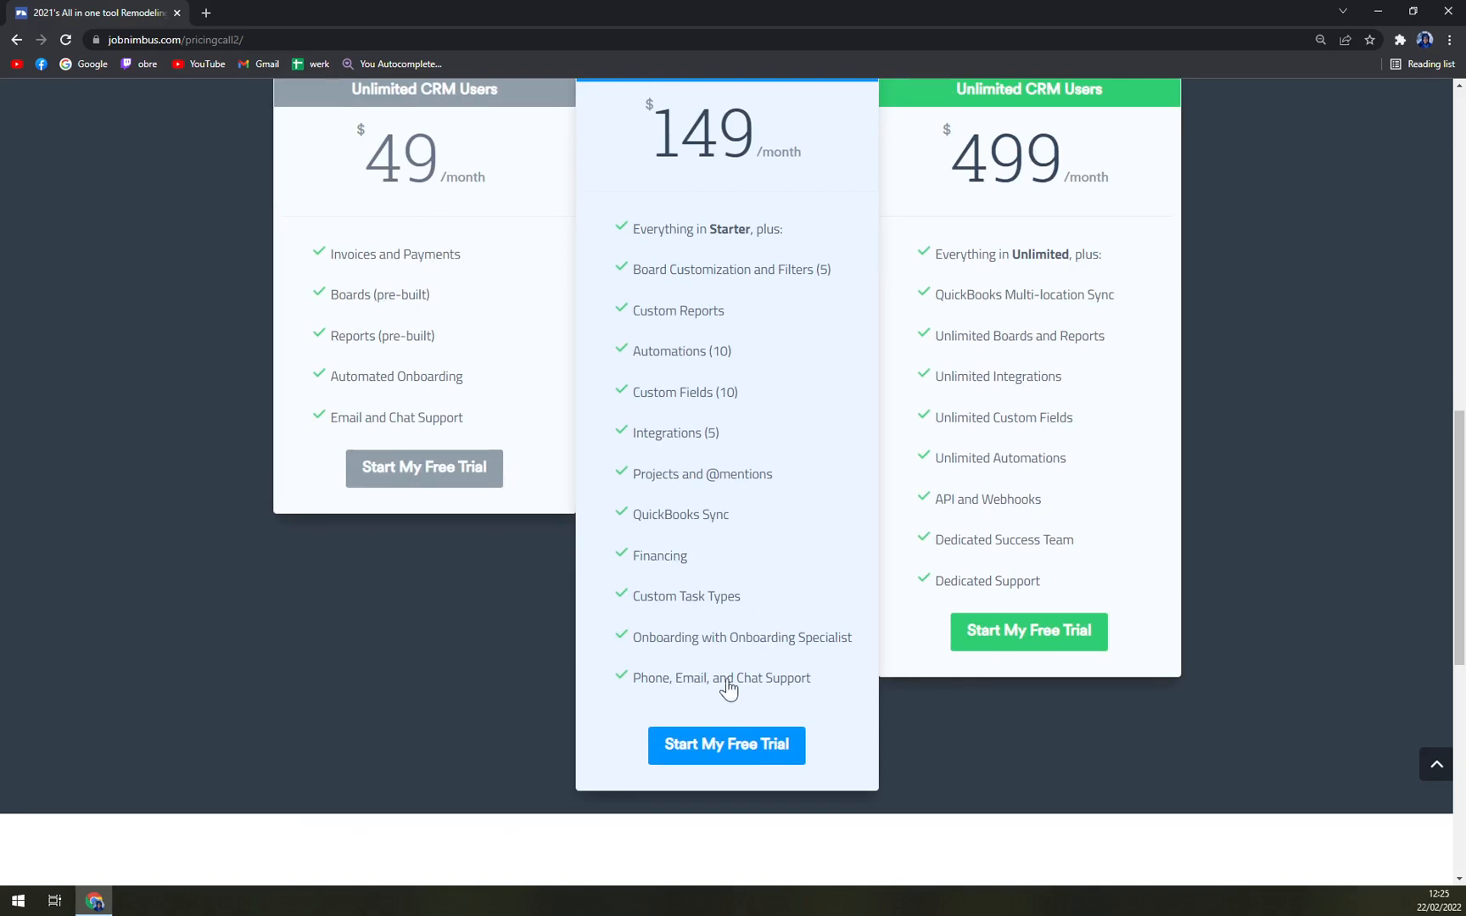
pyautogui.moveTo(702, 706)
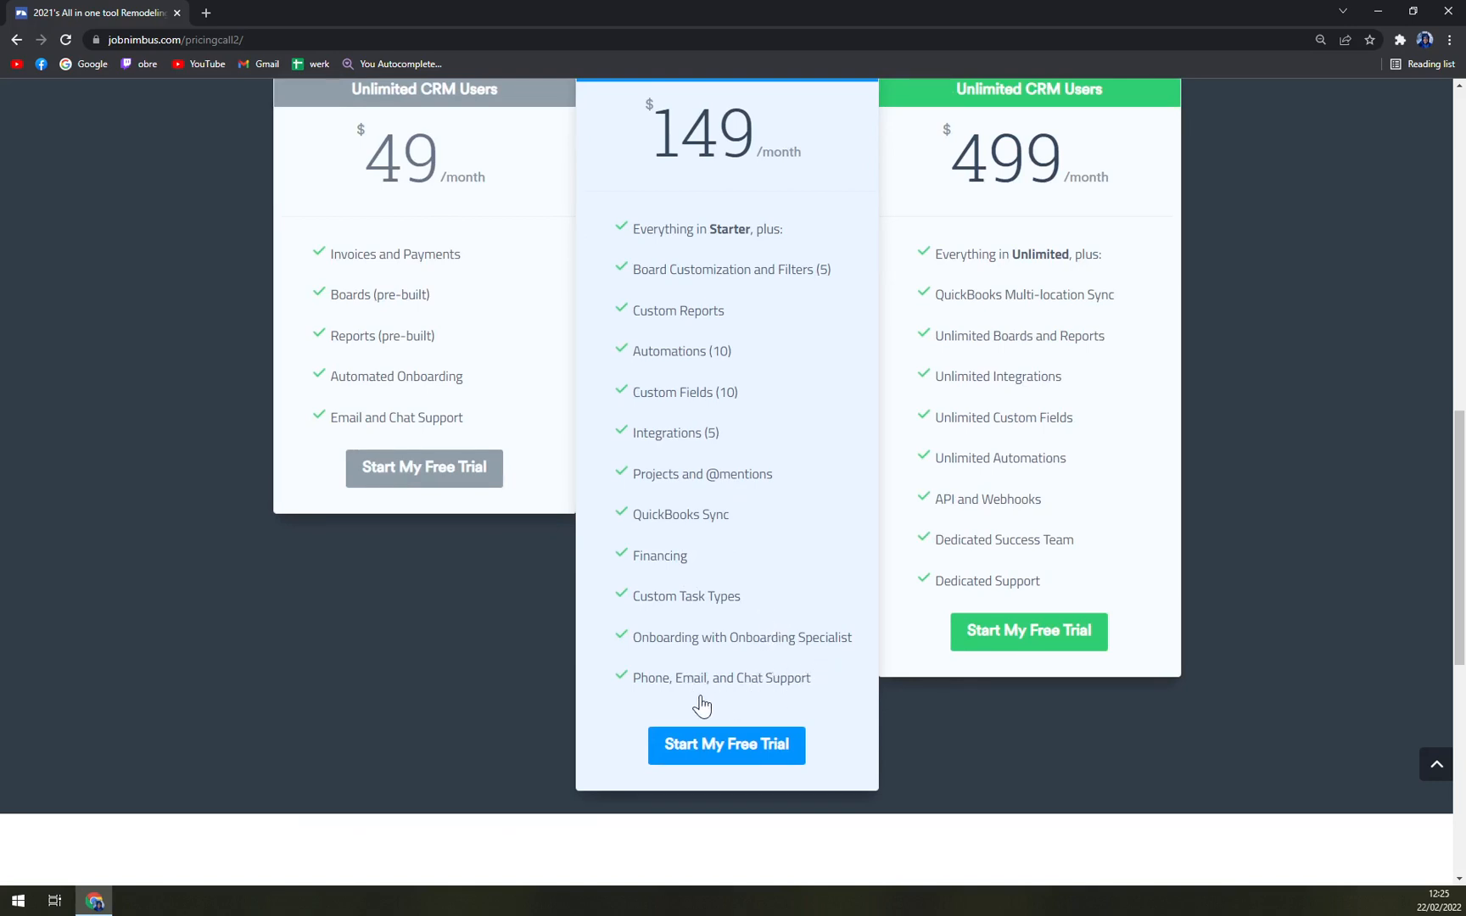
# Scroll around the three plan cards to review their prices and feature lists
pyautogui.scroll(3)
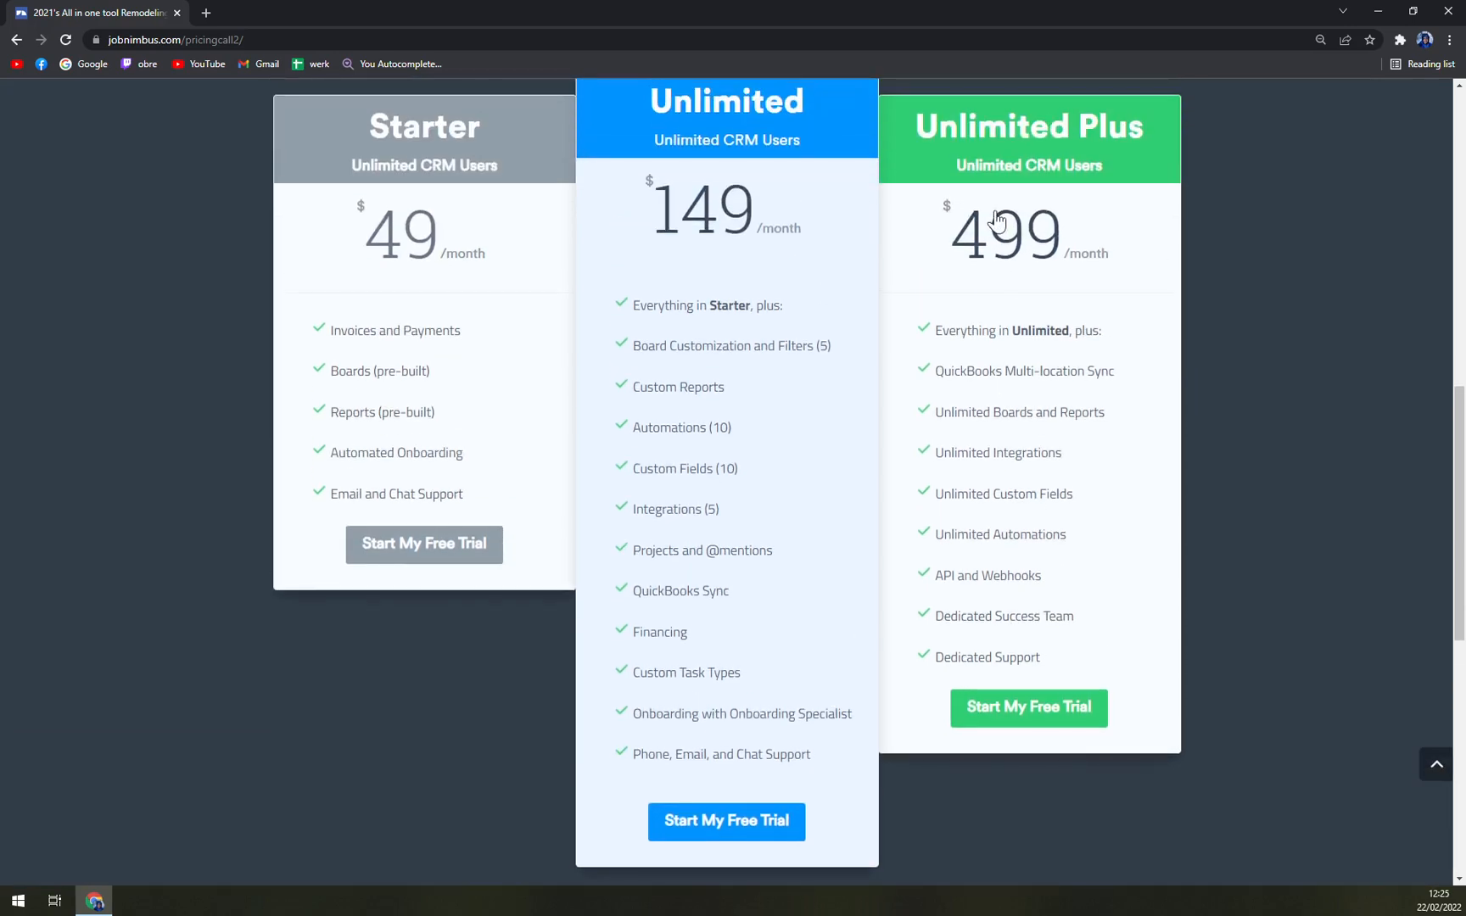
pyautogui.moveTo(1063, 307)
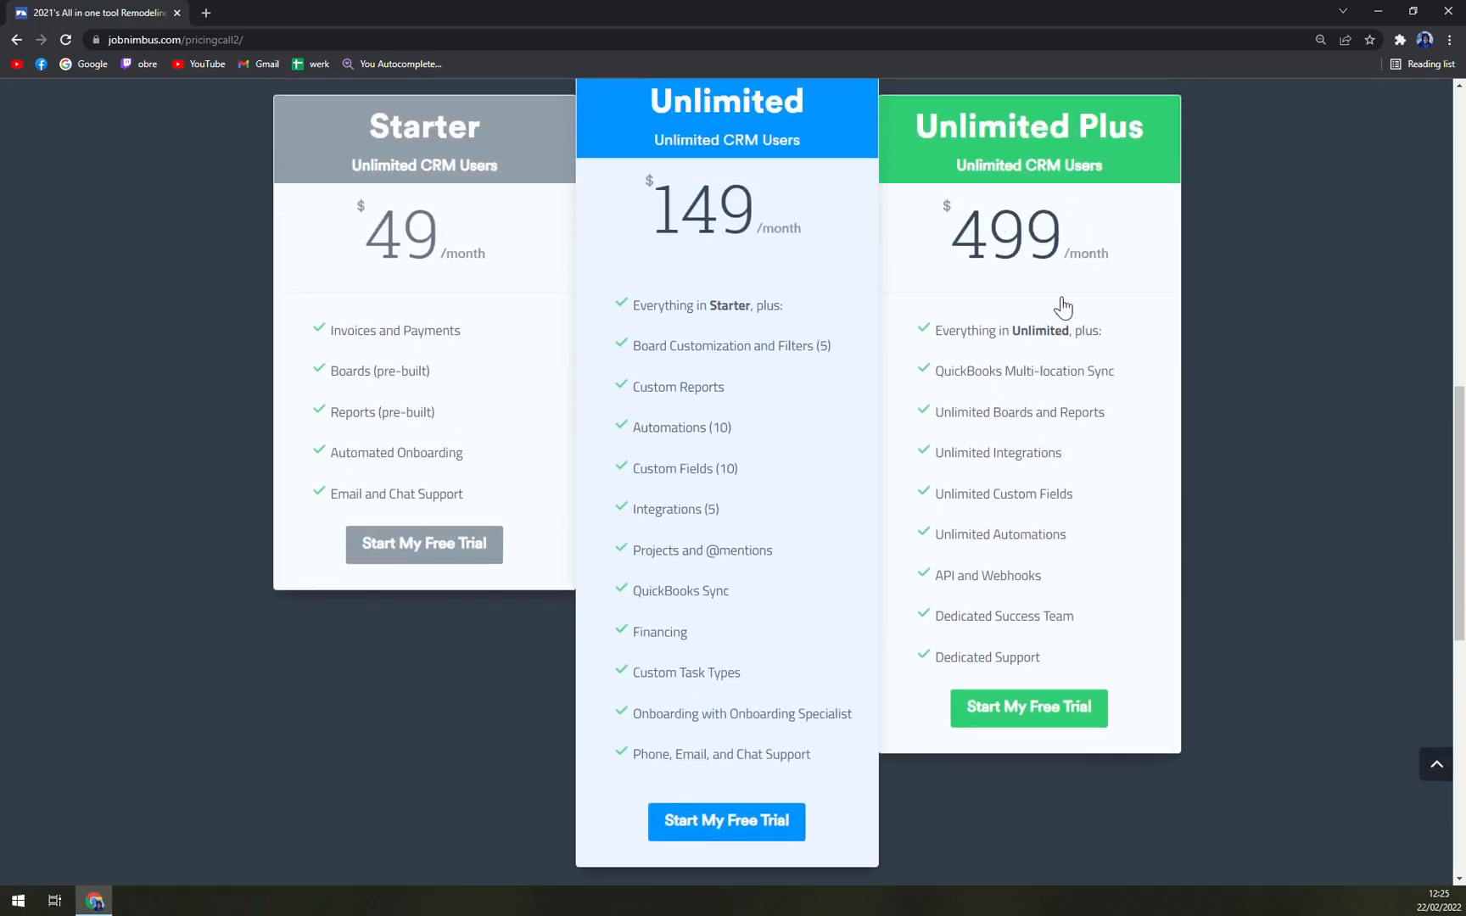
pyautogui.scroll(-3)
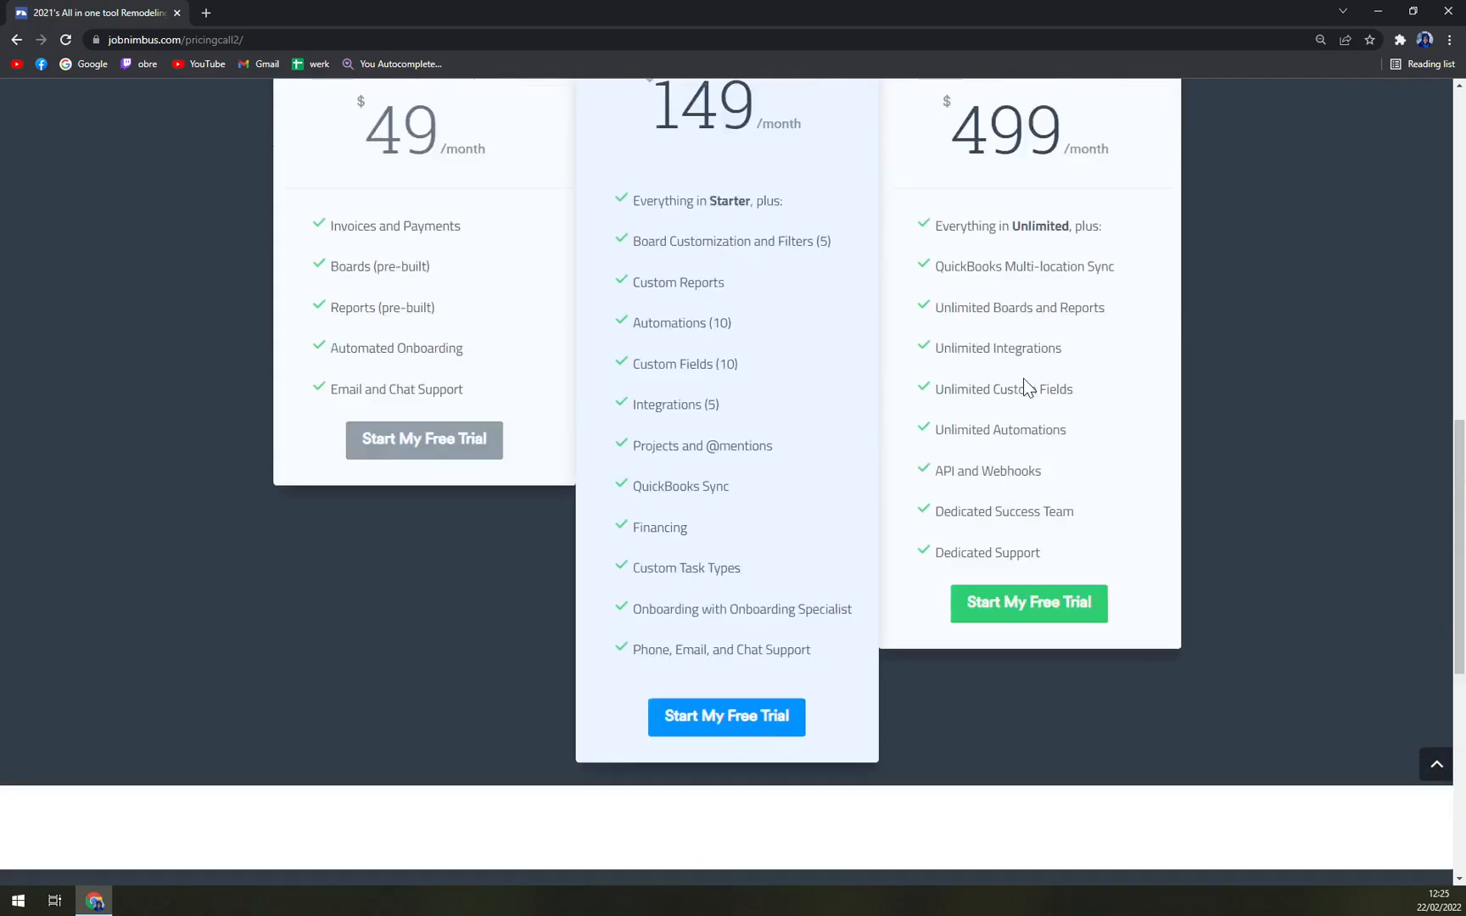
pyautogui.scroll(3)
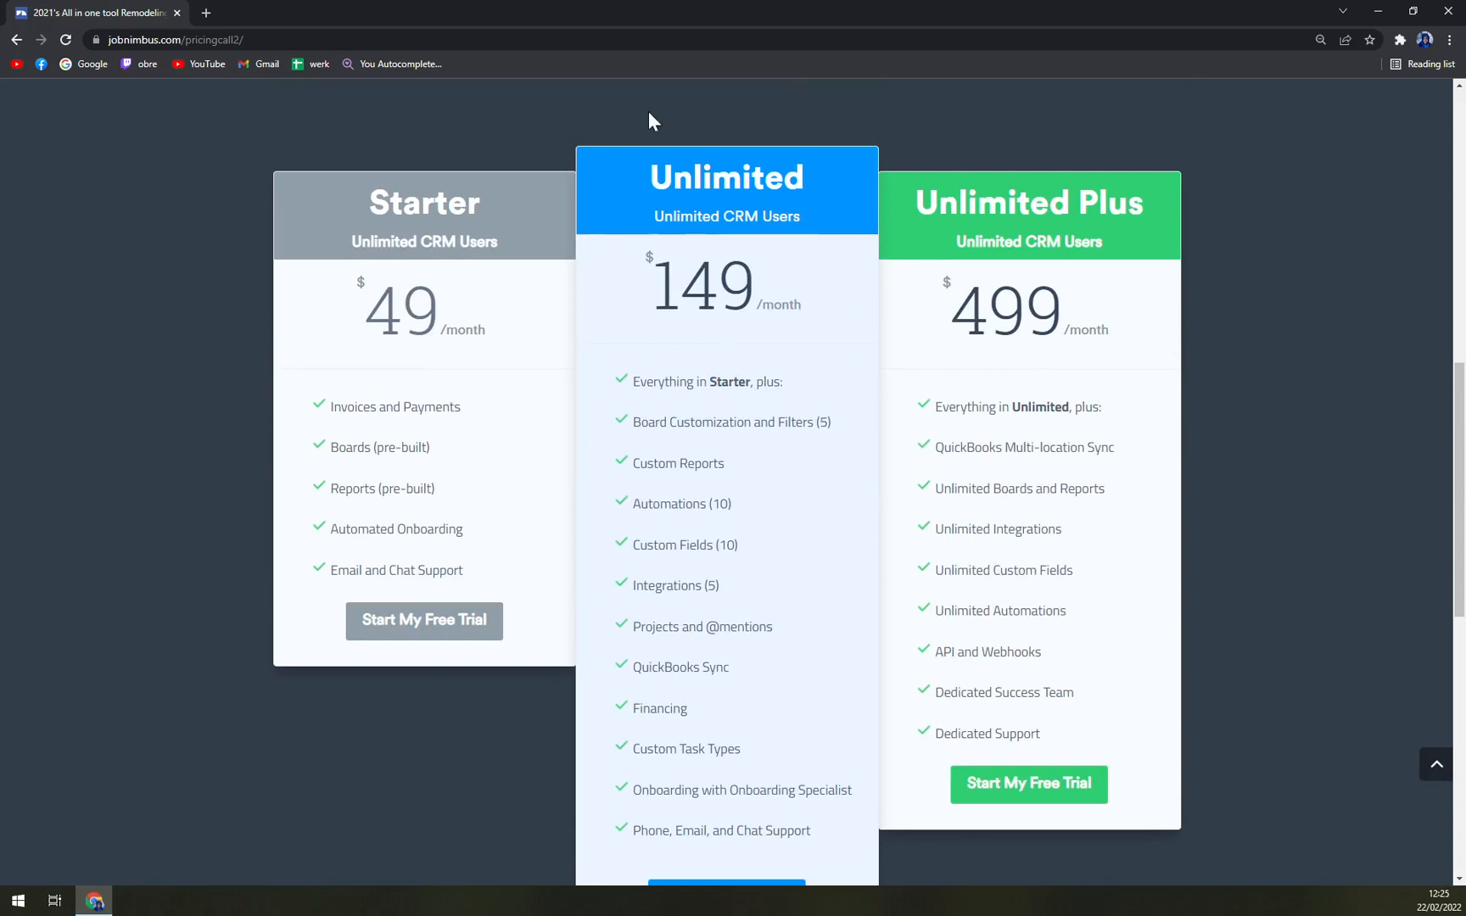
pyautogui.moveTo(1064, 412)
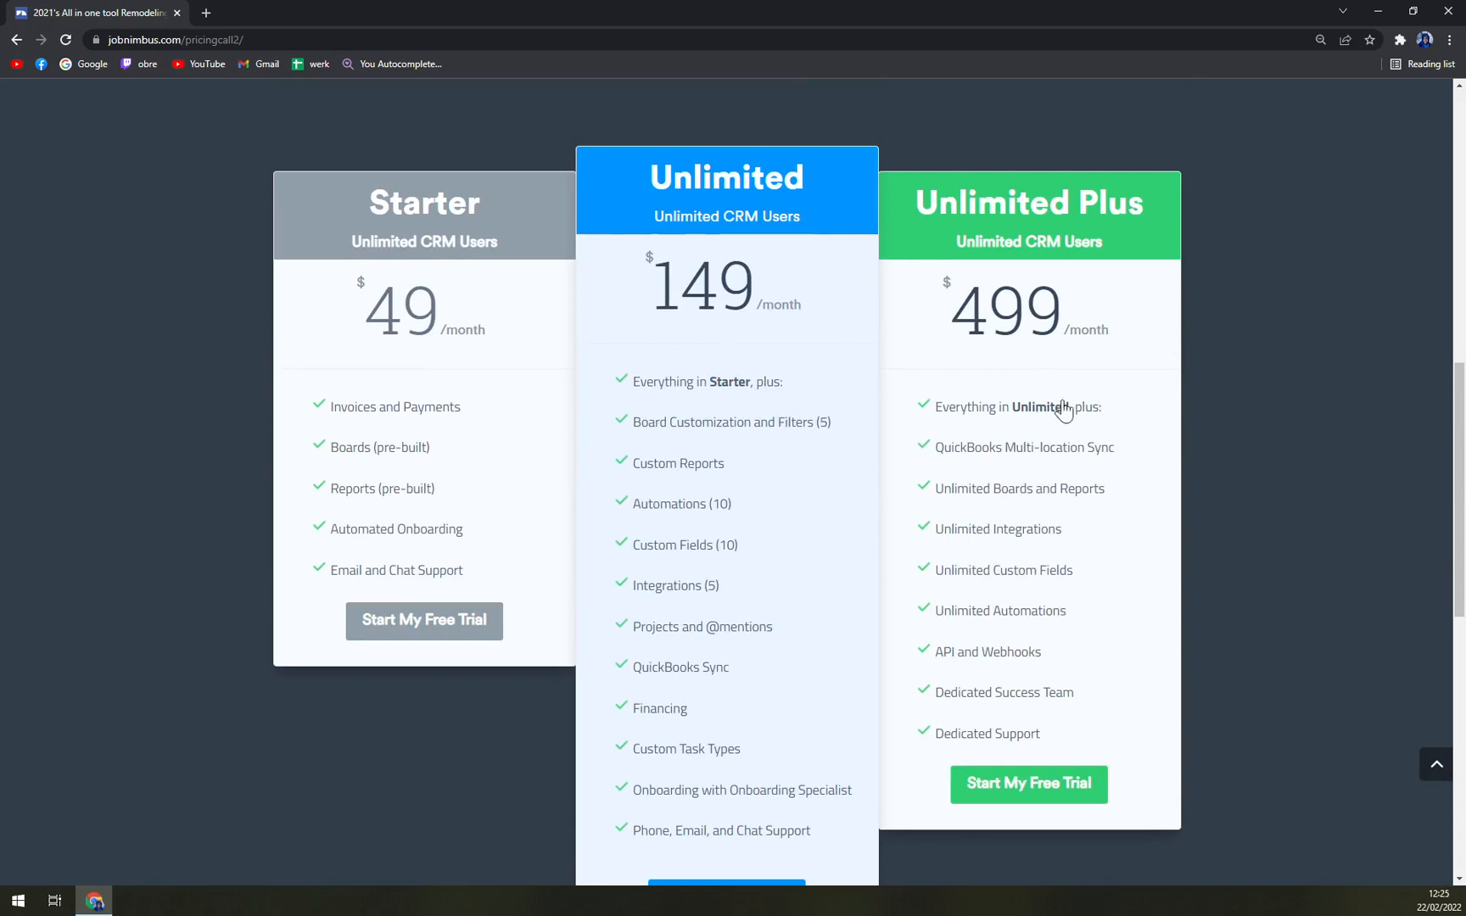
pyautogui.moveTo(1024, 500)
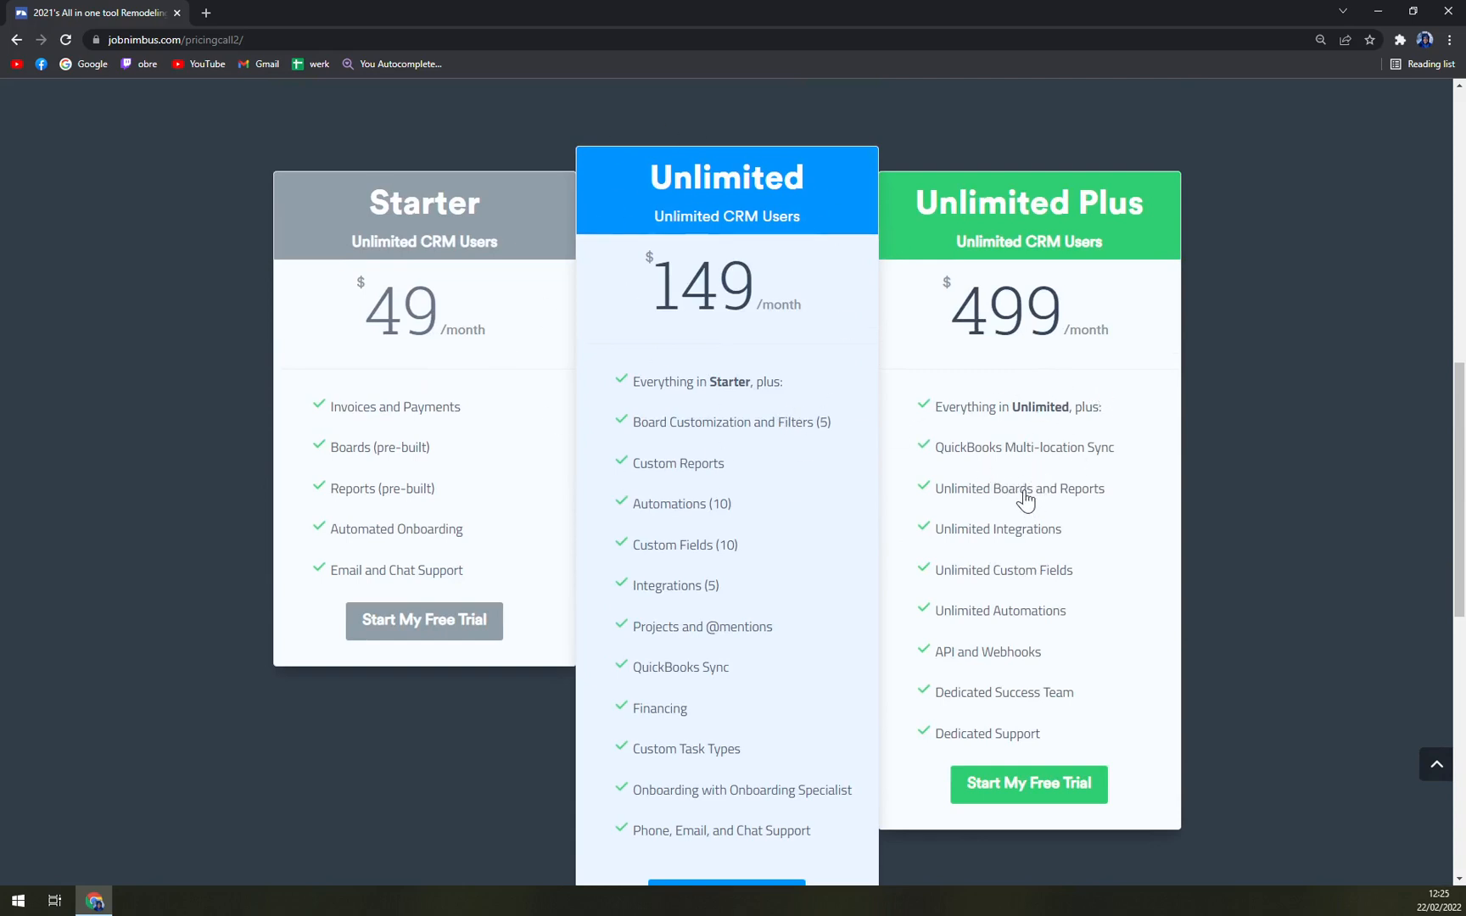
pyautogui.moveTo(1048, 524)
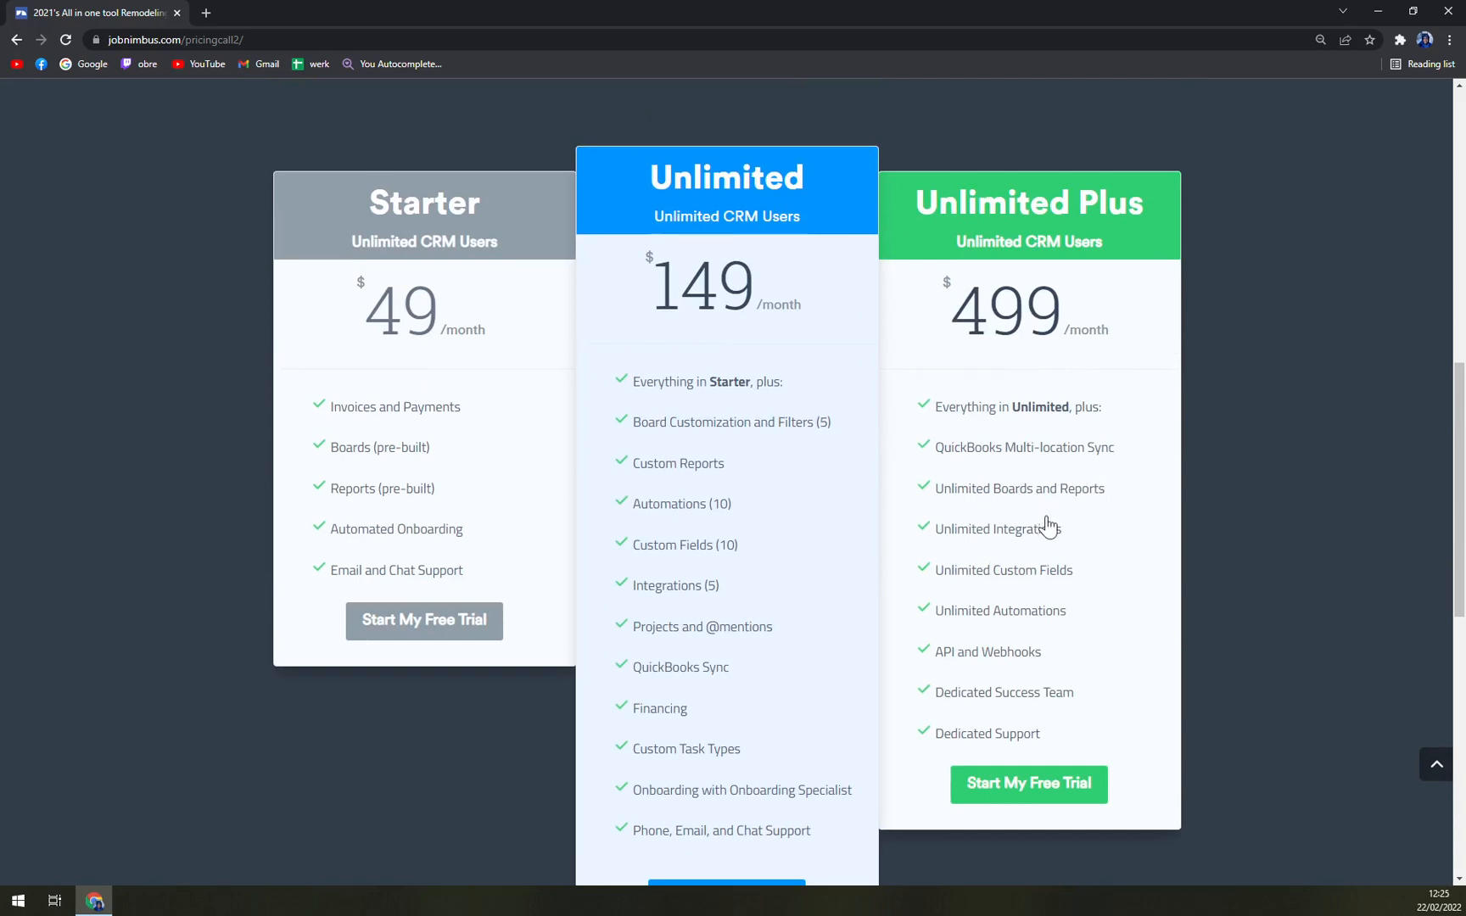
pyautogui.moveTo(1075, 559)
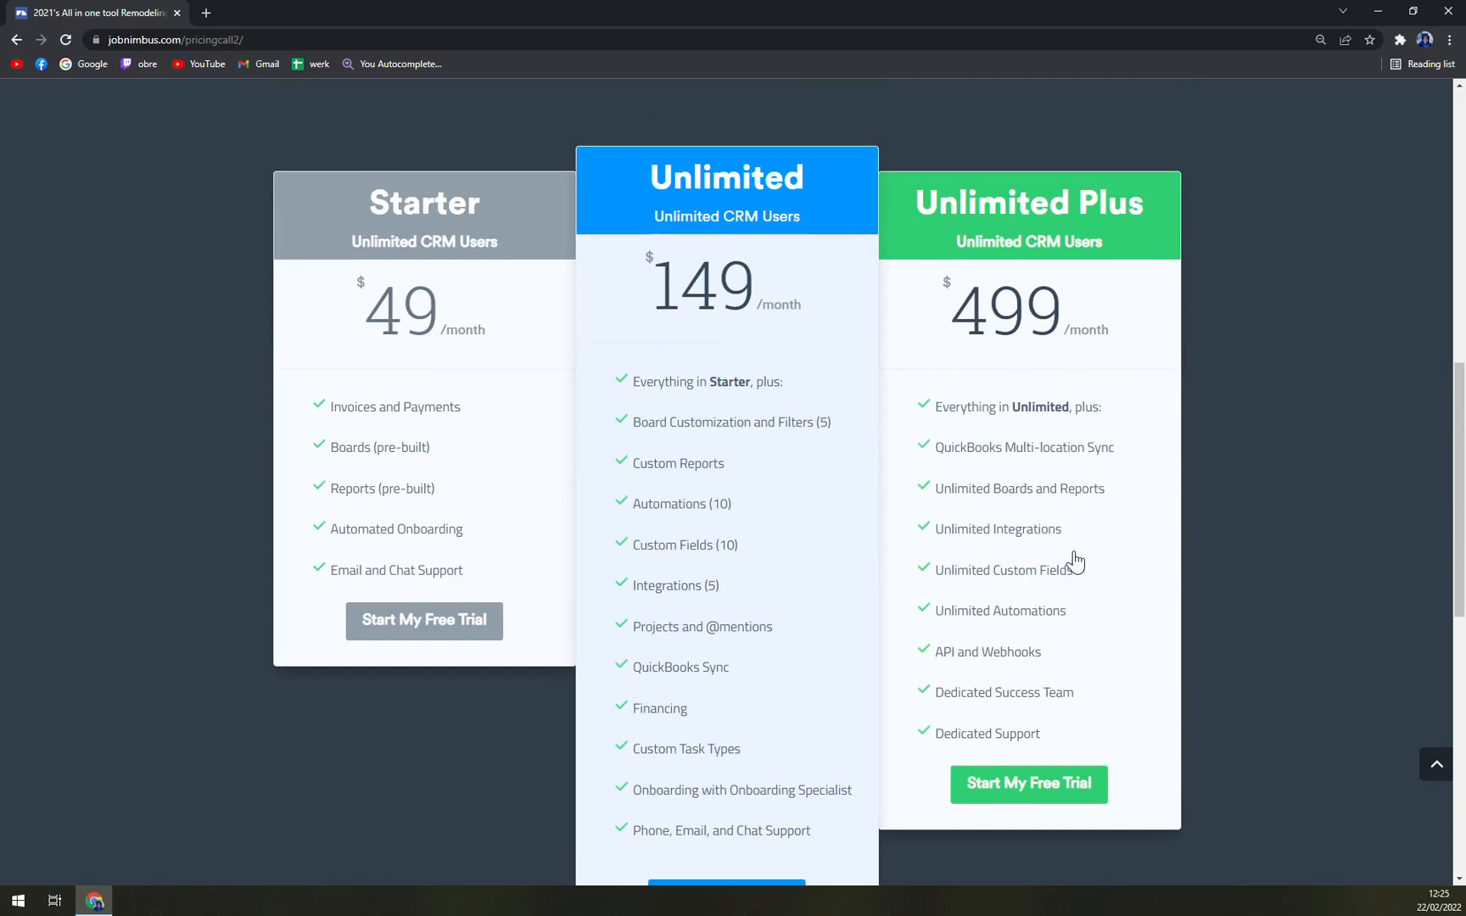
pyautogui.moveTo(1143, 557)
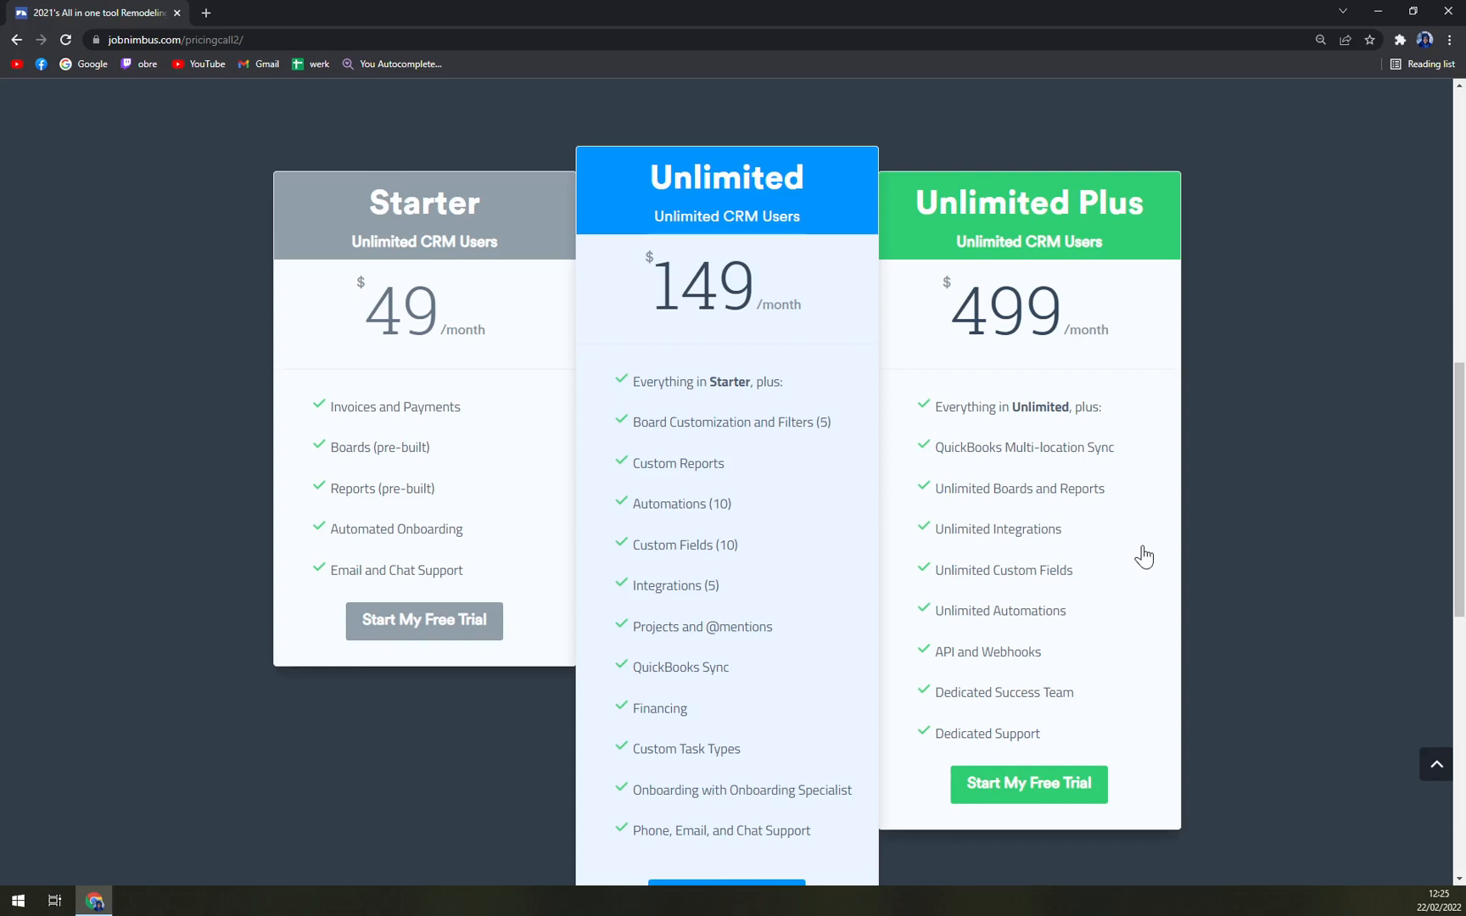
pyautogui.moveTo(1140, 553)
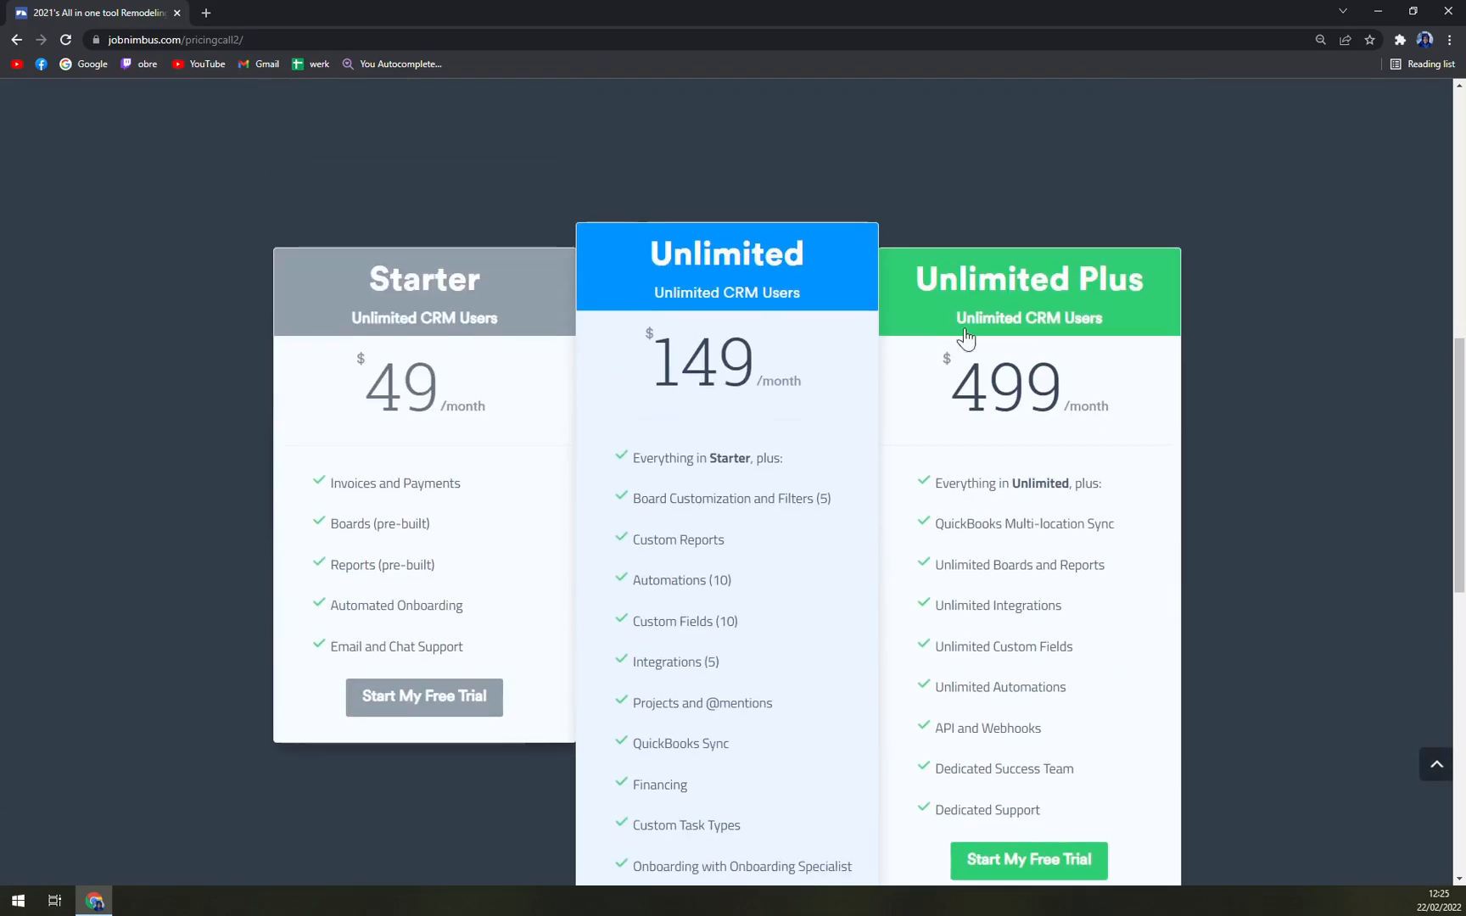
pyautogui.moveTo(1051, 355)
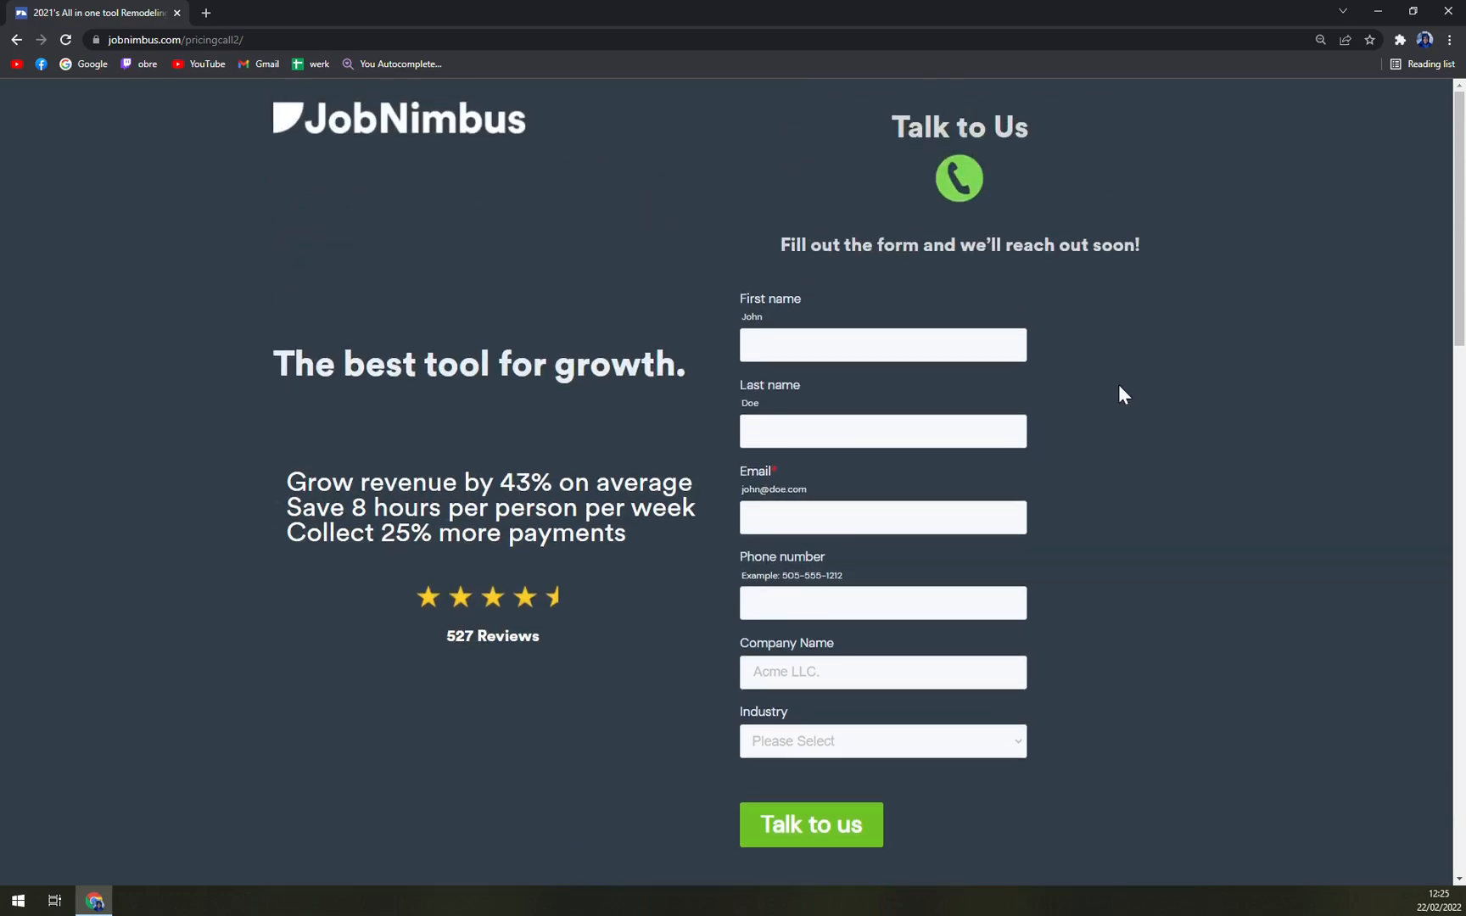
pyautogui.moveTo(281, 119)
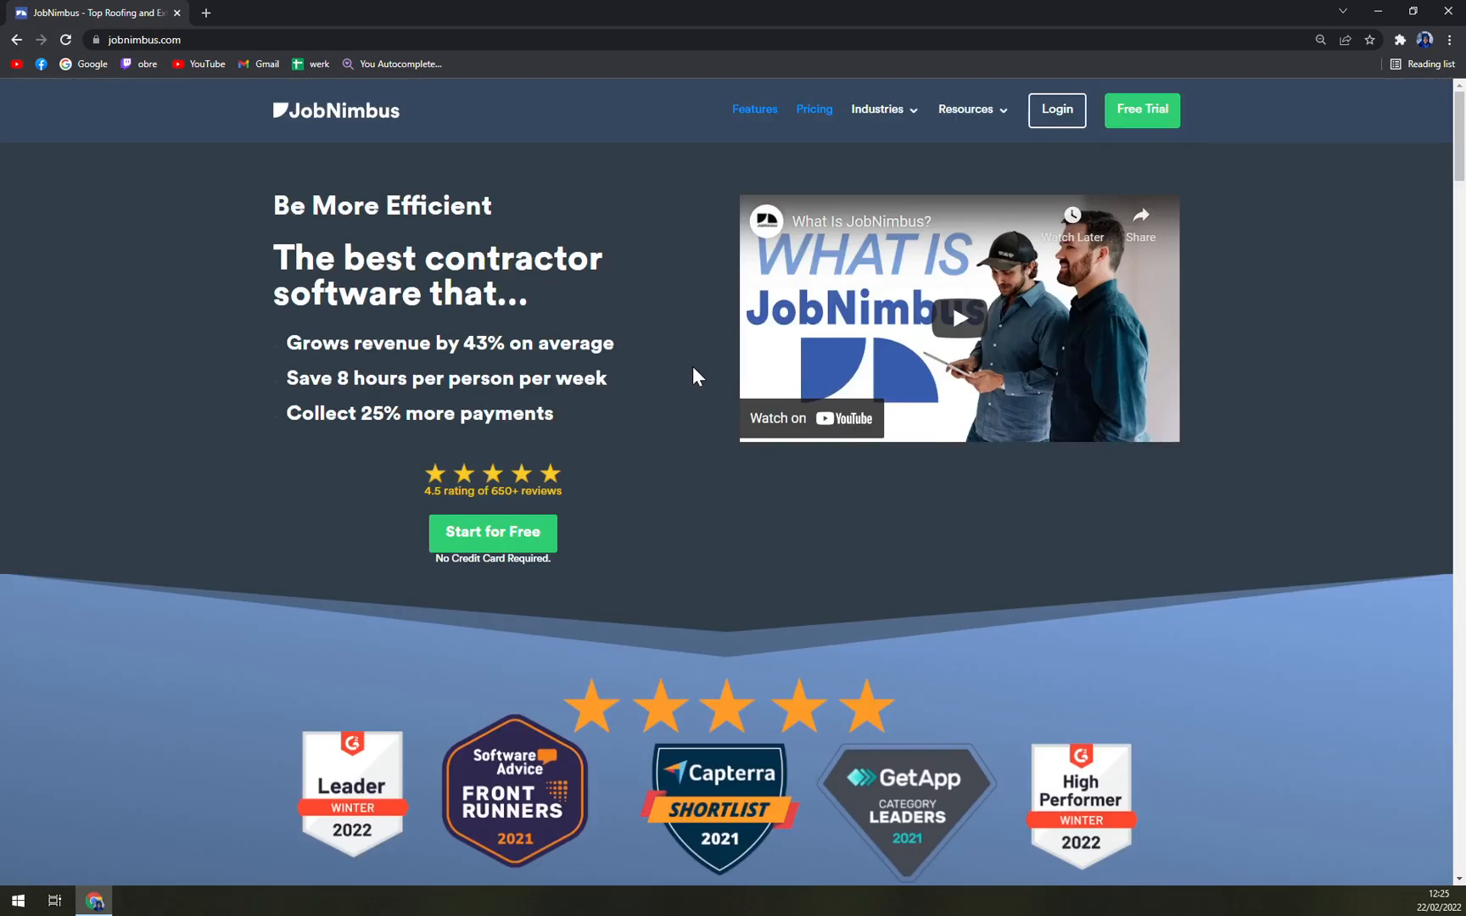
# Go to the Free Trial signup form from the top navigation
pyautogui.click(1142, 110)
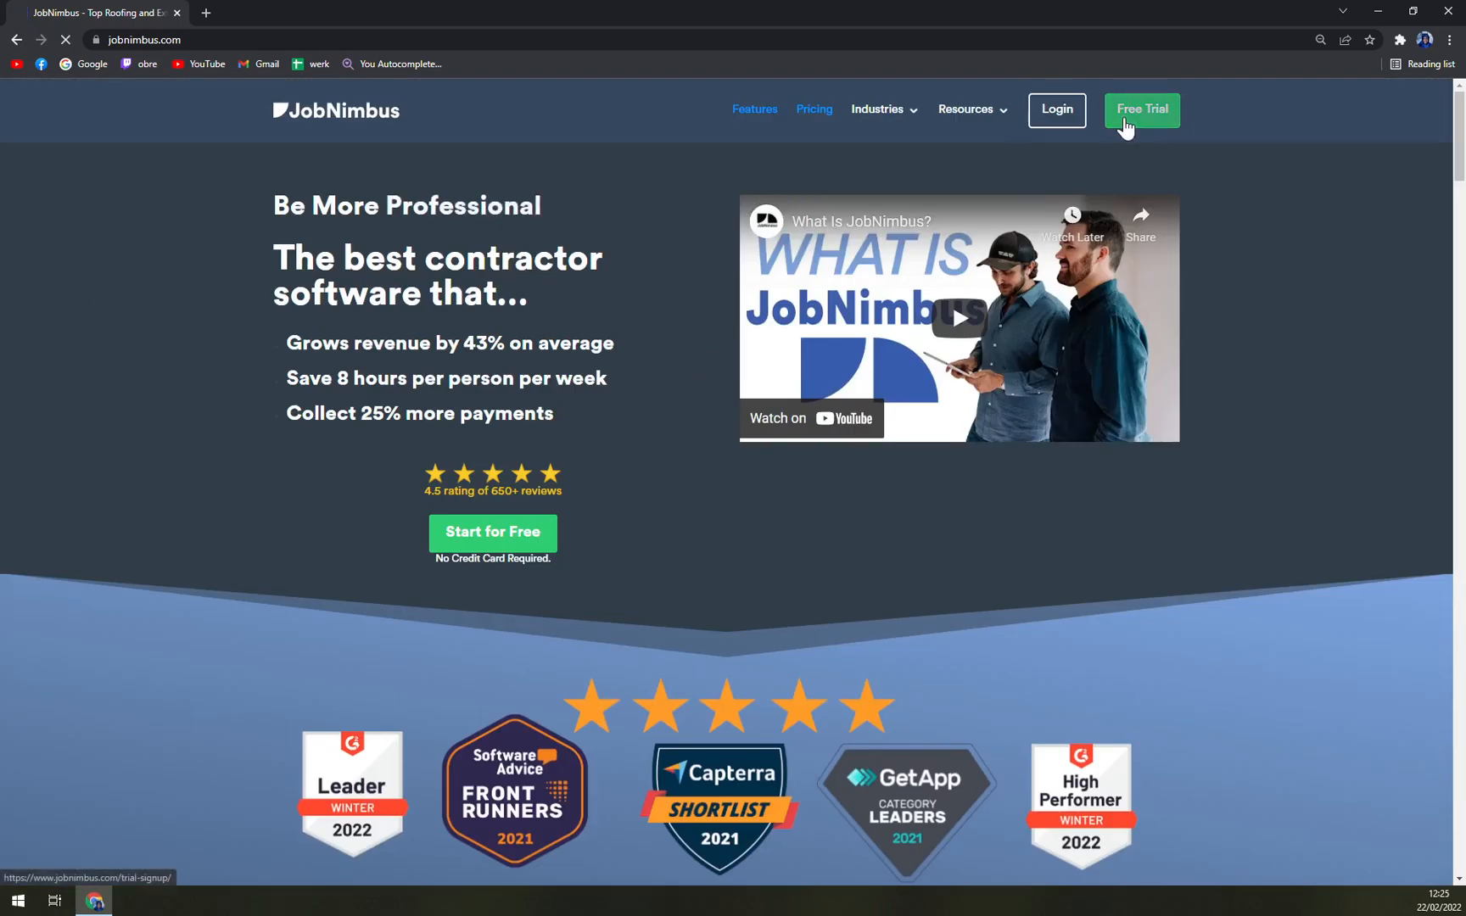
pyautogui.click(1142, 110)
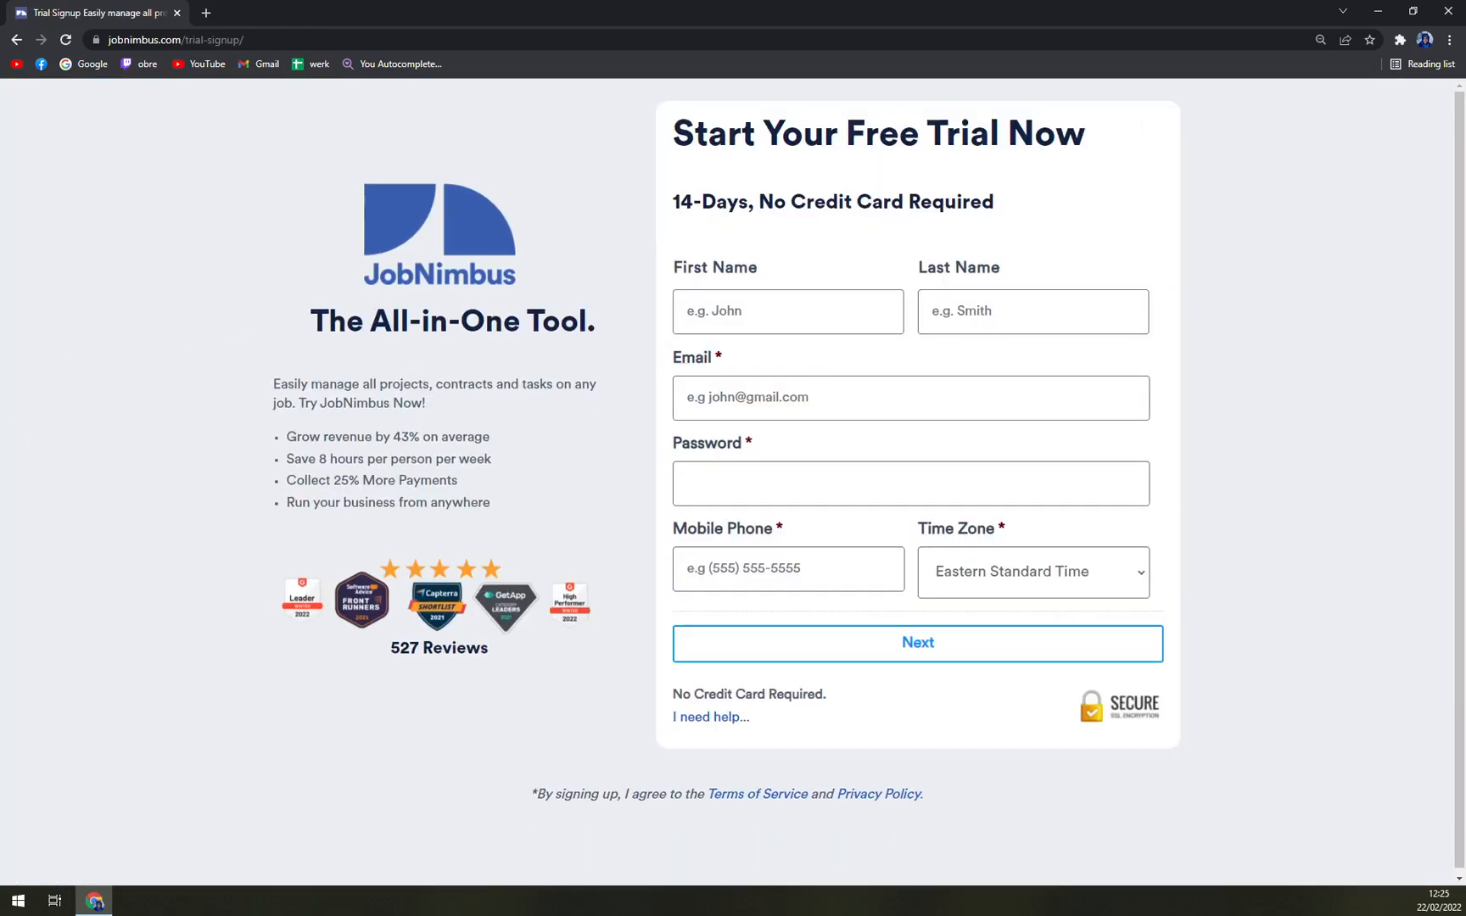
# Fill in first name 'King', the email 'klubica.m b' and the password on the trial form
pyautogui.click(787, 313)
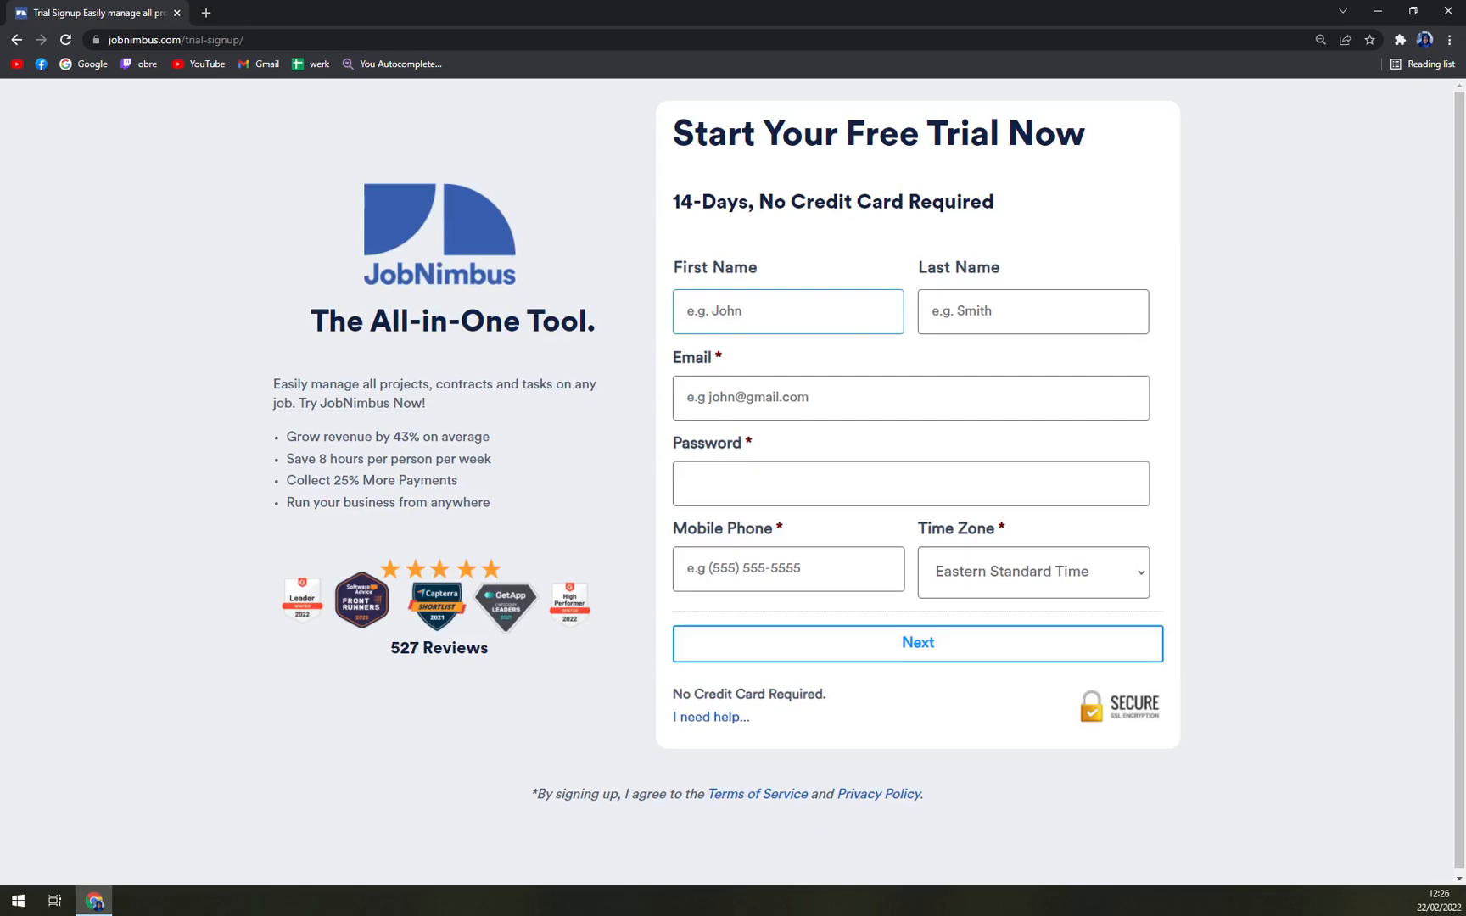
pyautogui.click(789, 312)
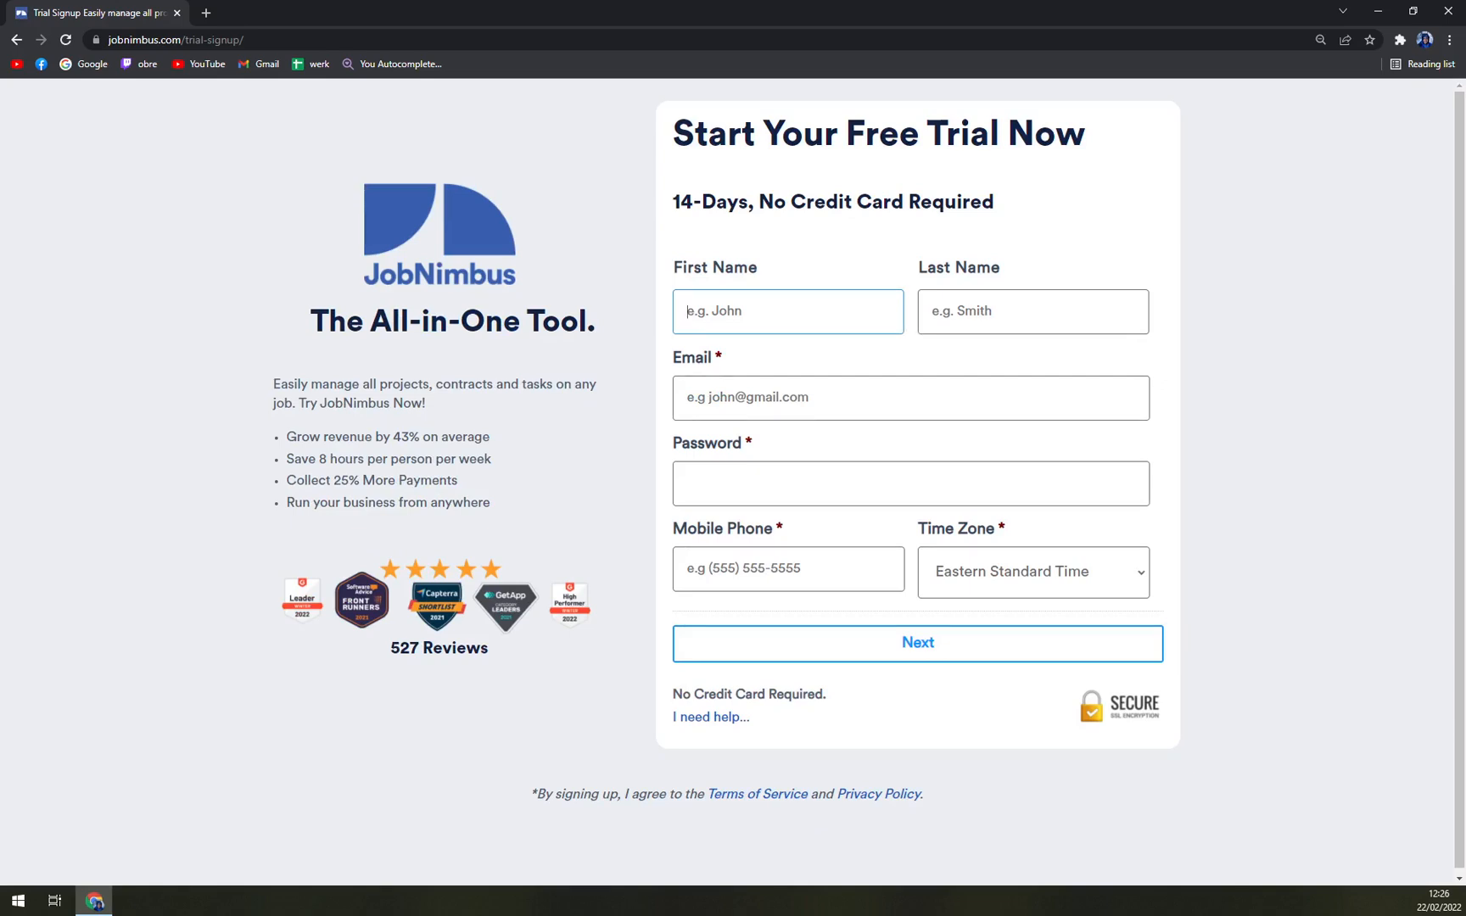
pyautogui.write('King')
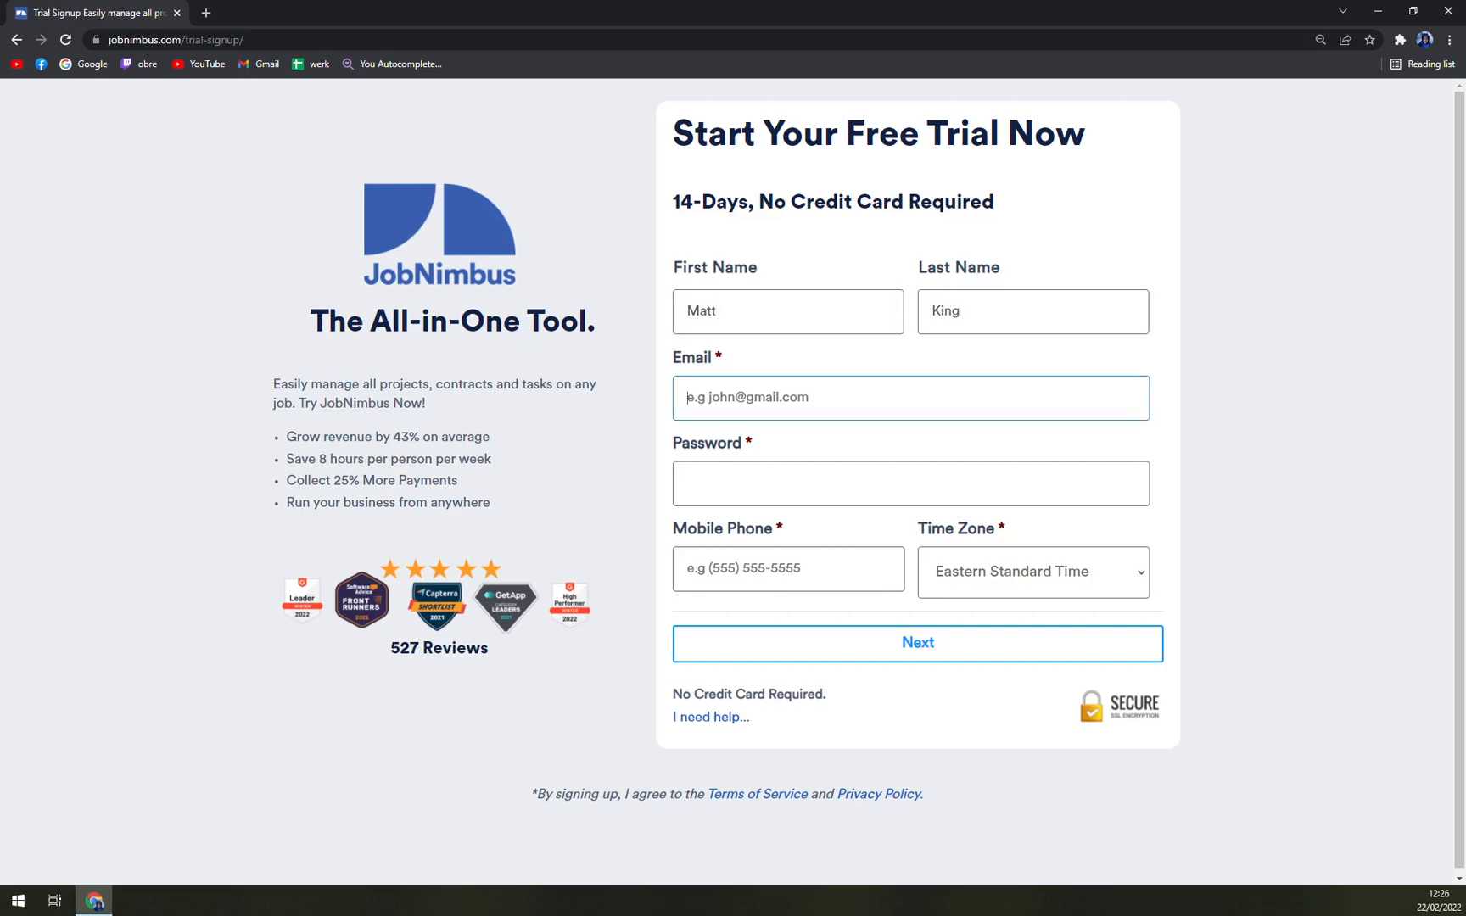
pyautogui.write('klubica.m b')
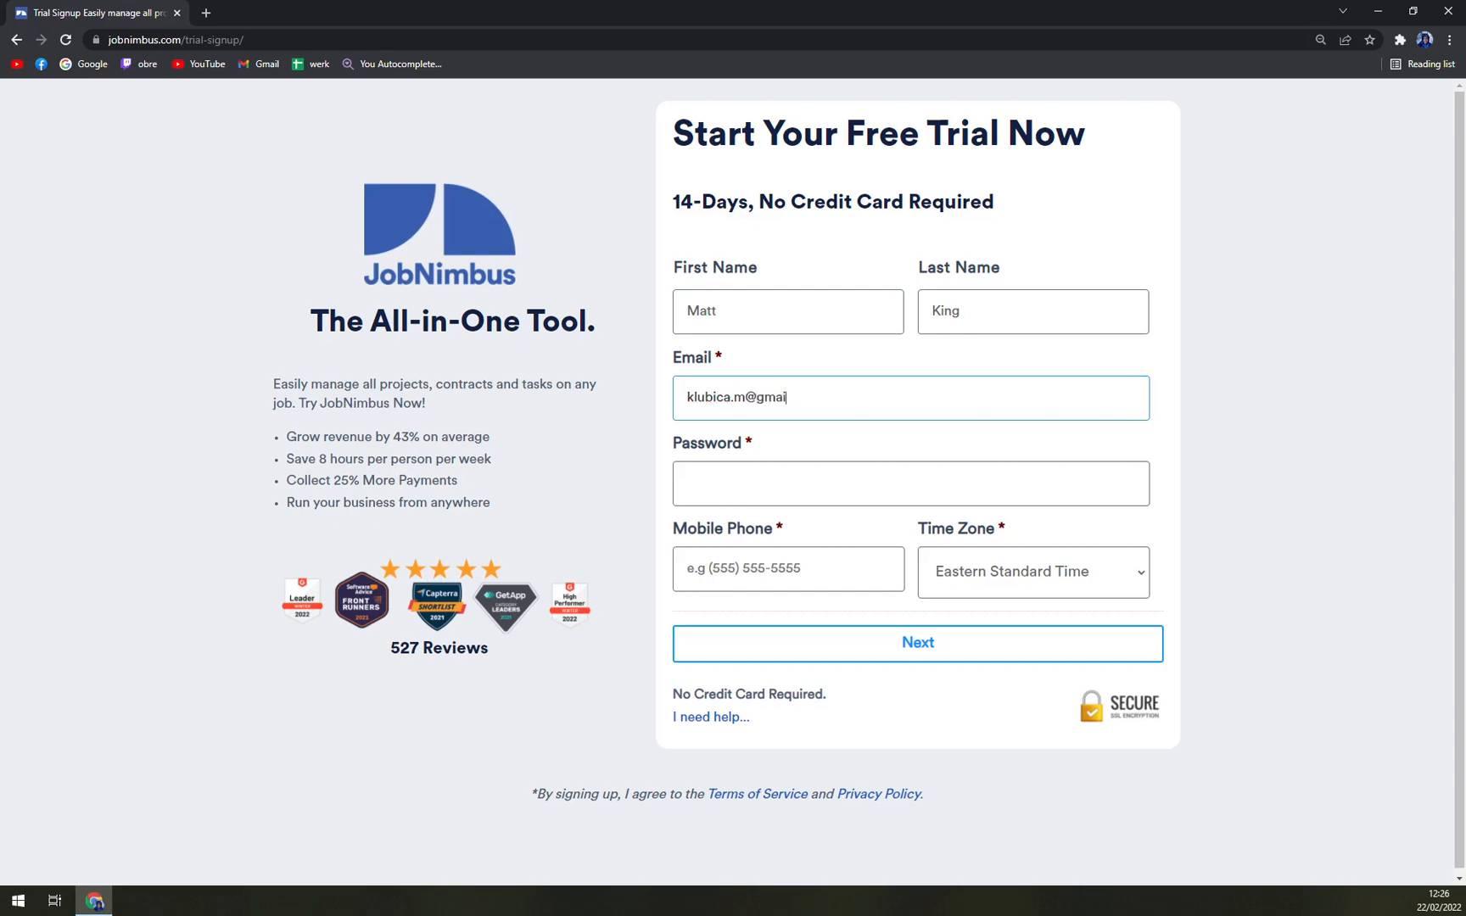
pyautogui.click(911, 482)
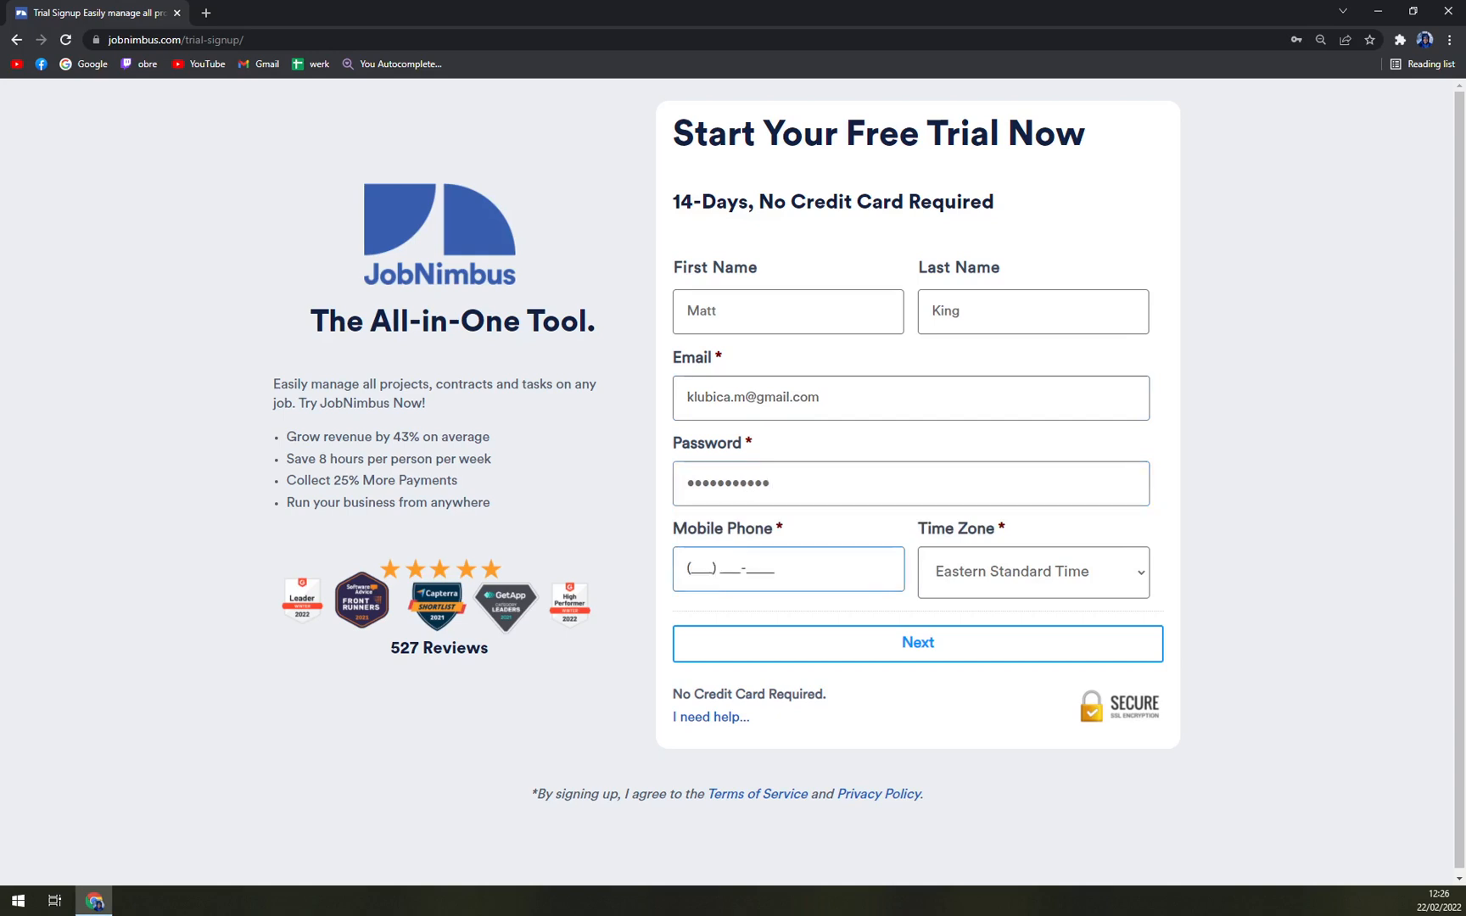
# Enter '421' in the Mobile Phone field and remove its last digit
pyautogui.click(1033, 571)
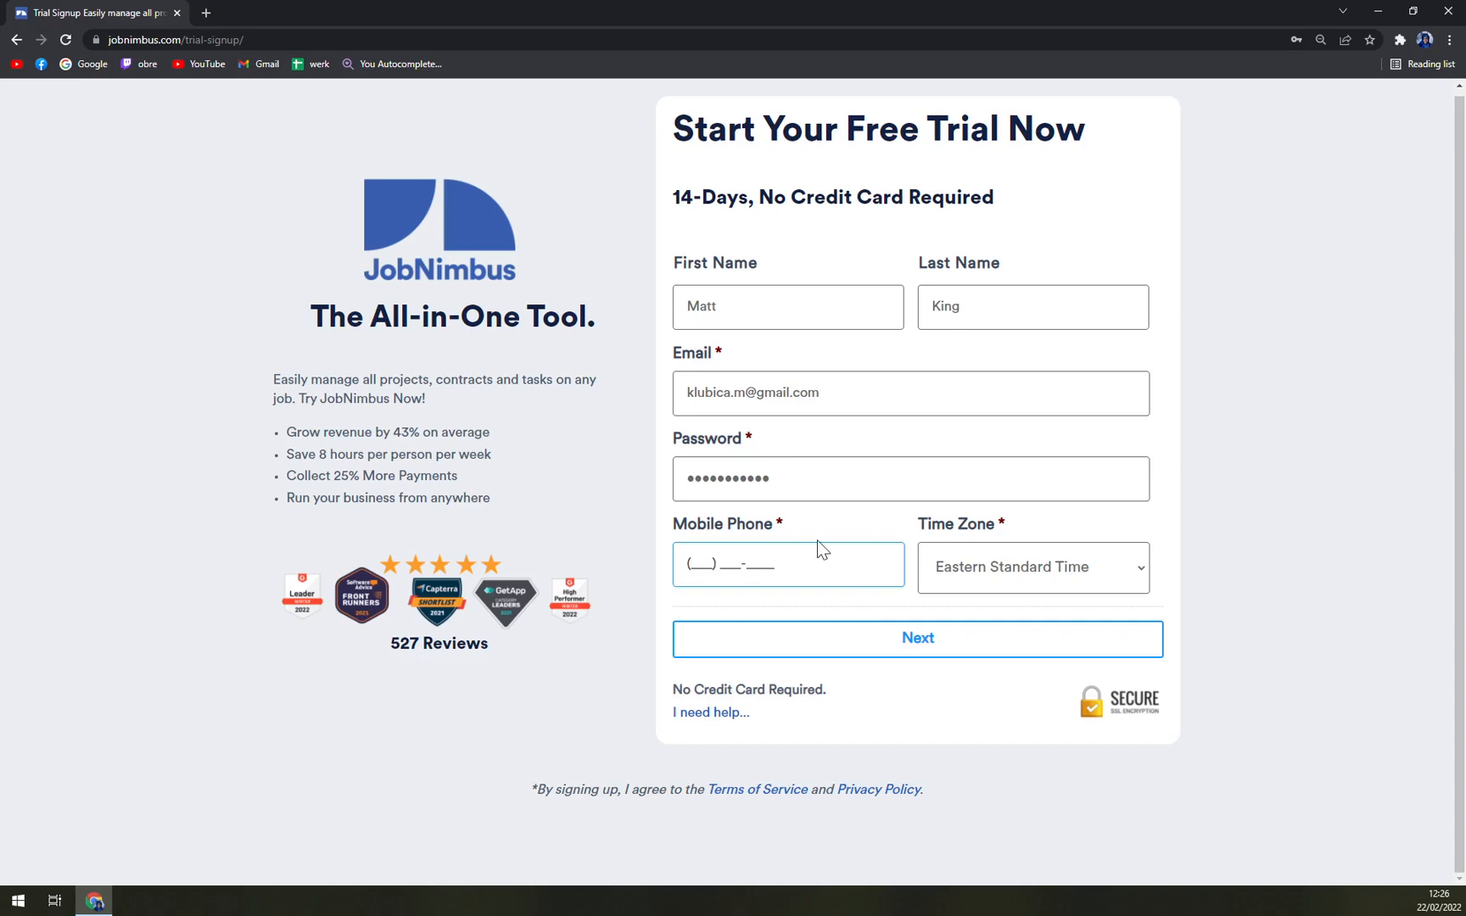
pyautogui.write('42')
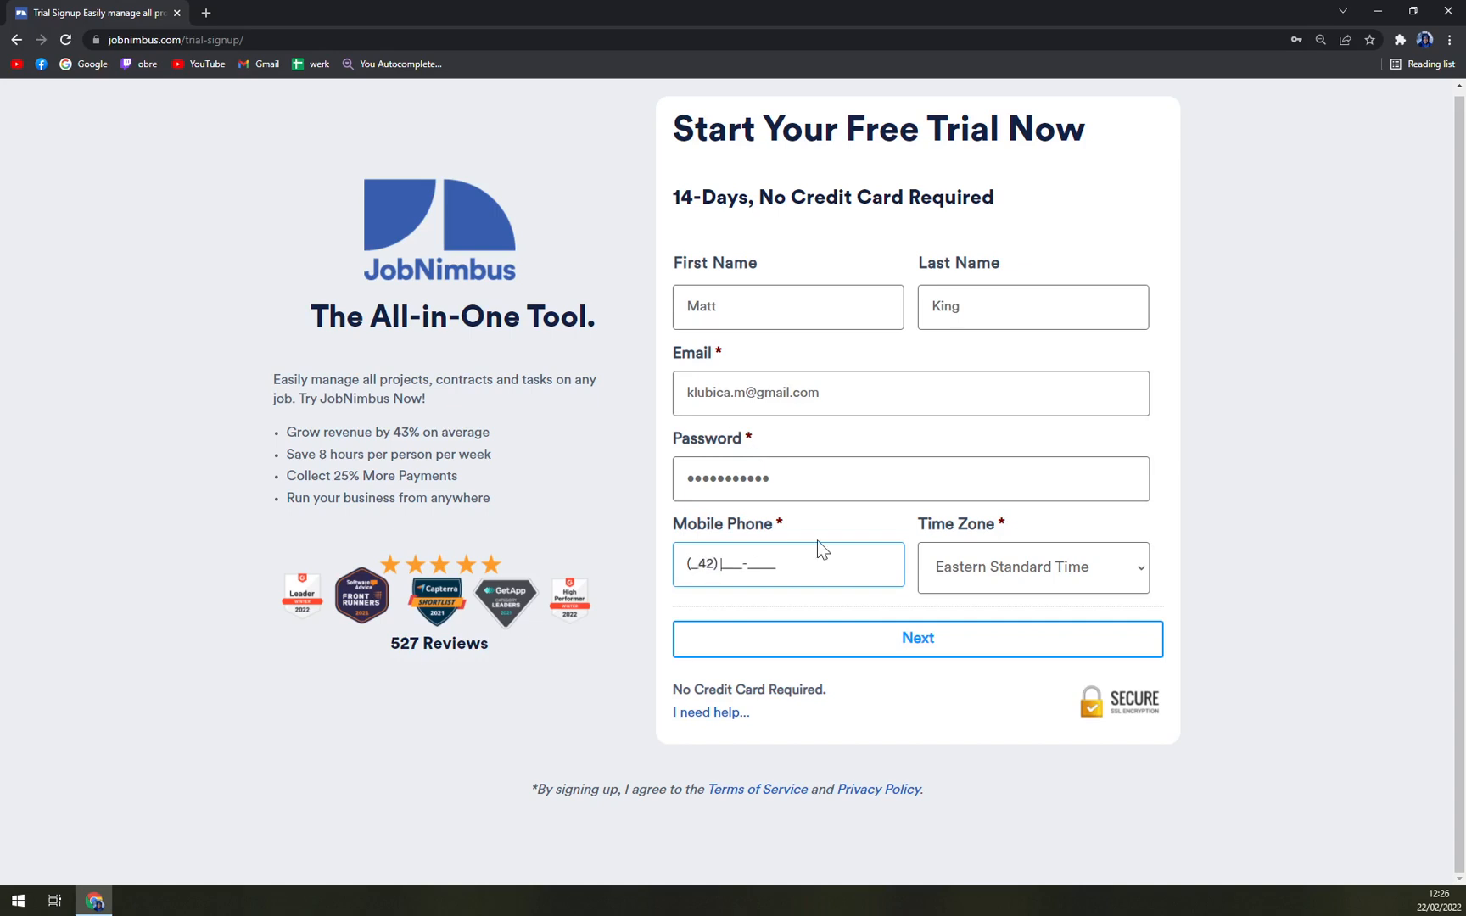
pyautogui.write('1) 954-6654')
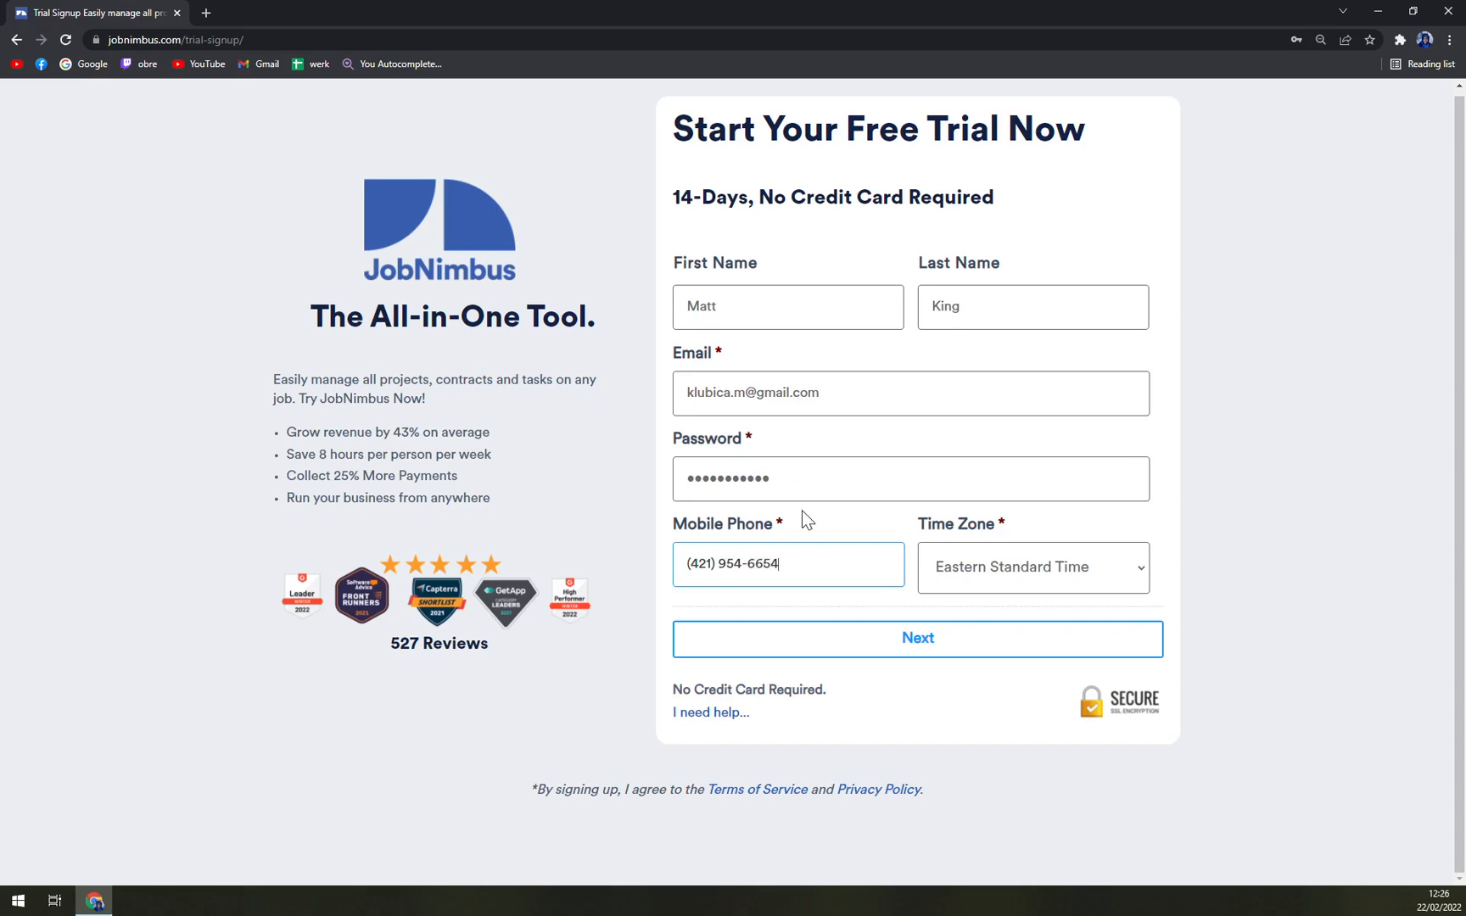
pyautogui.press('Backspace')
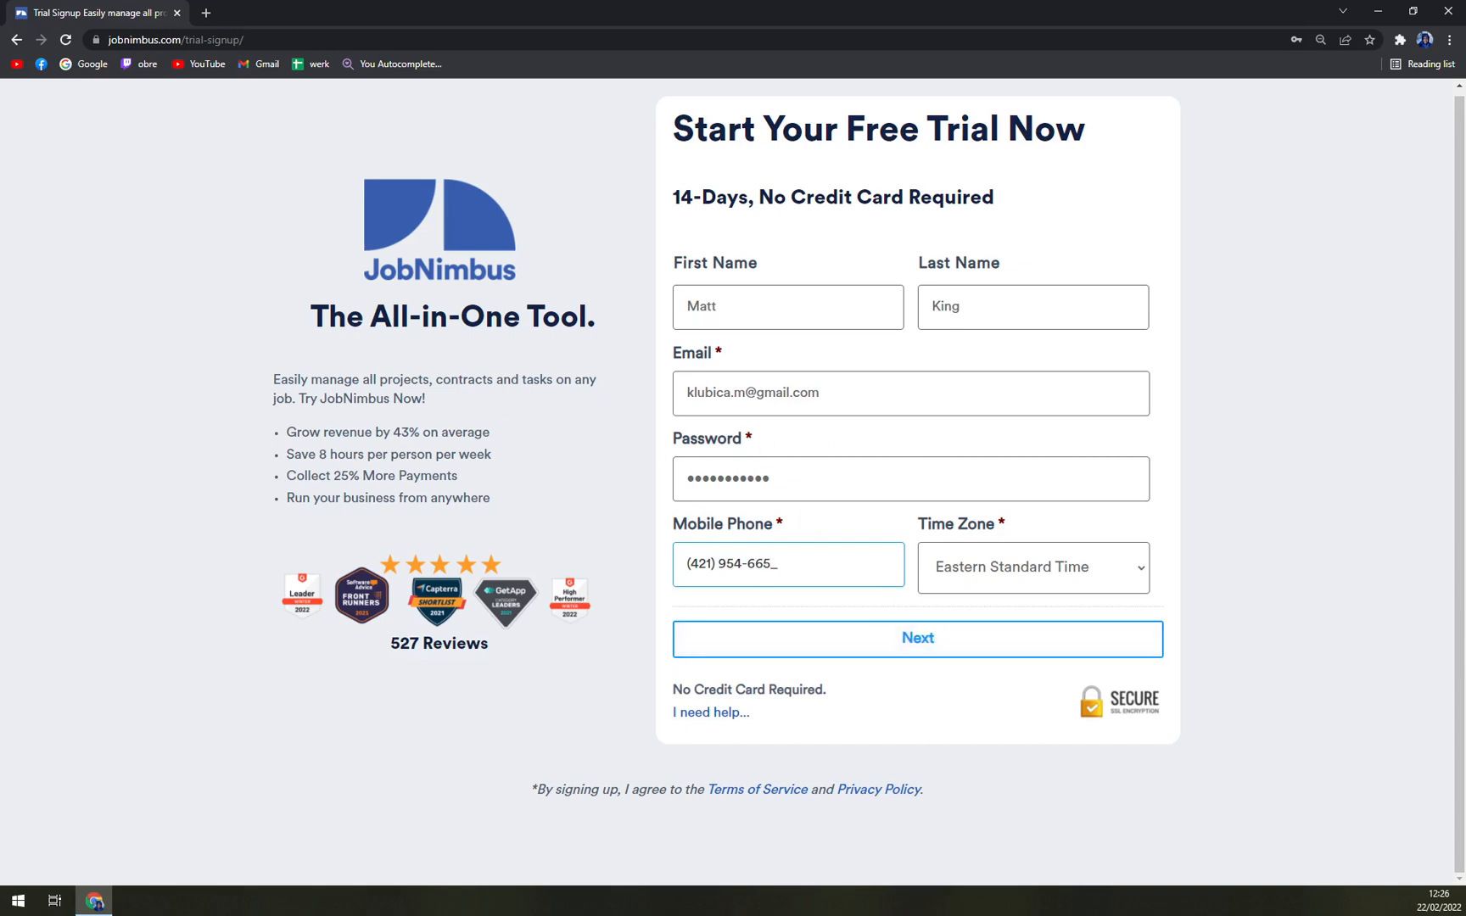
# Submit the trial form, get the required mobile phone error, and return to jobnimbus.com
pyautogui.click(1033, 569)
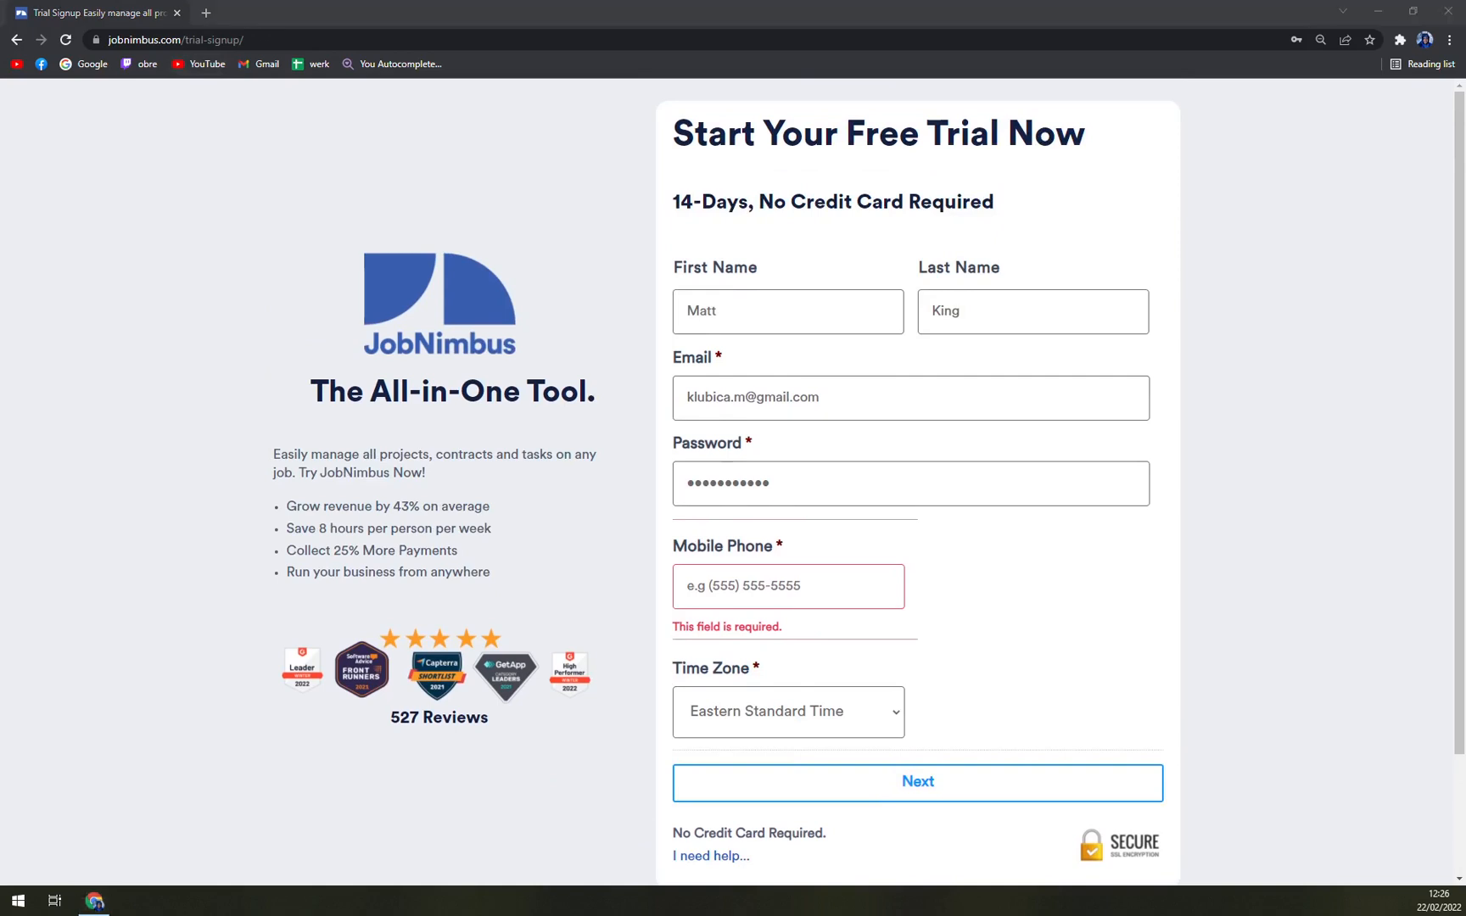
pyautogui.moveTo(448, 313)
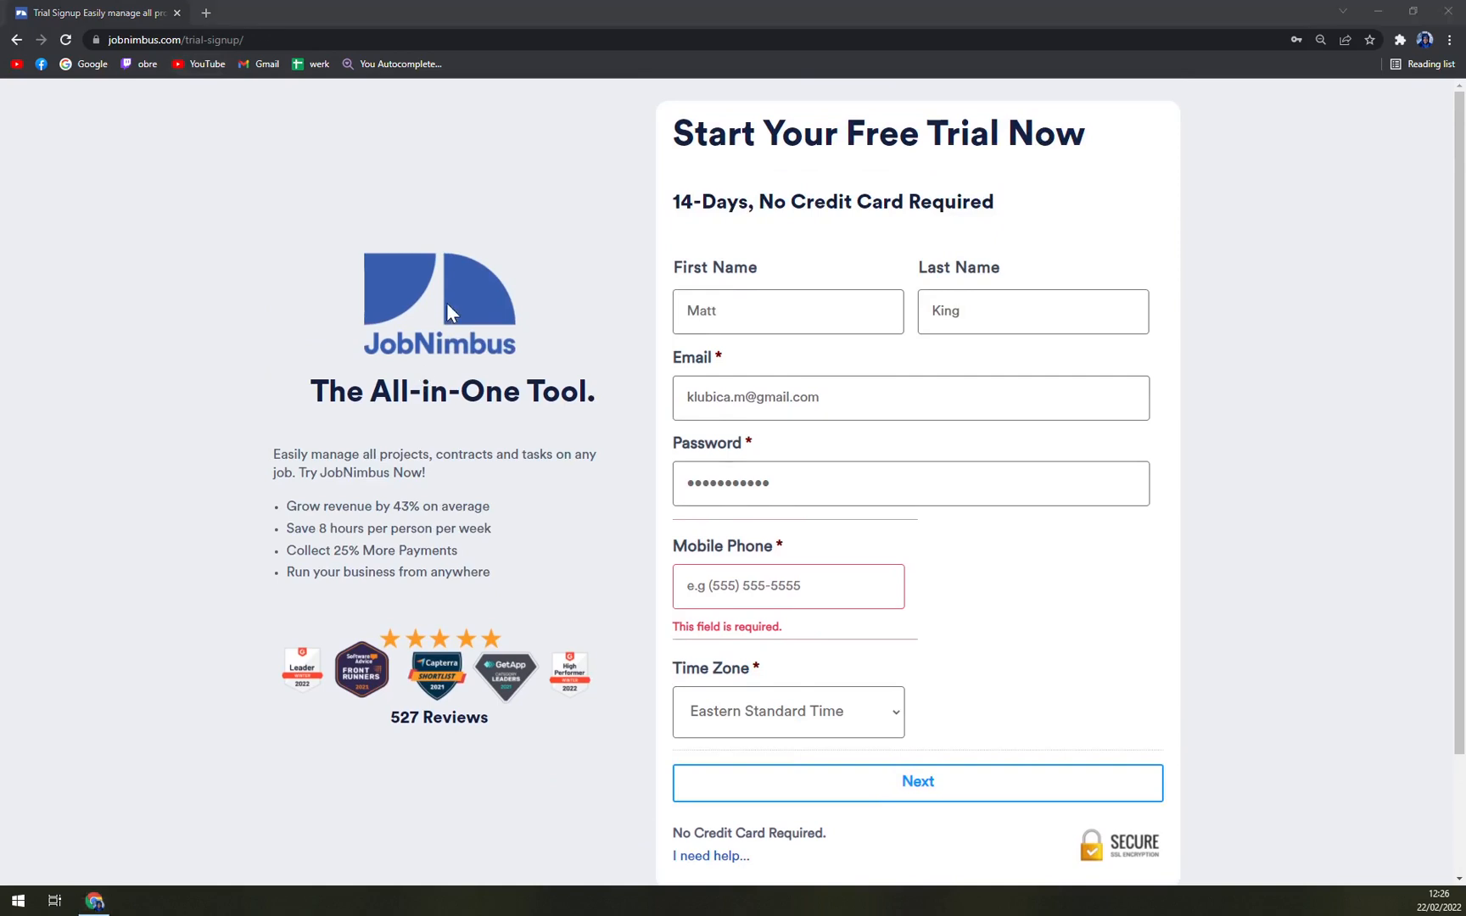
pyautogui.moveTo(522, 353)
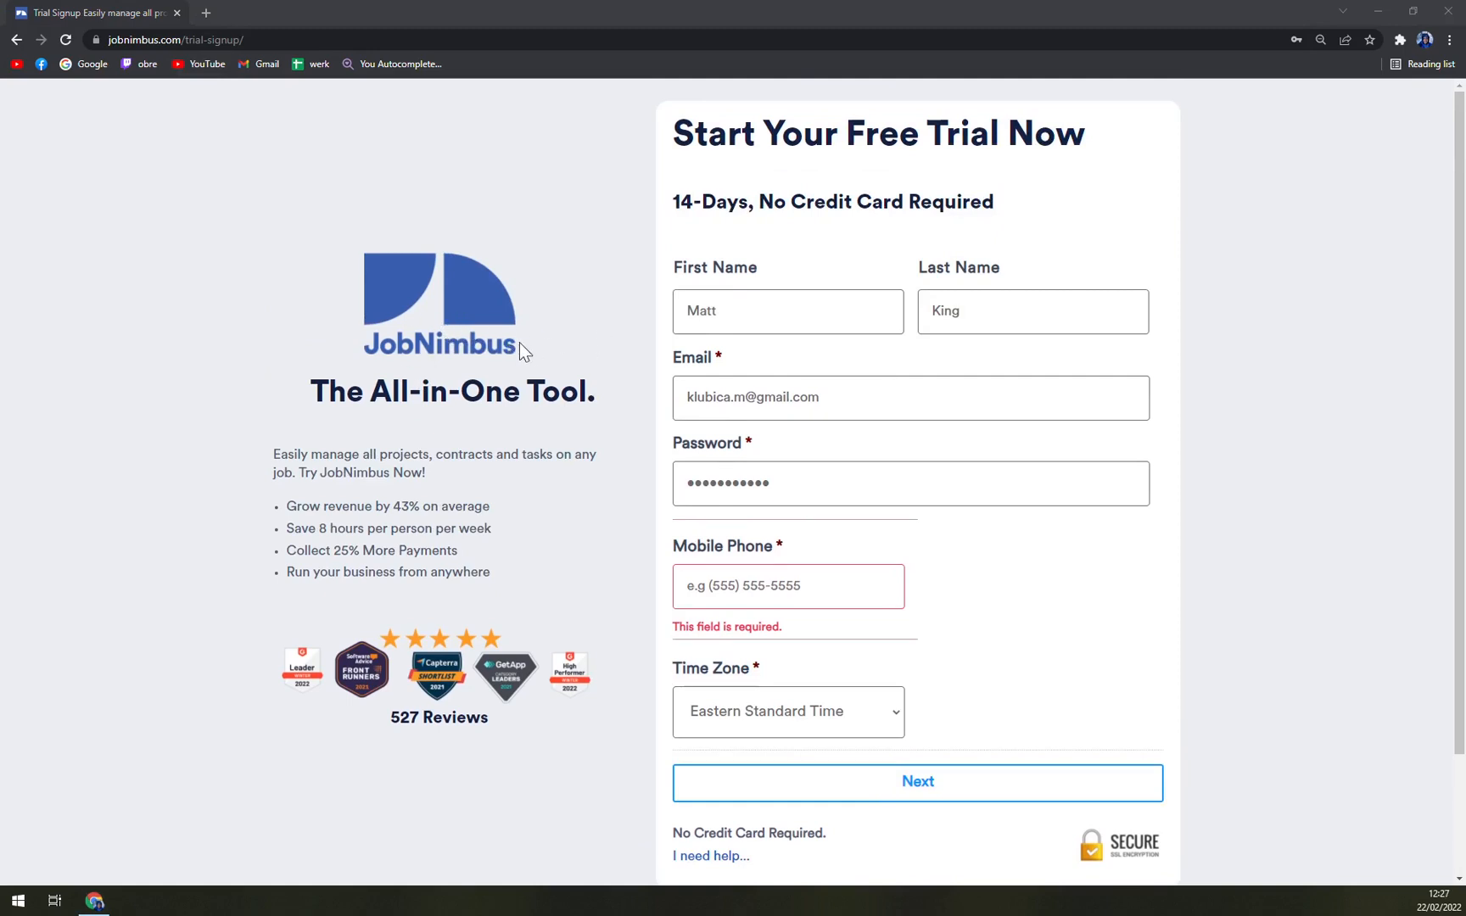
pyautogui.moveTo(262, 195)
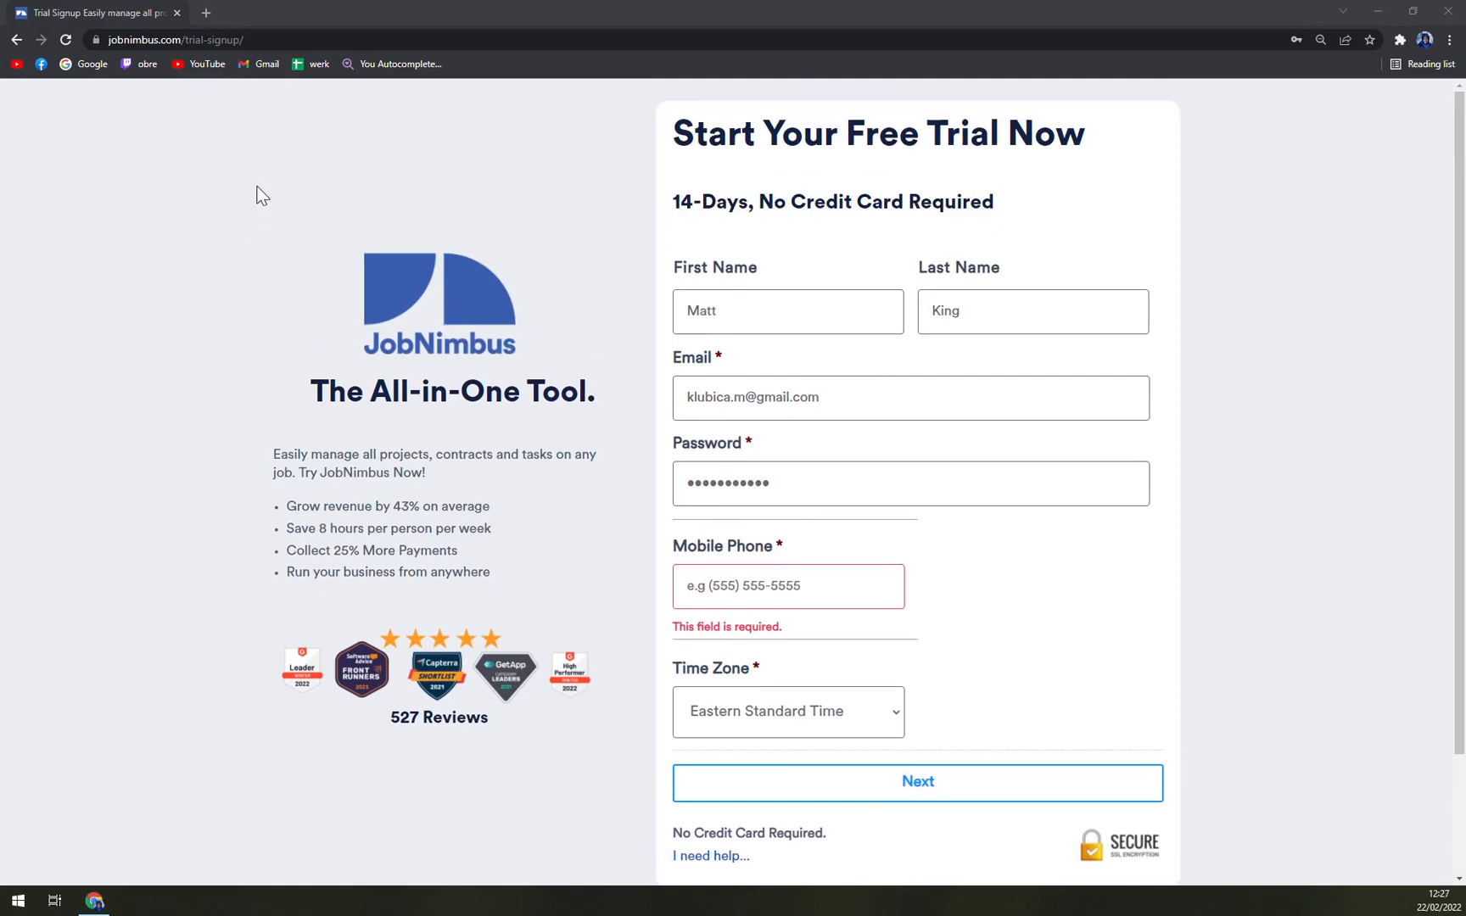
pyautogui.moveTo(414, 314)
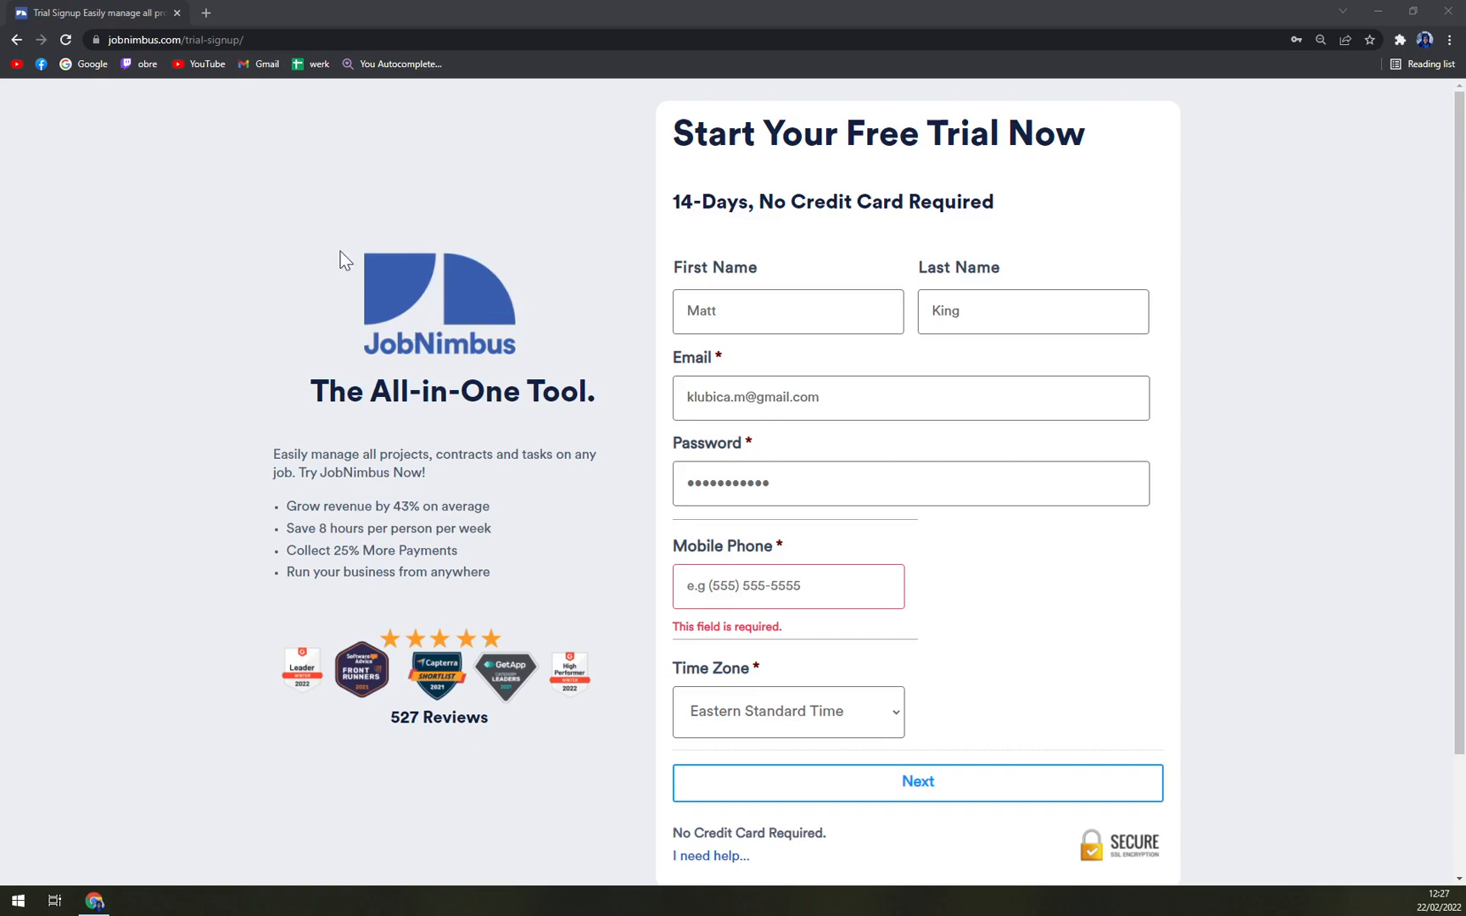
pyautogui.moveTo(329, 254)
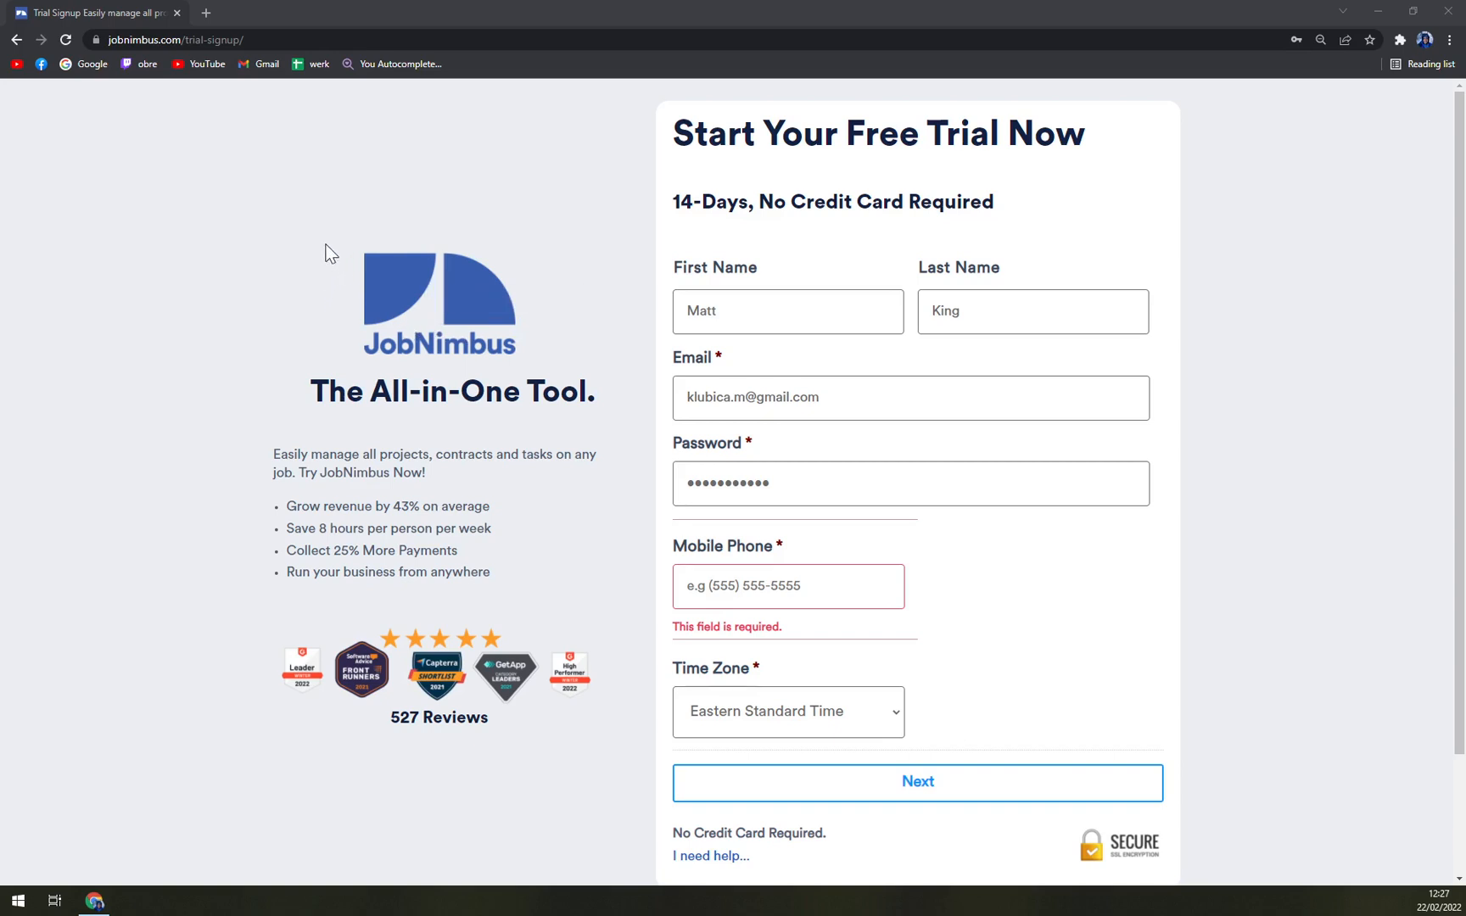
pyautogui.moveTo(358, 246)
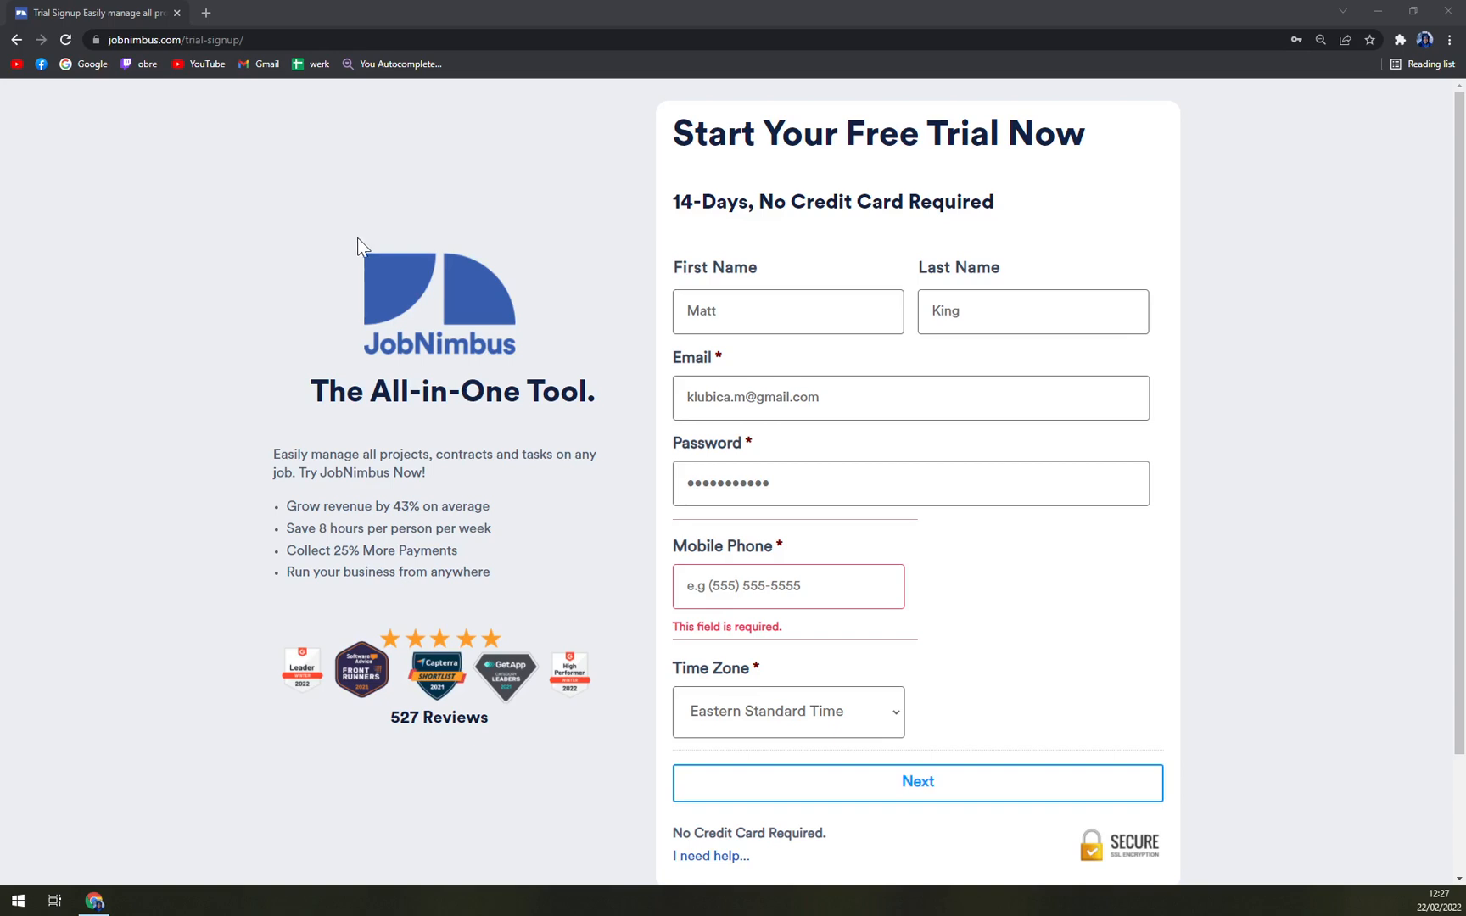
pyautogui.moveTo(276, 212)
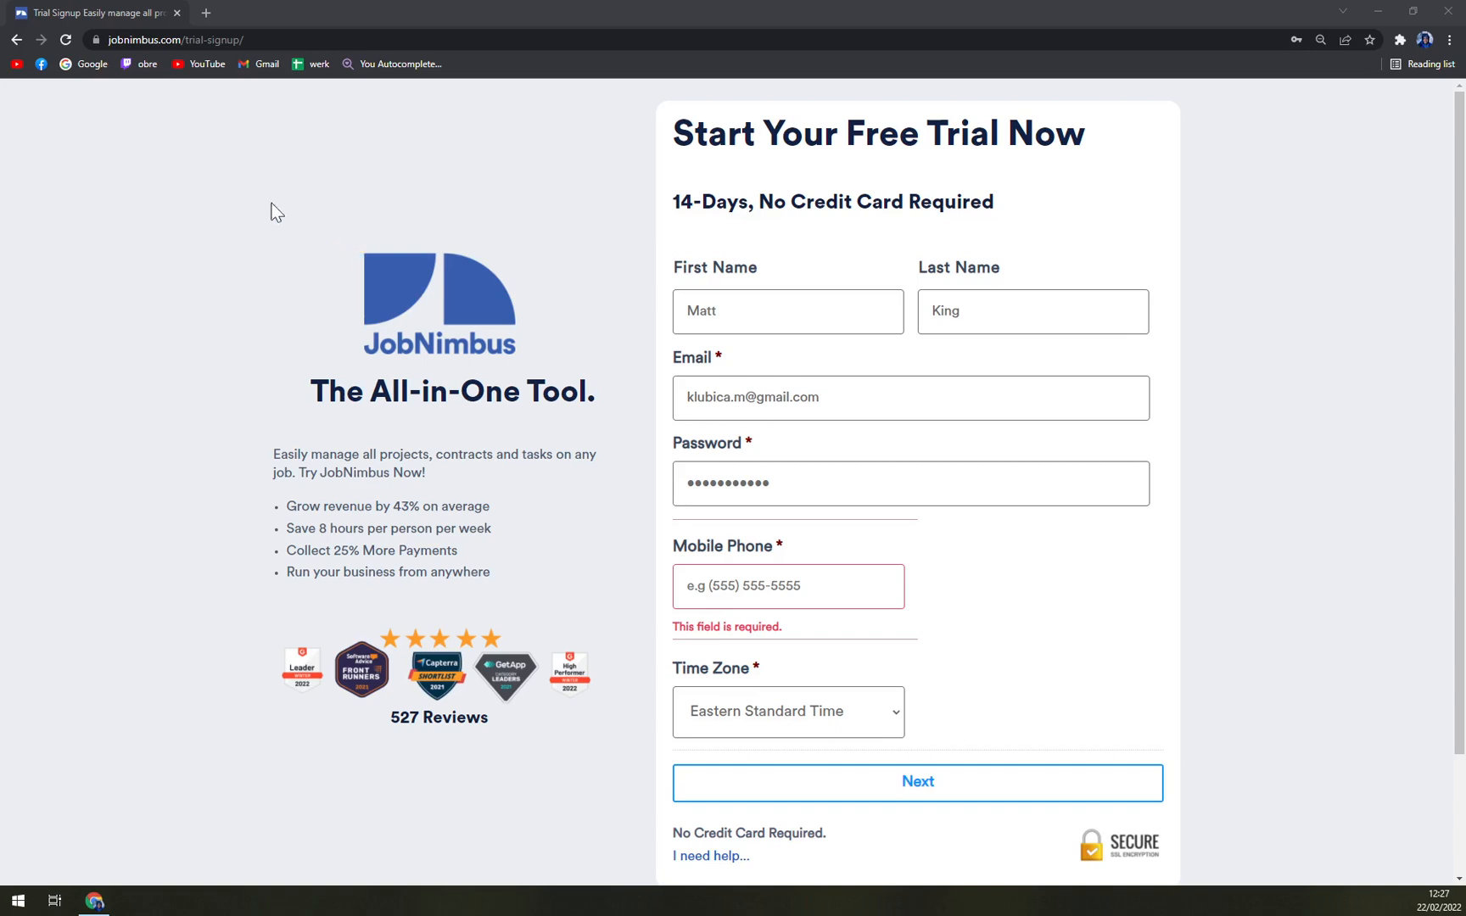
pyautogui.doubleClick(575, 392)
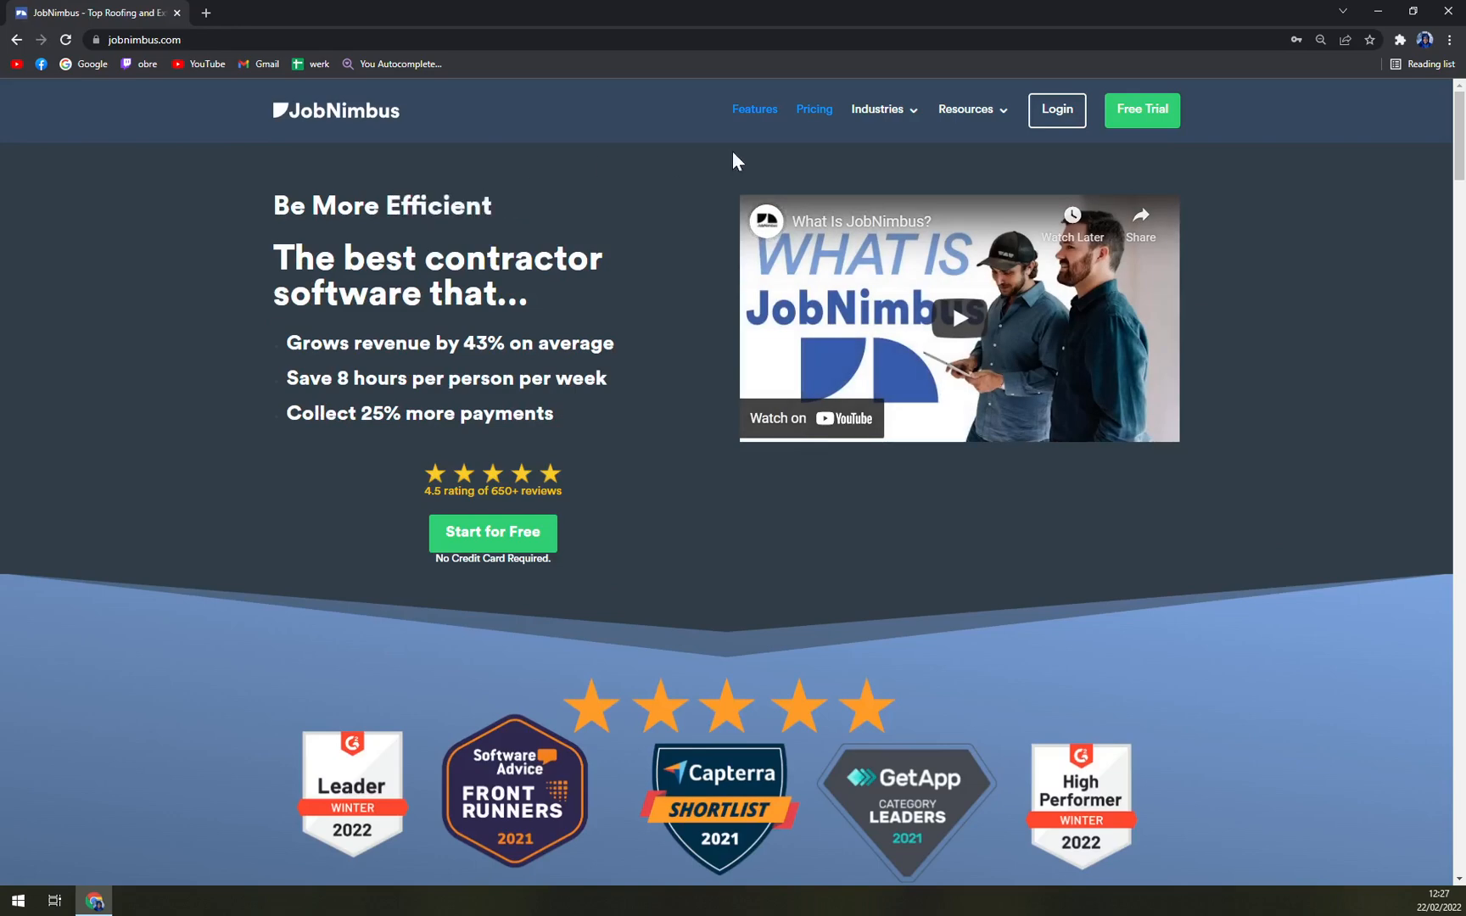
# Bring up monday.com's homepage in a second browser tab
pyautogui.scroll(-3)
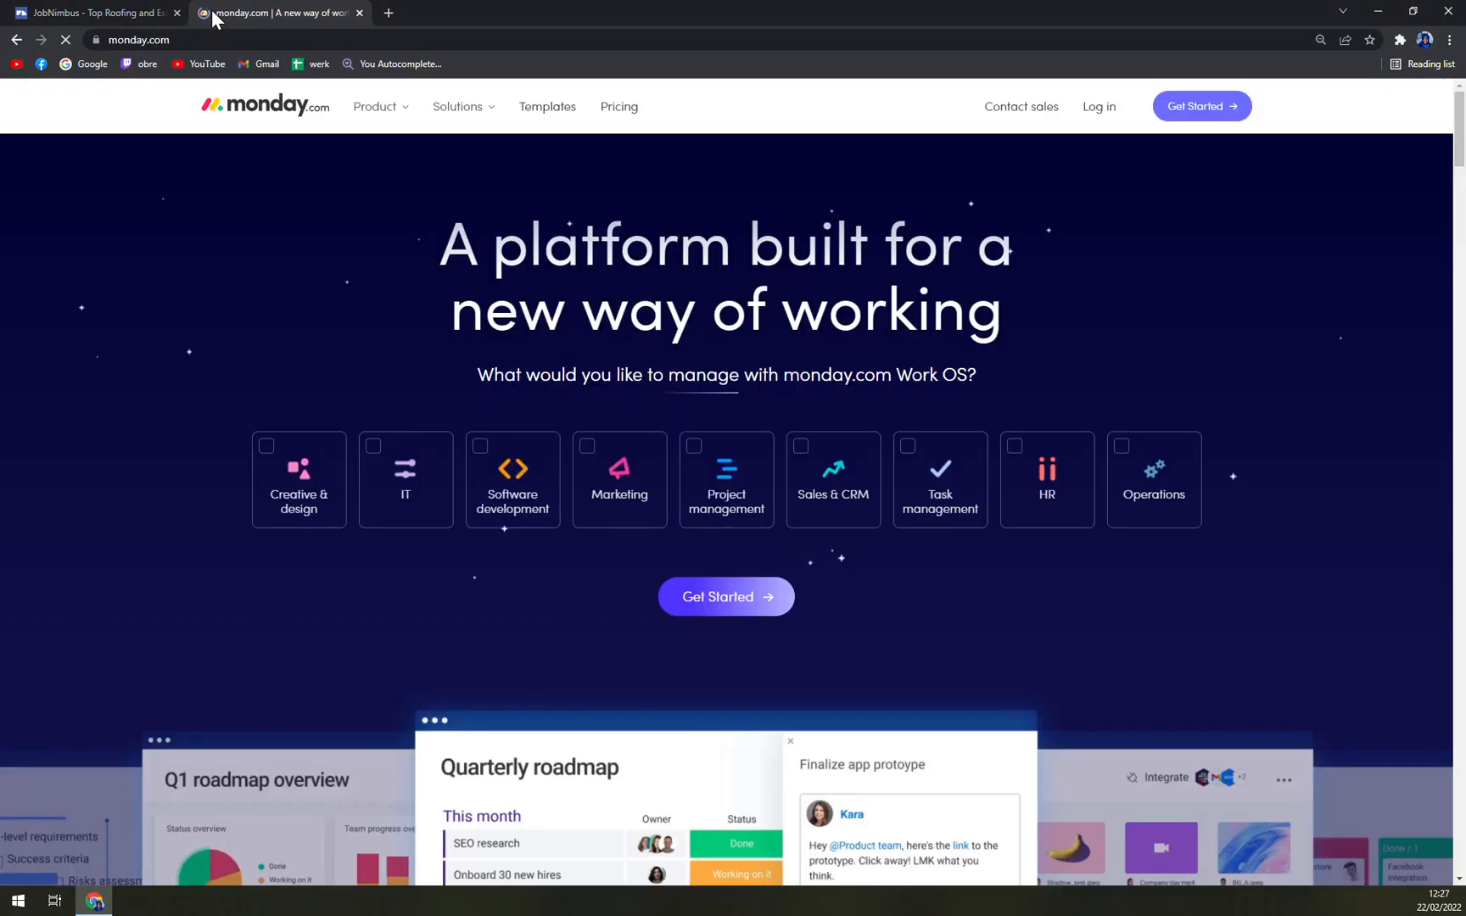
# Scroll monday.com's homepage to the Quarterly roadmap demo and customer logos
pyautogui.scroll(-3)
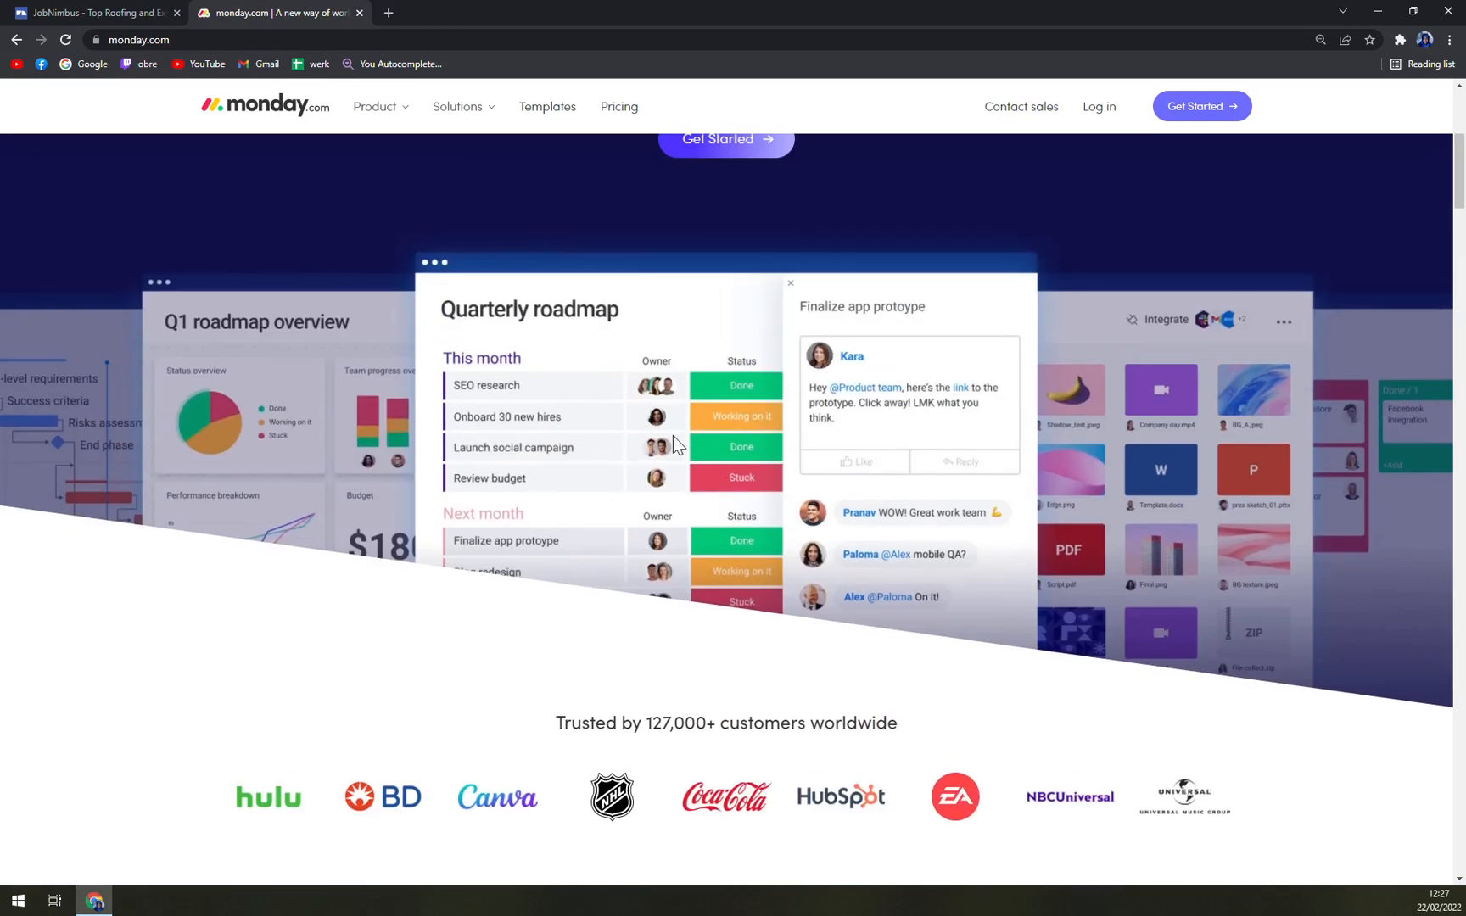
pyautogui.moveTo(322, 475)
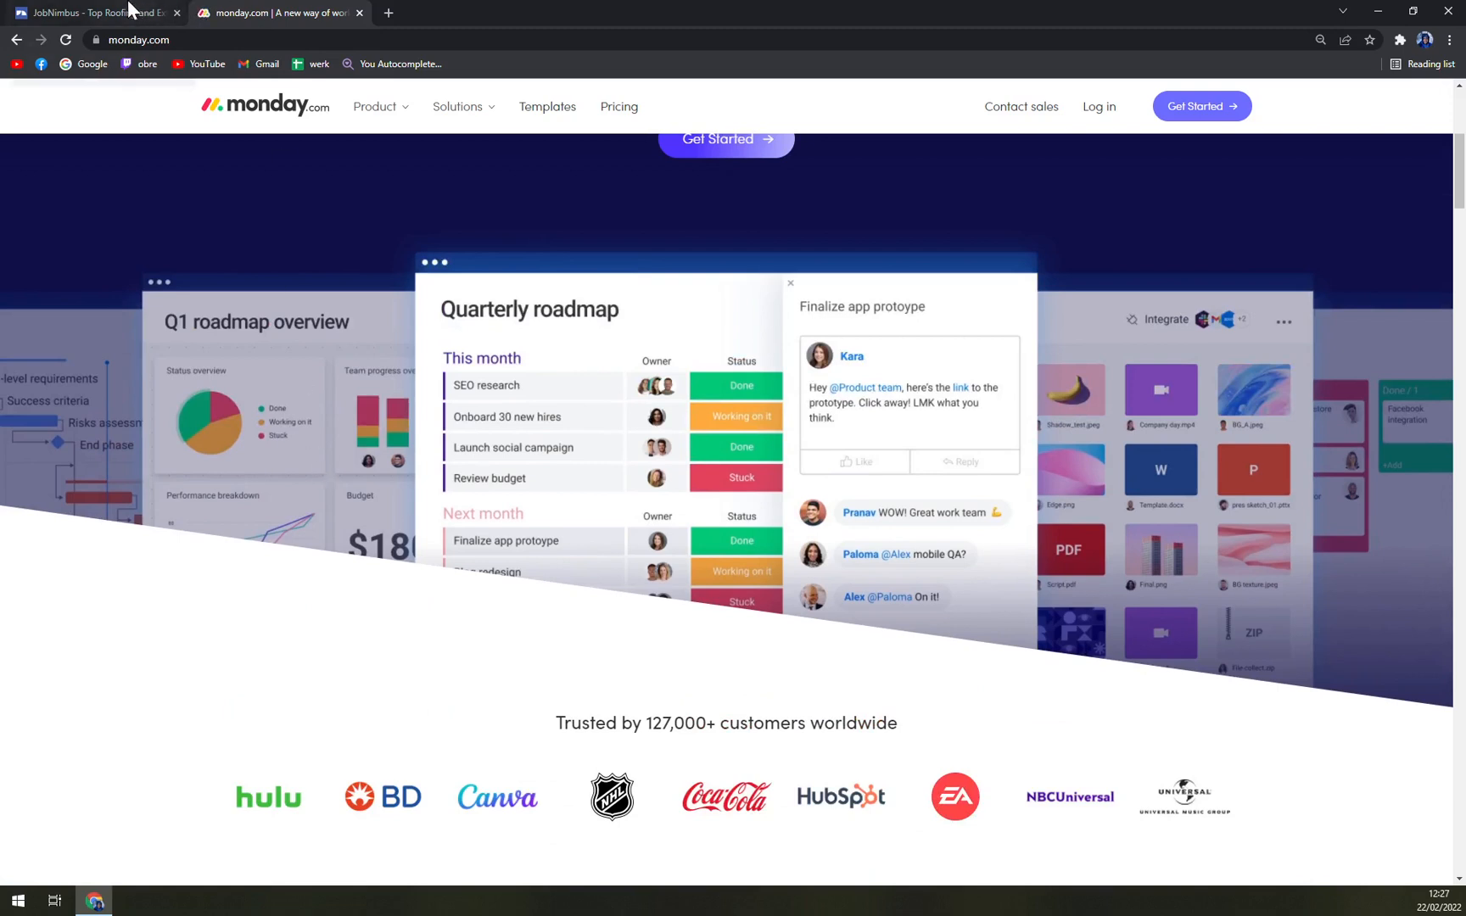
pyautogui.moveTo(937, 453)
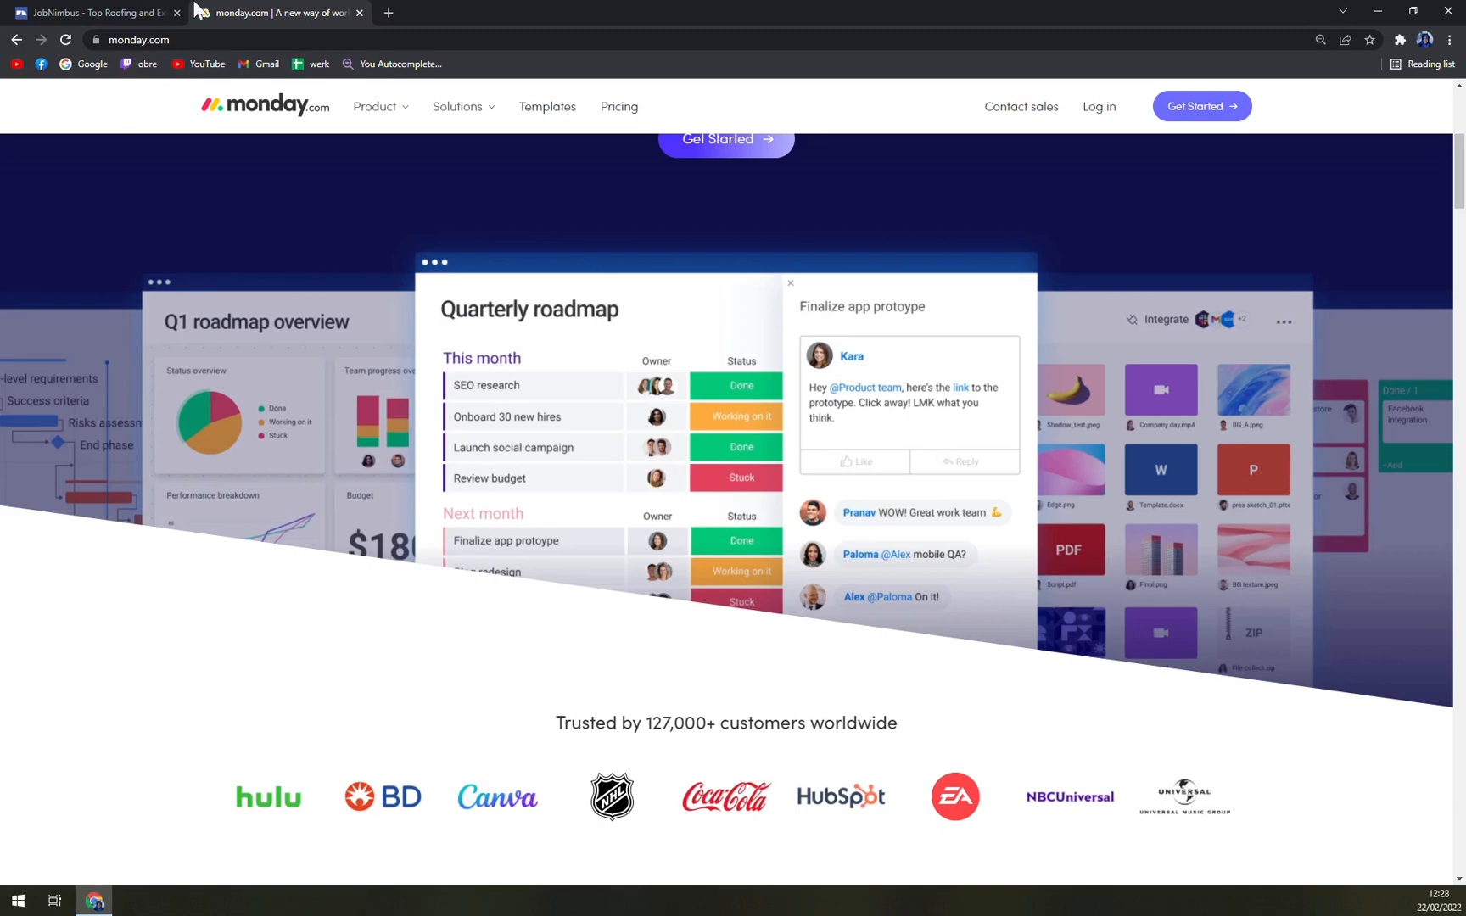
# Return to the JobNimbus tab at its top and show the Industries menu of software pages
pyautogui.click(102, 14)
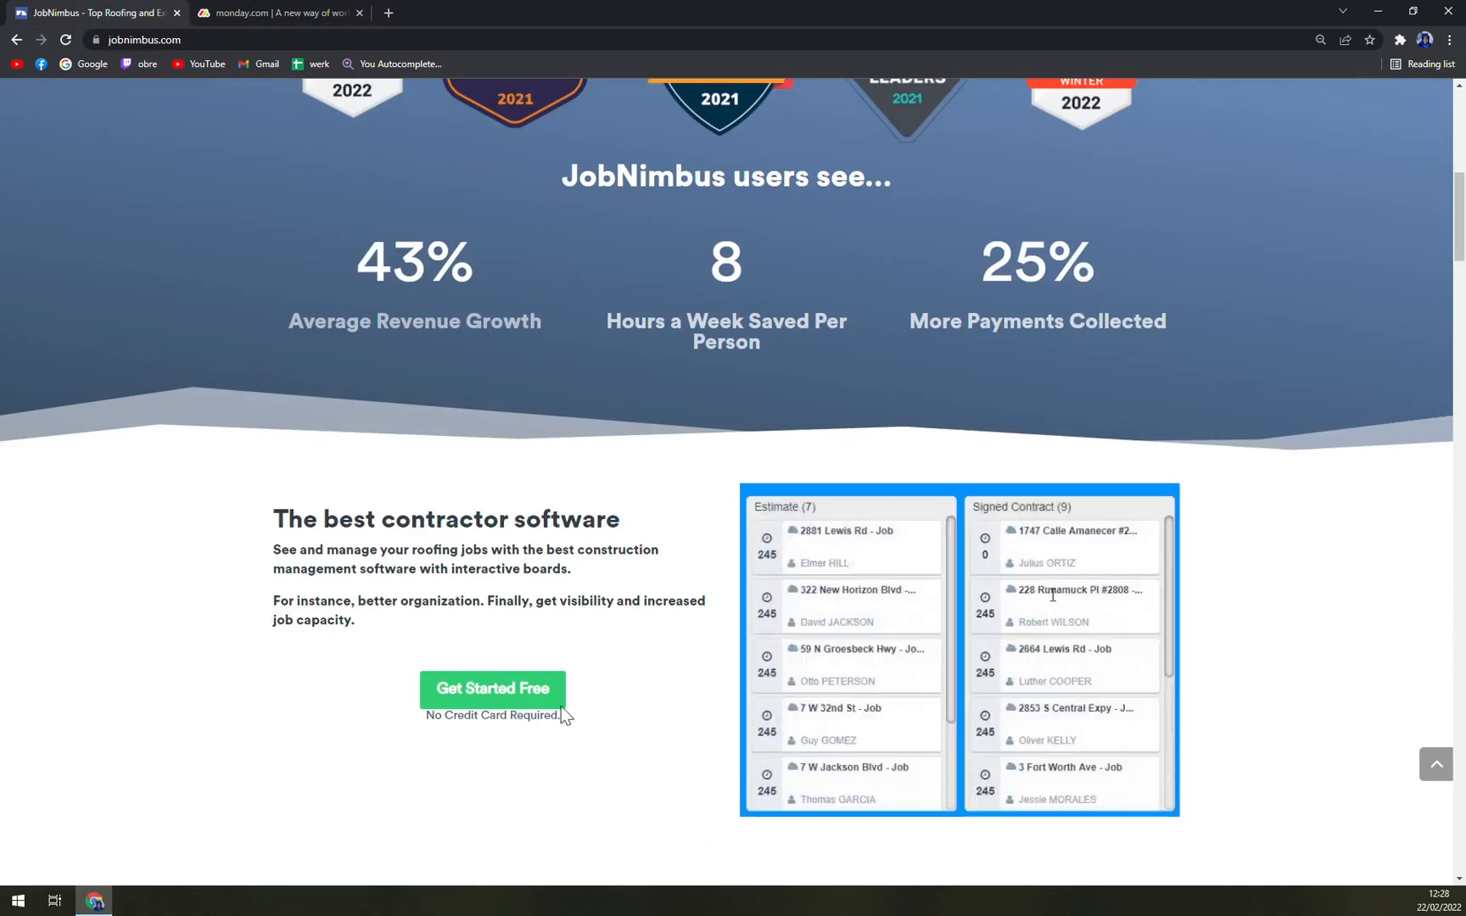
pyautogui.moveTo(831, 724); pyautogui.dragTo(1057, 658)
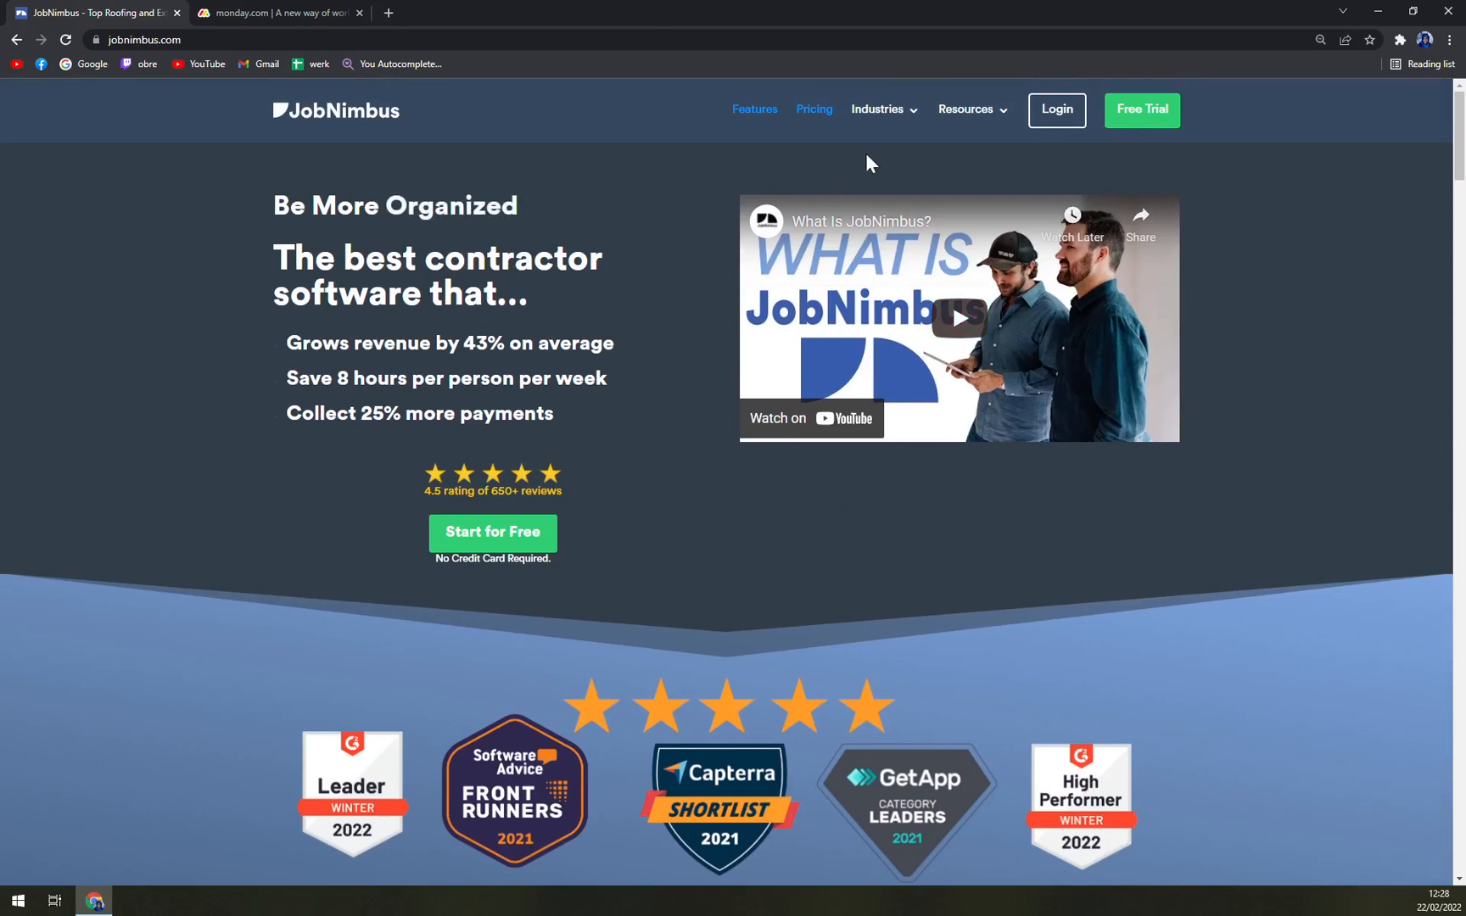
pyautogui.click(879, 110)
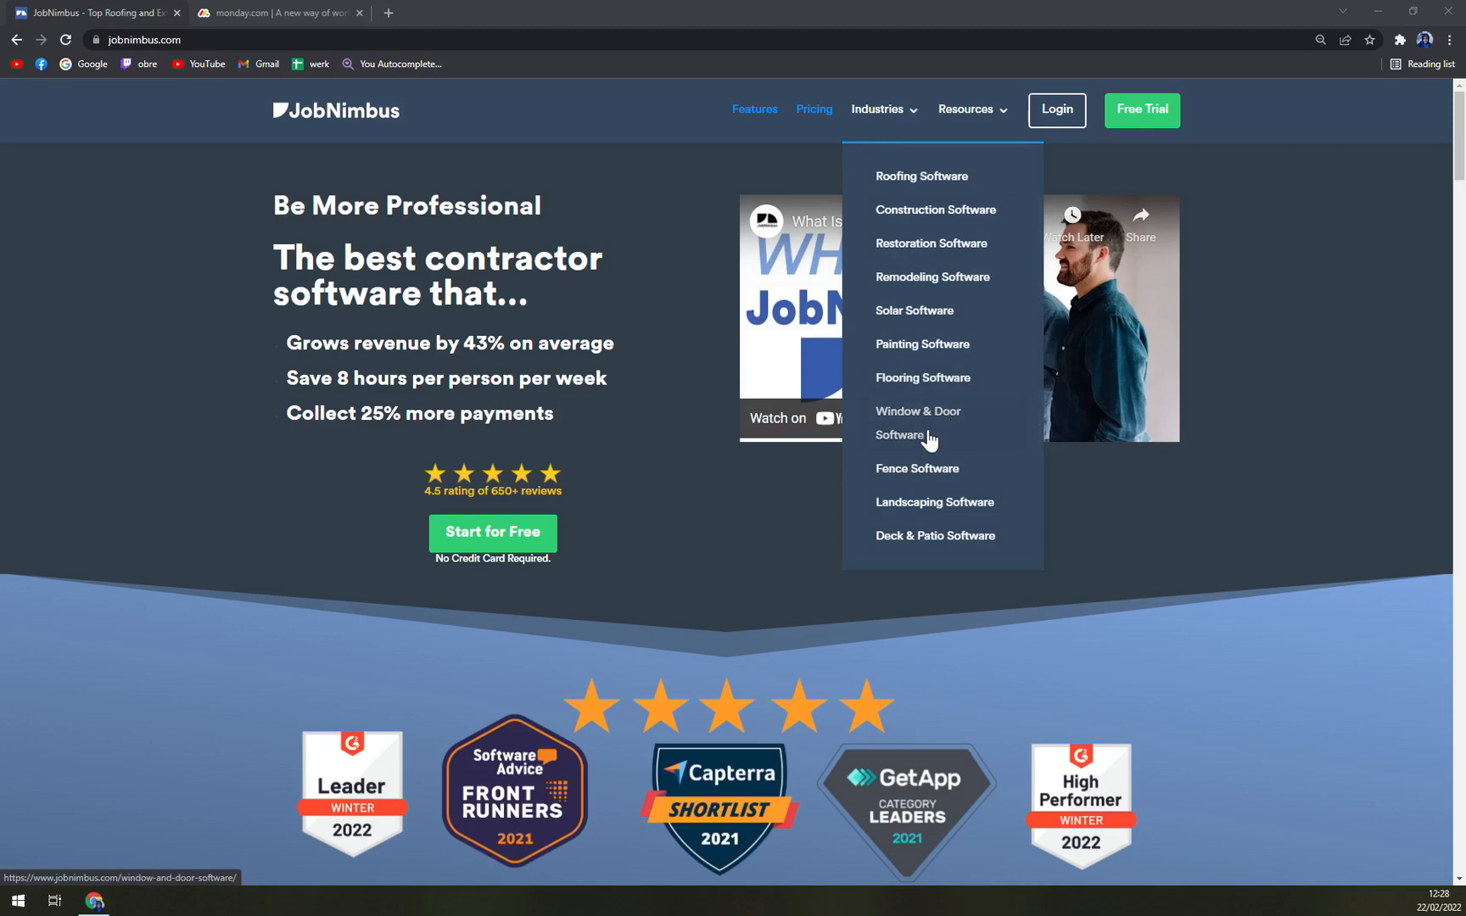
pyautogui.moveTo(948, 503)
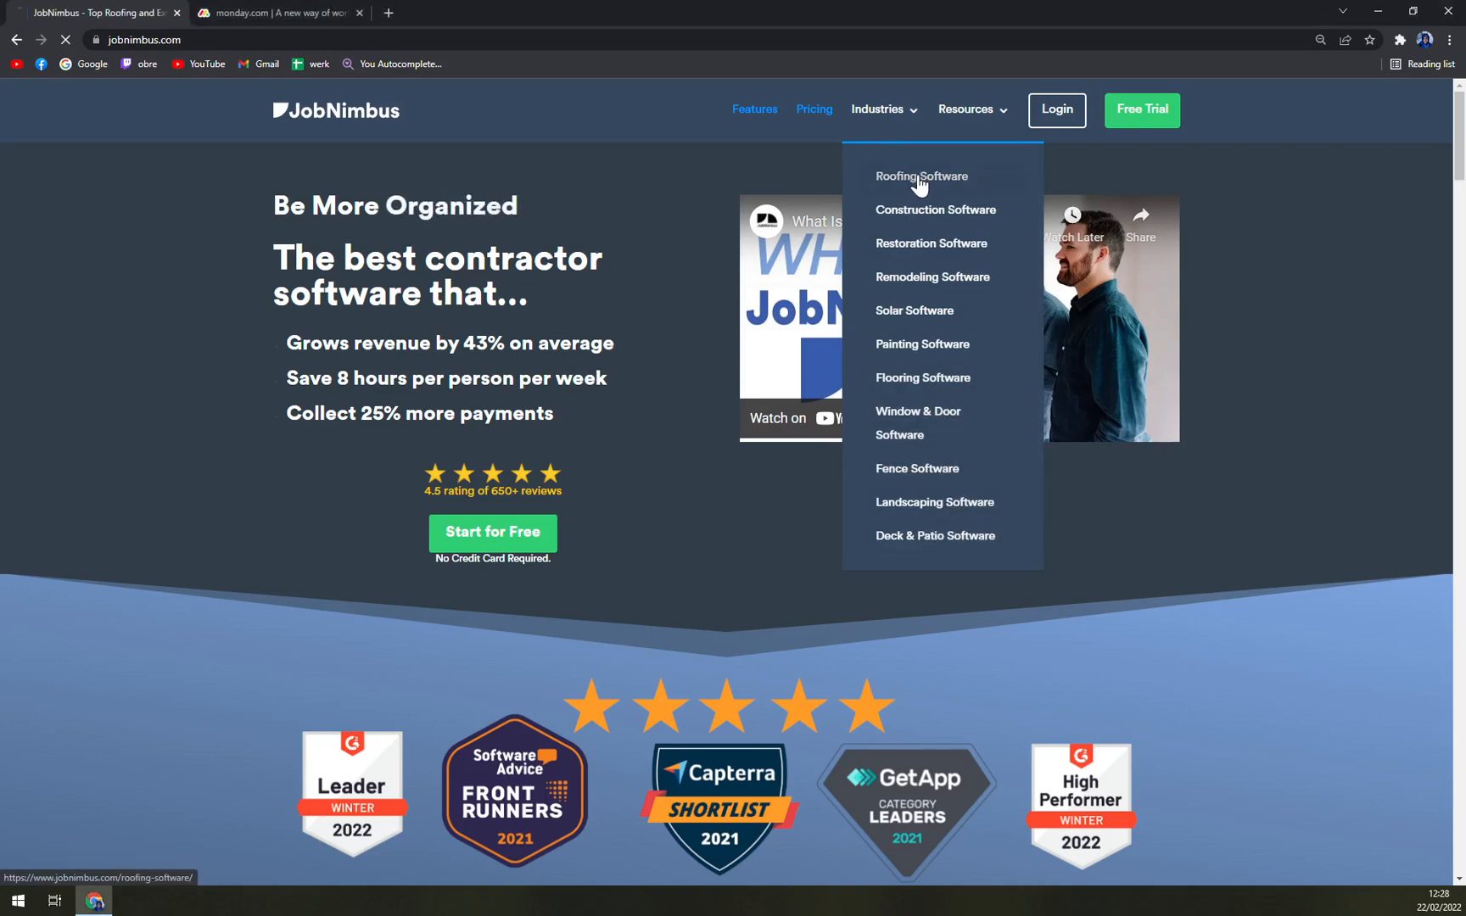
# Go to the Roofing Software page and submit its empty trial form to see Mobile Phone required
pyautogui.click(921, 177)
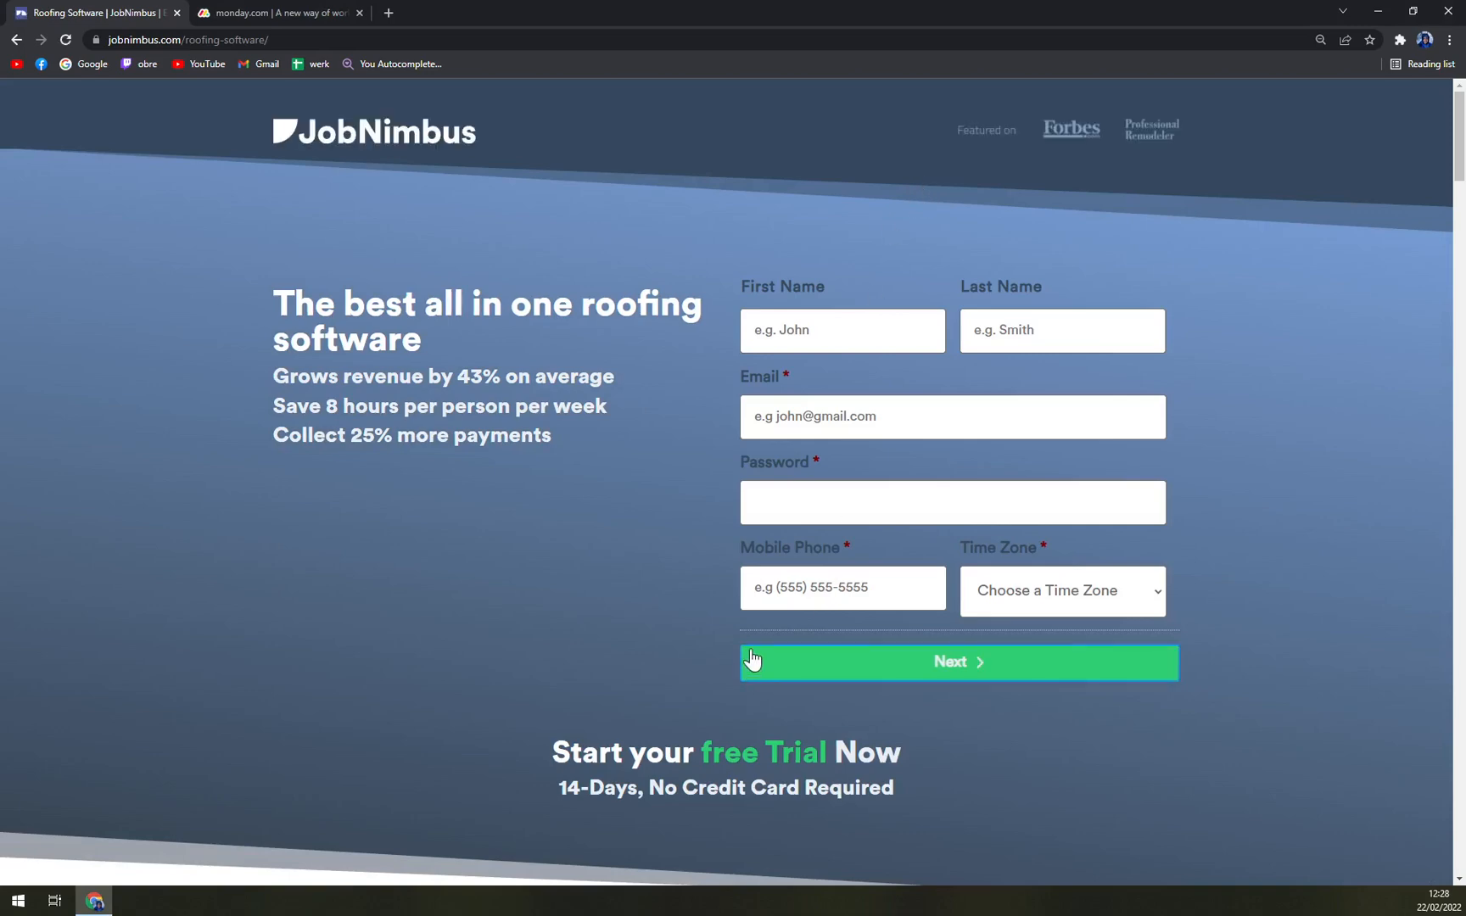
pyautogui.scroll(-3)
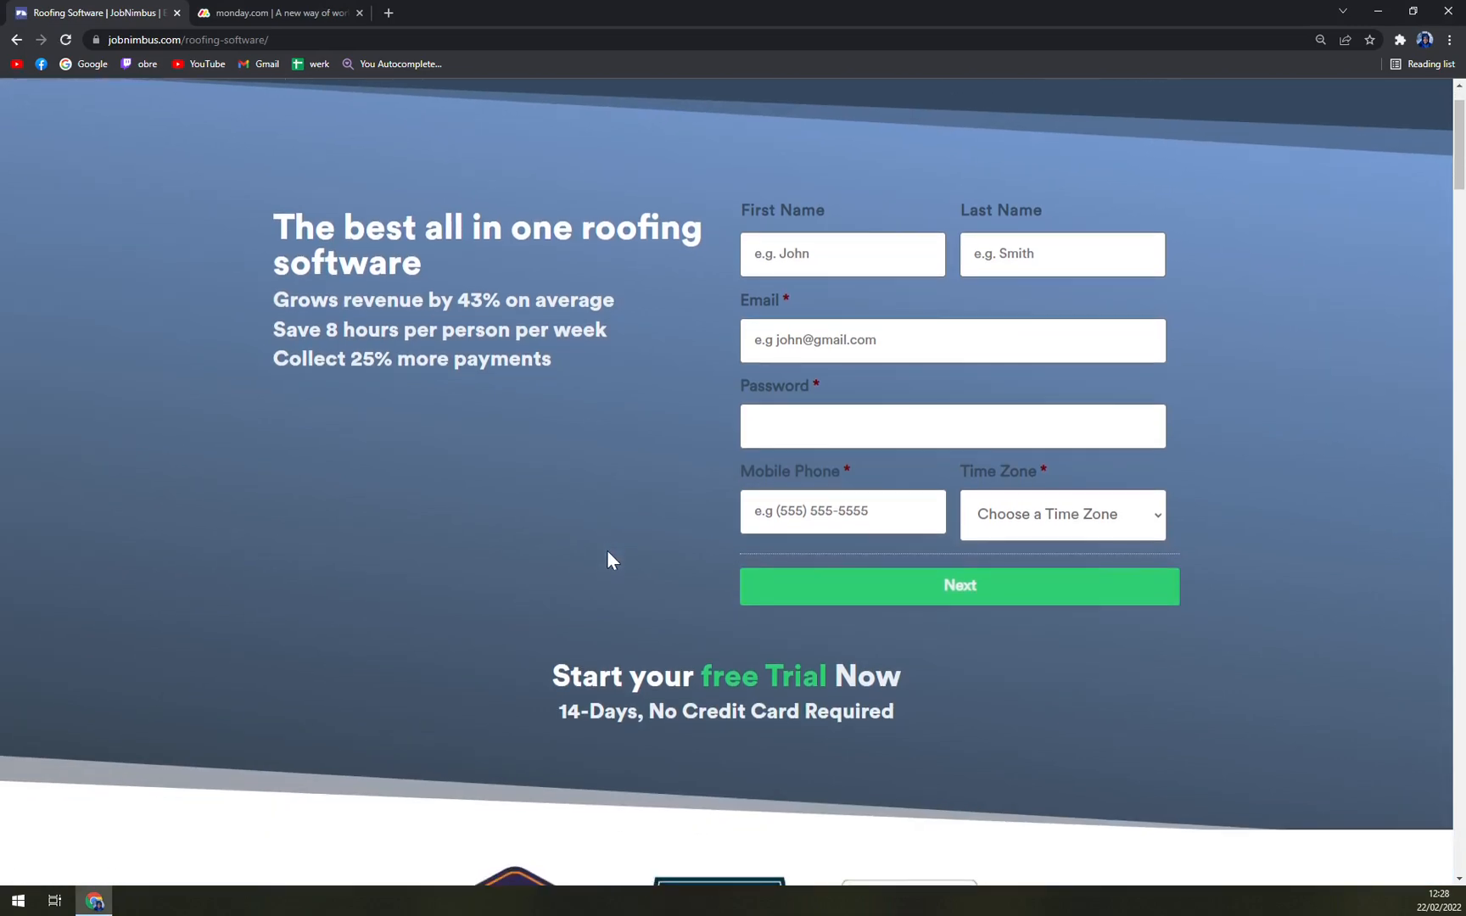
pyautogui.scroll(3)
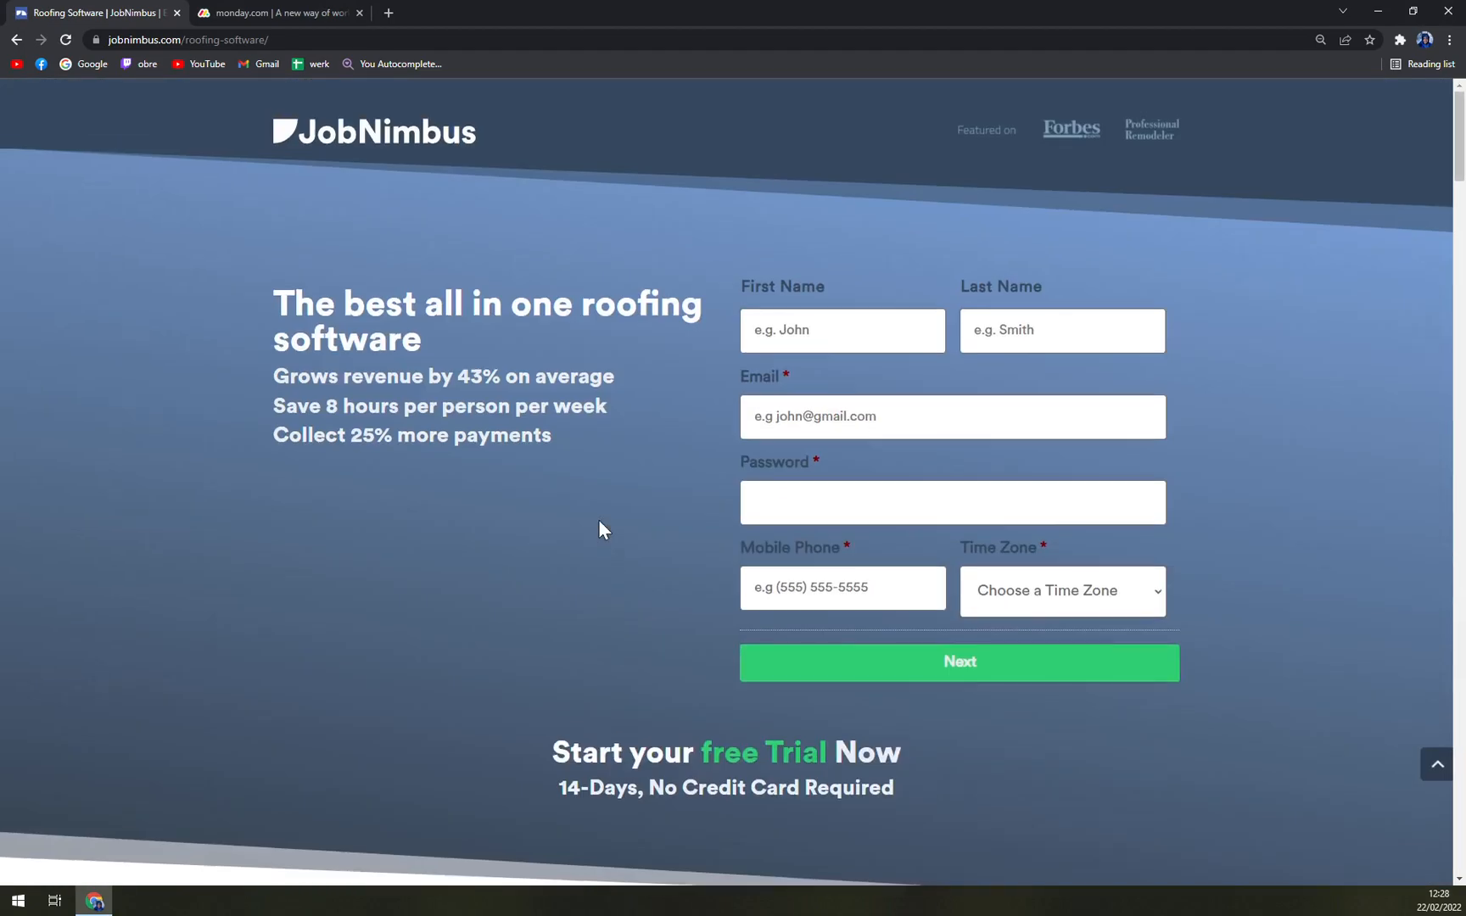
pyautogui.click(841, 587)
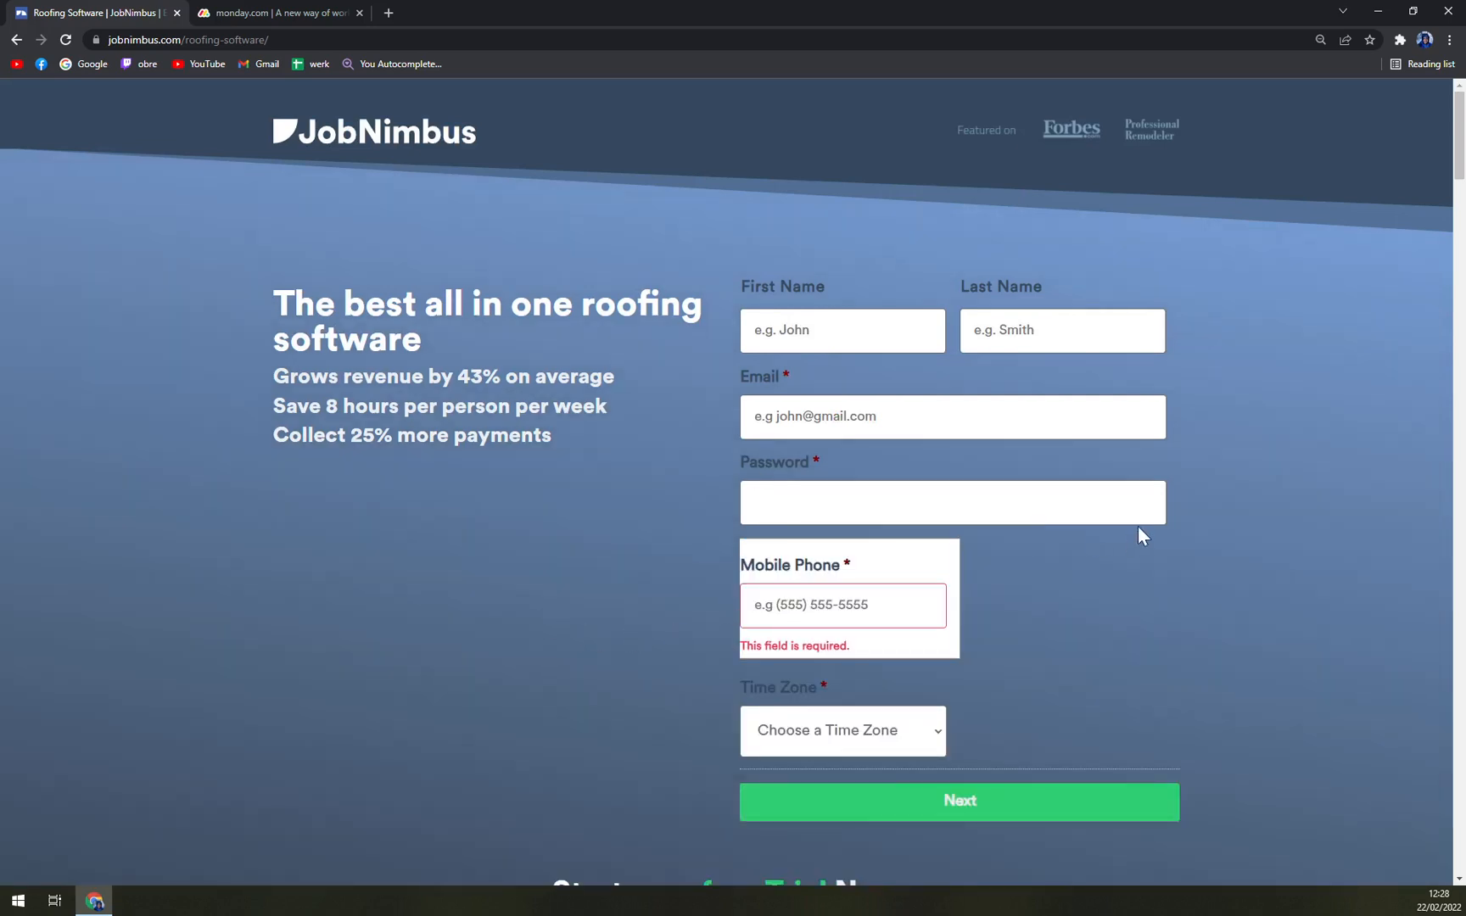
pyautogui.moveTo(1036, 602)
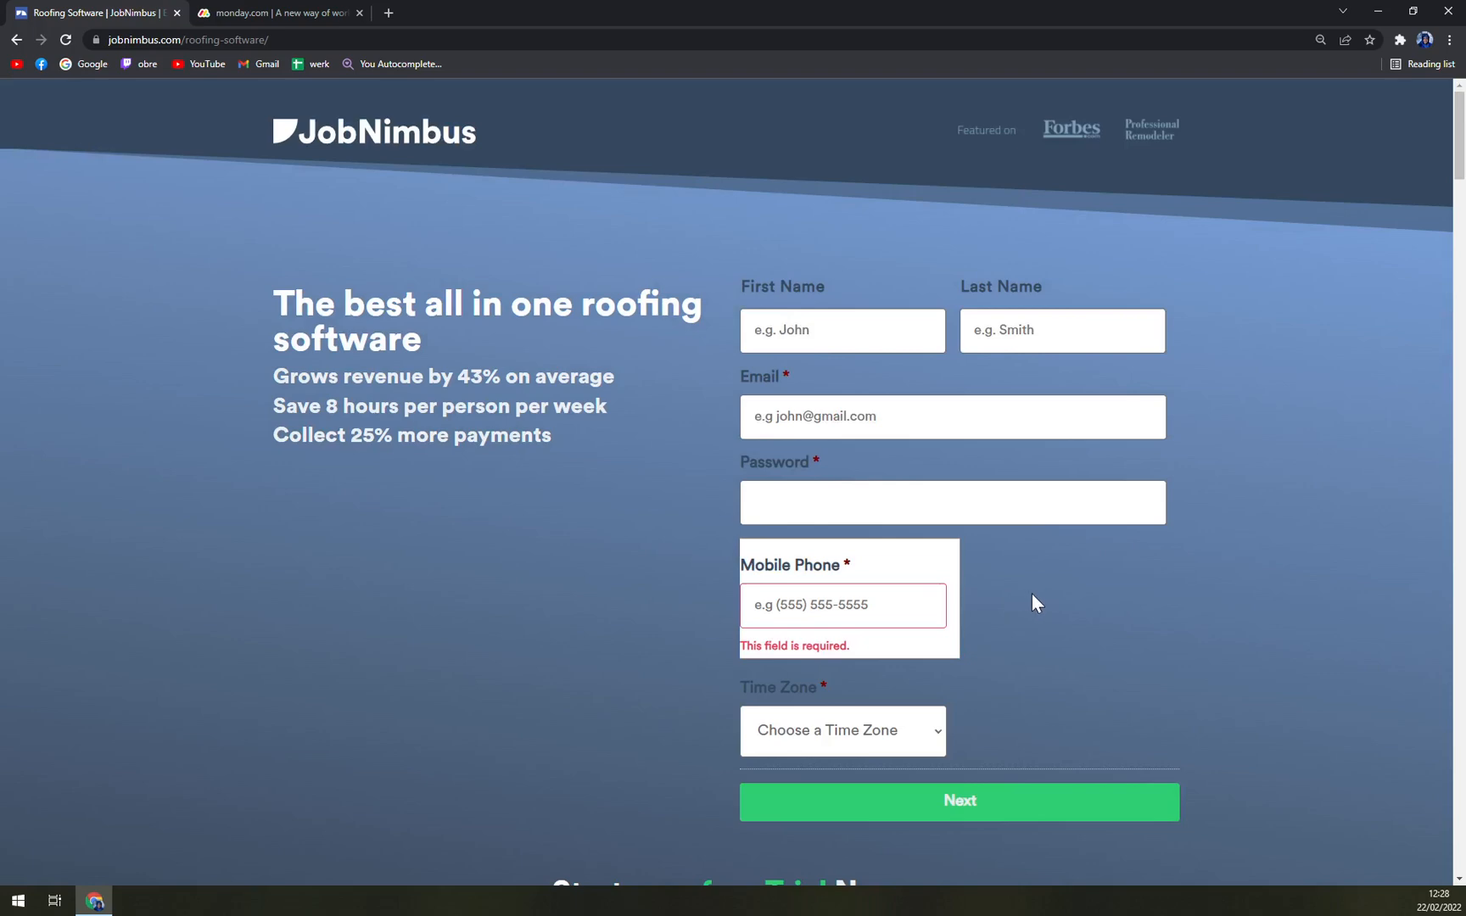
# Scroll through the roofing software page and back up to the signup form
pyautogui.scroll(-3)
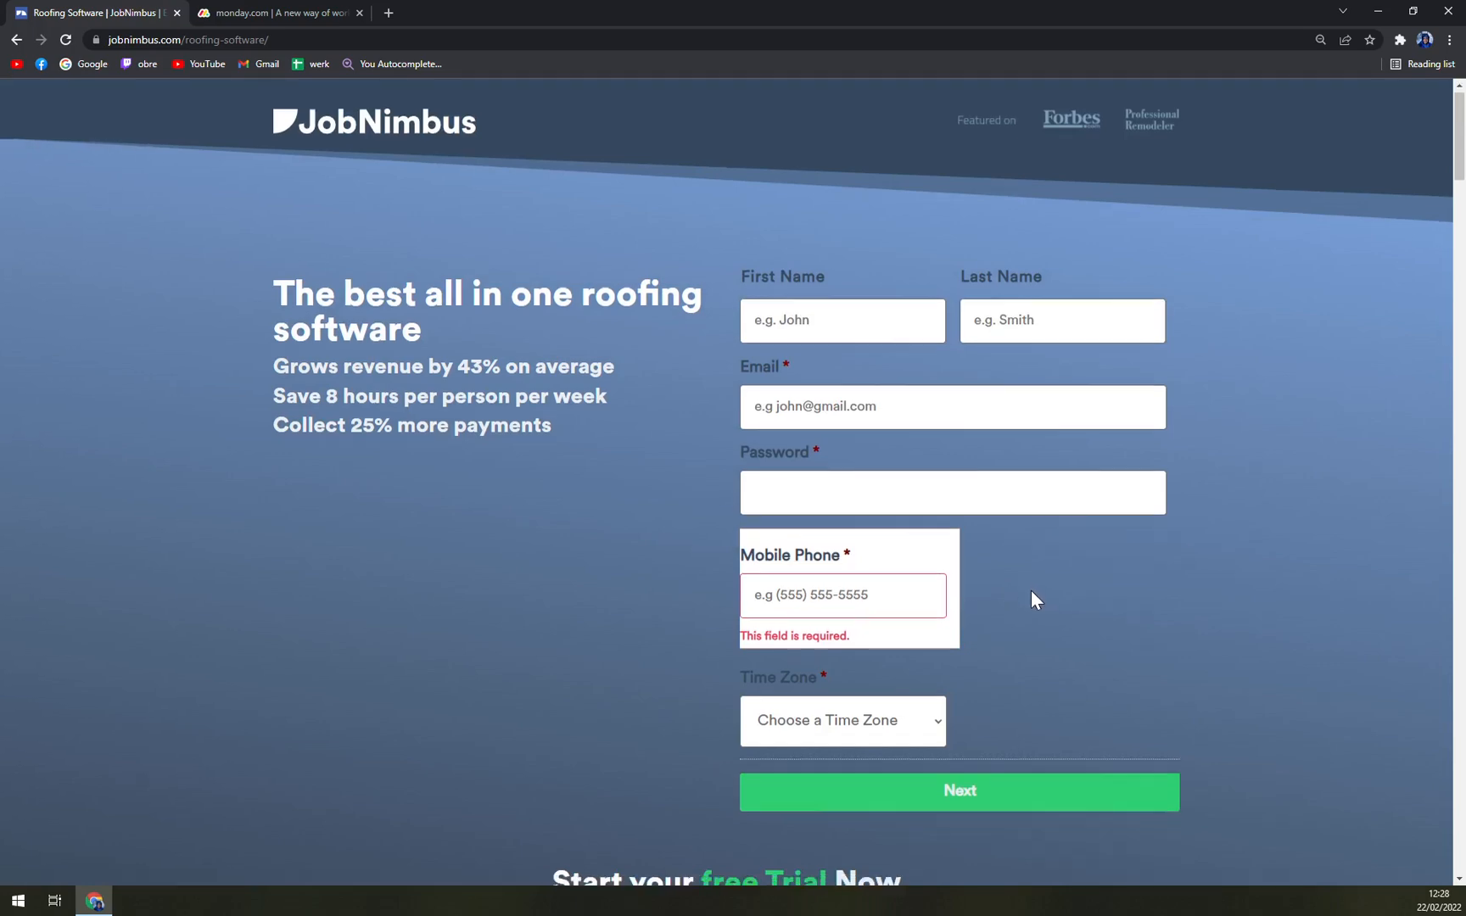
pyautogui.scroll(-3)
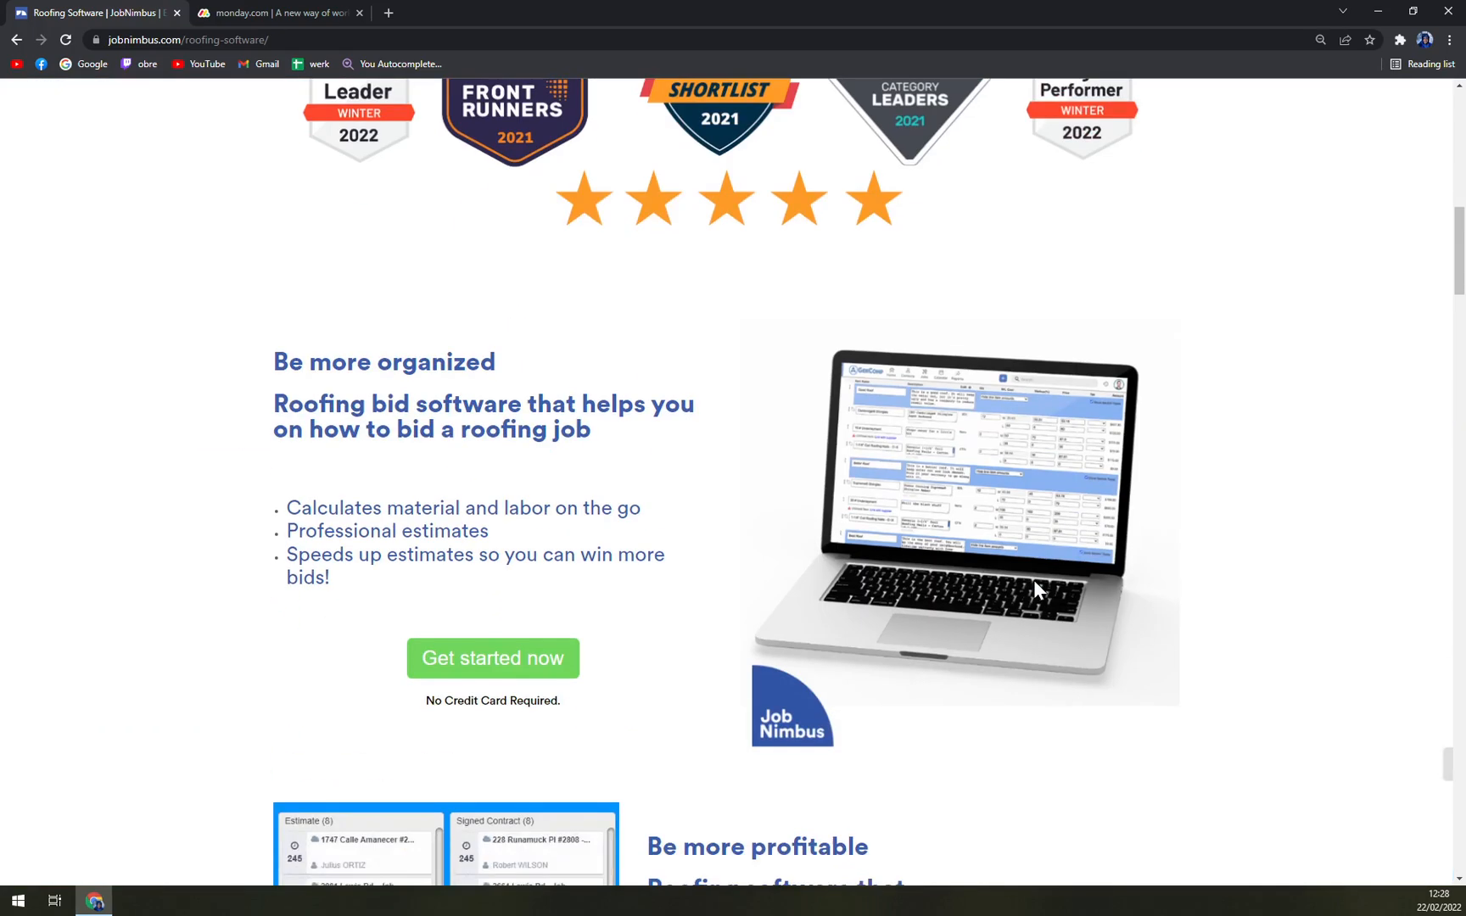
pyautogui.scroll(-3)
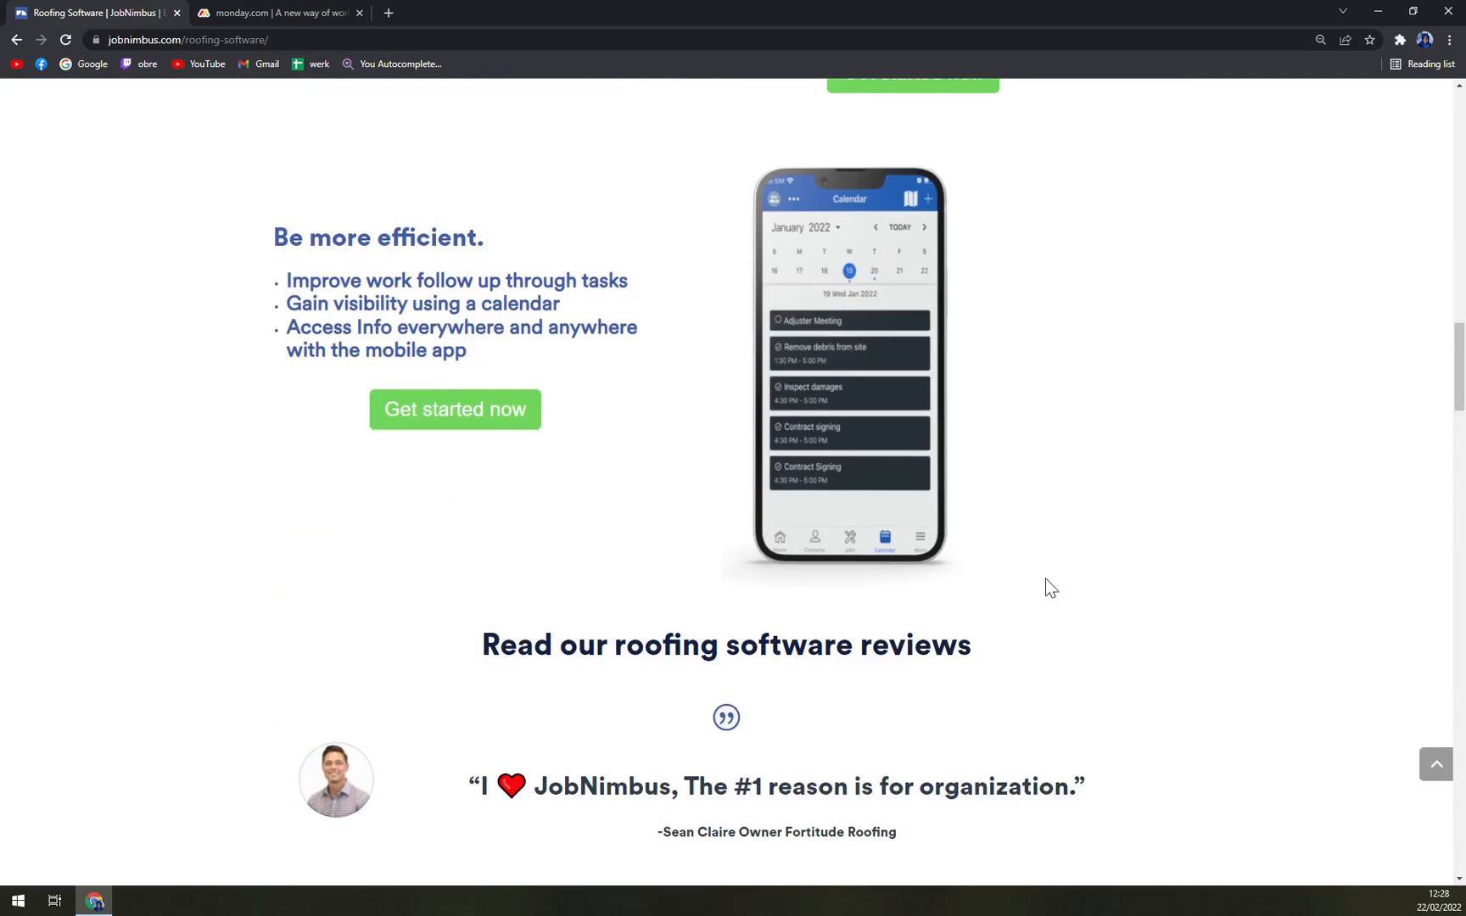
pyautogui.scroll(-3)
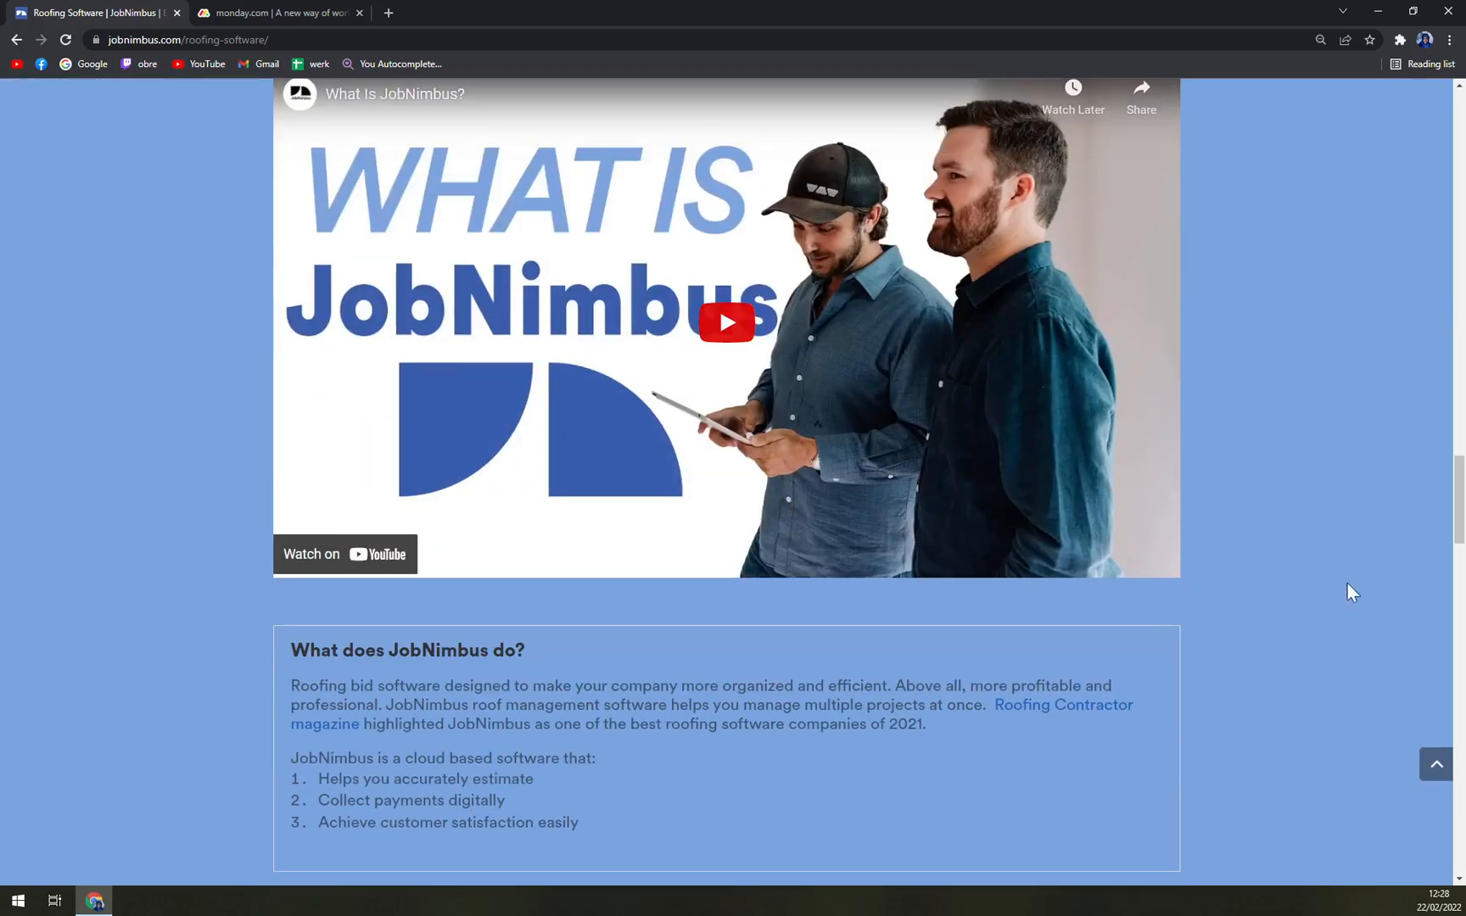
pyautogui.scroll(3)
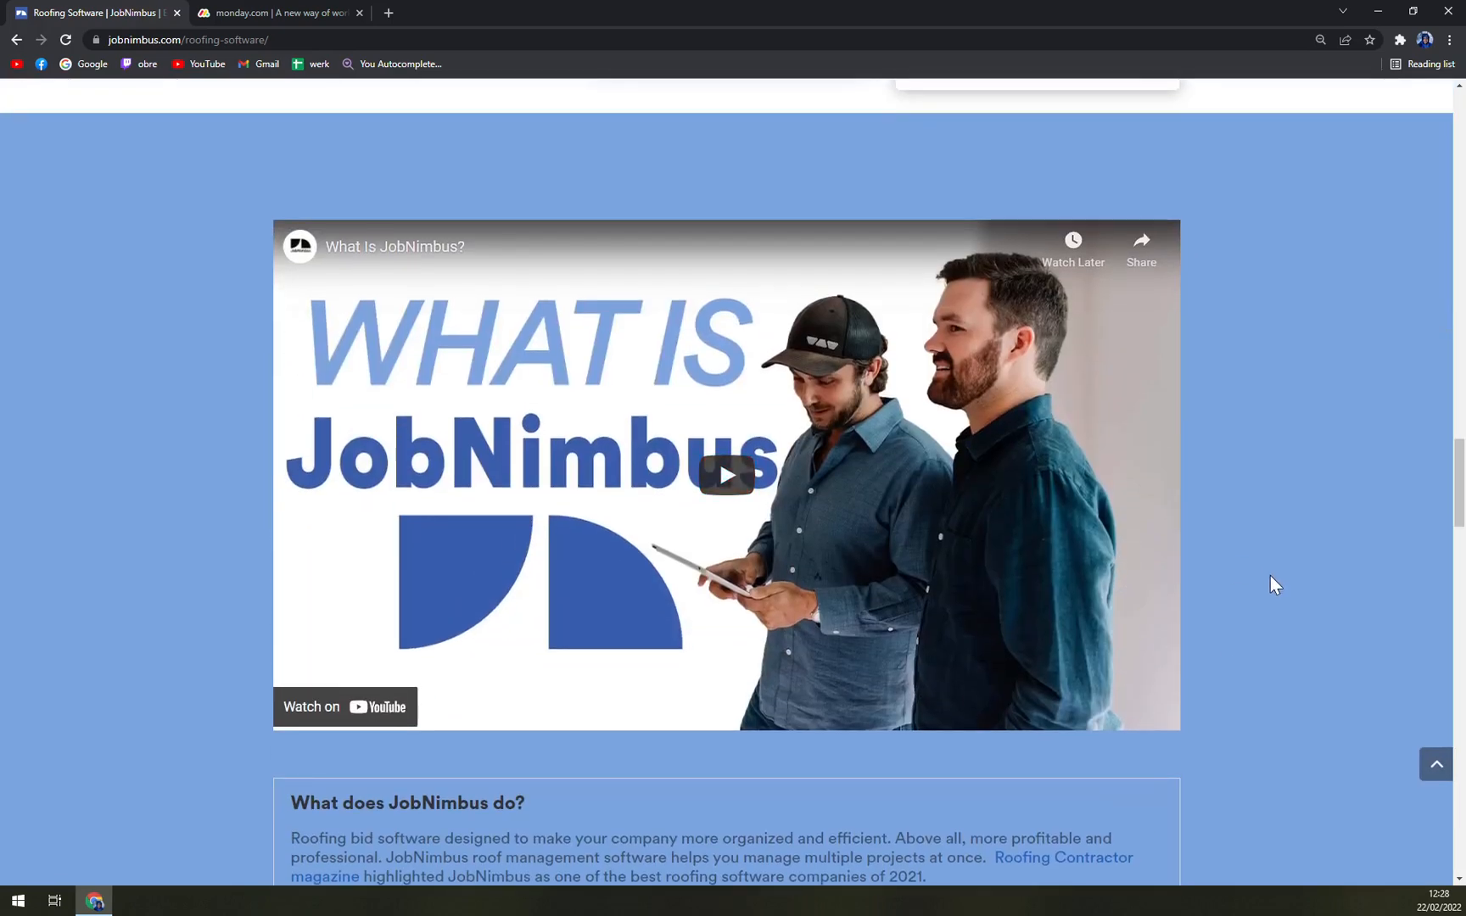
pyautogui.scroll(-3)
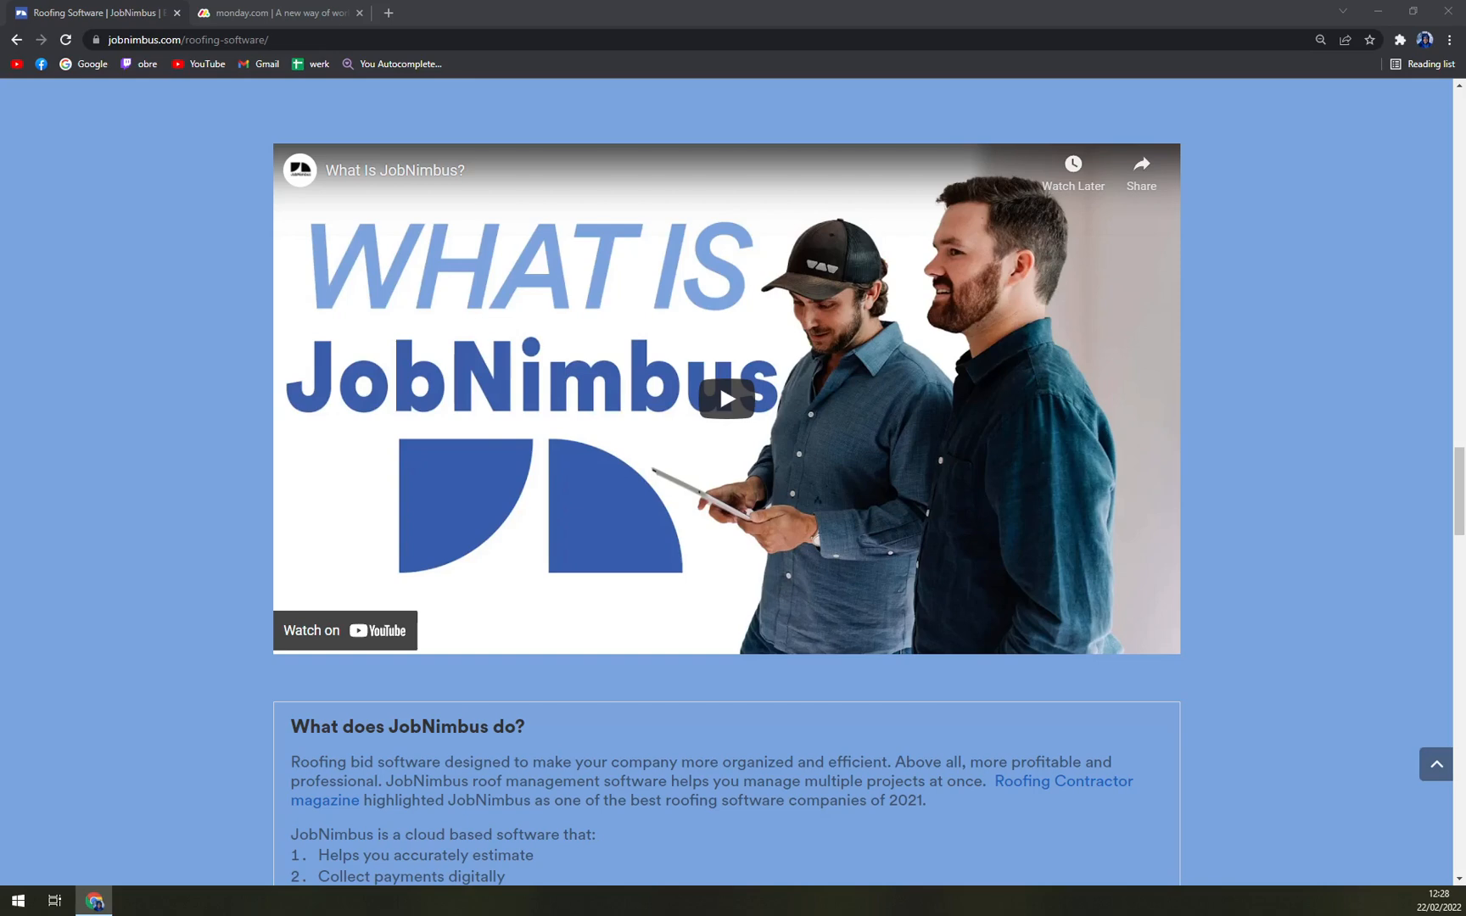
pyautogui.scroll(-3)
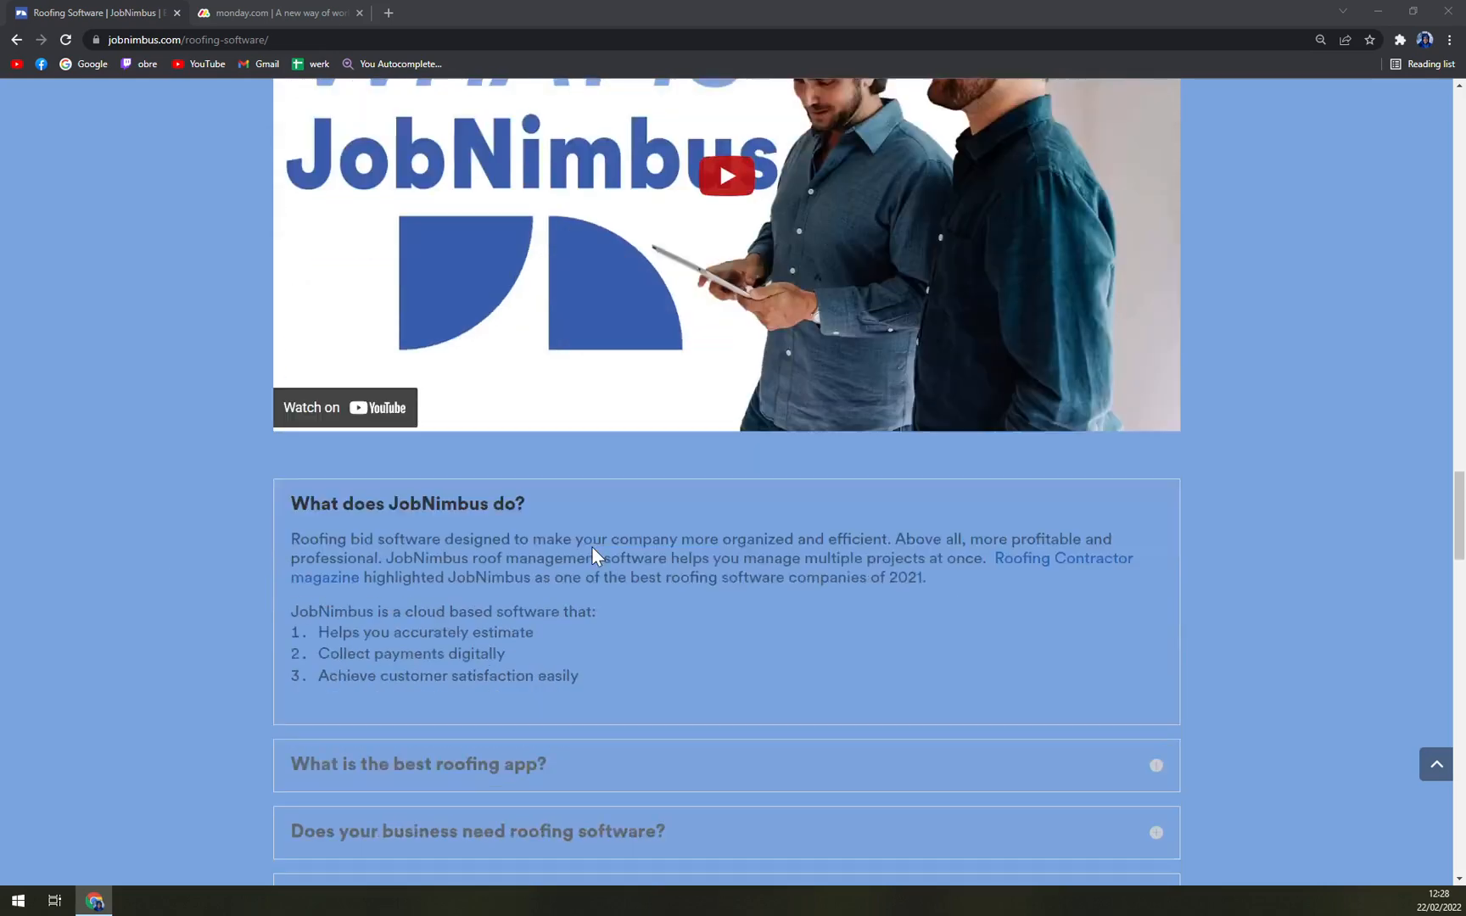
pyautogui.scroll(-3)
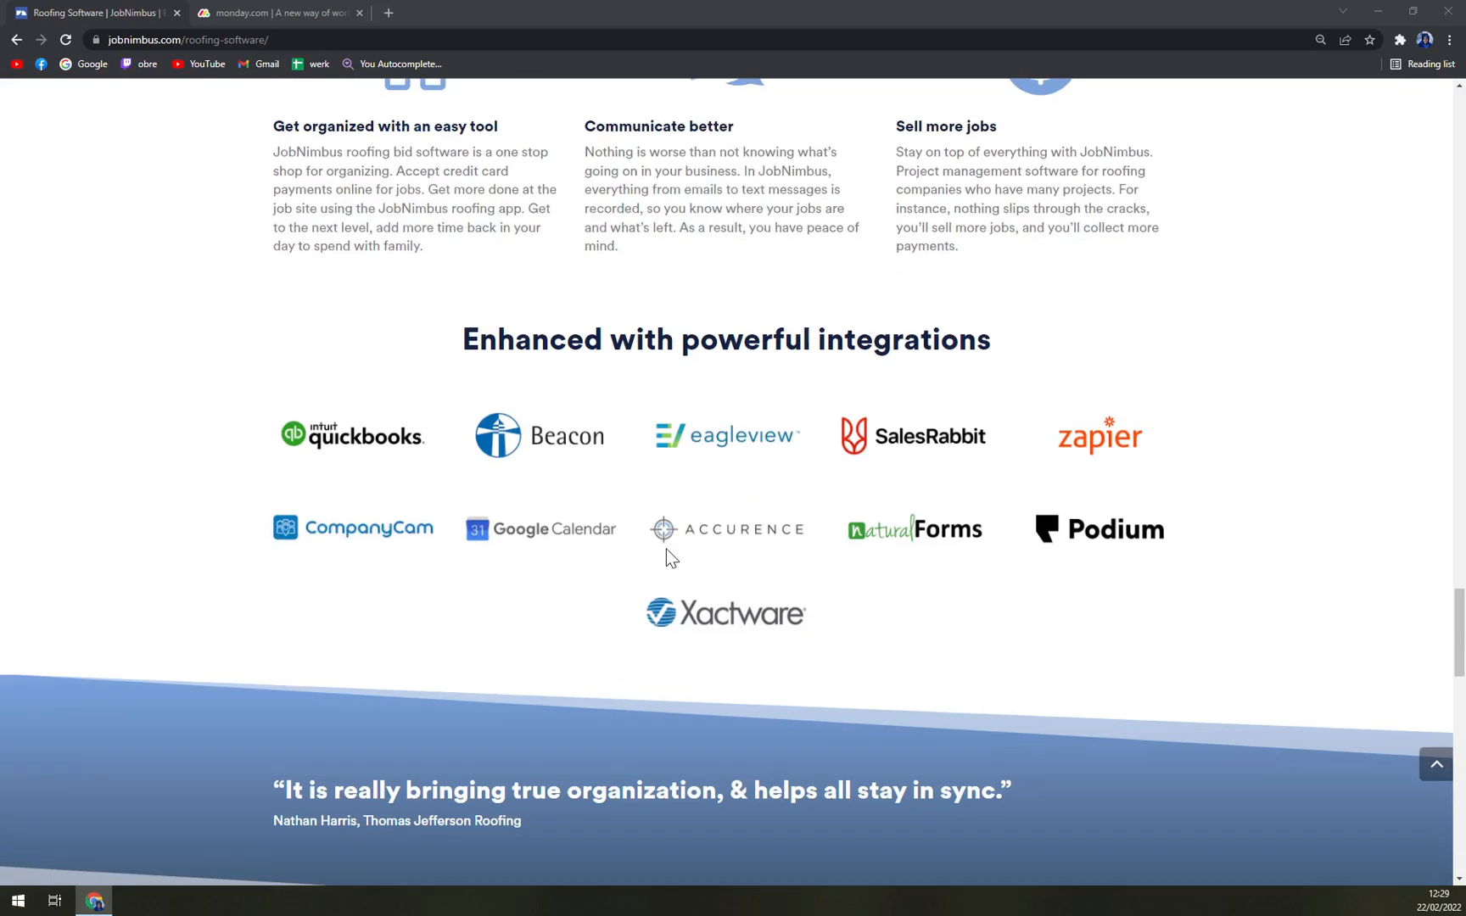
pyautogui.scroll(3)
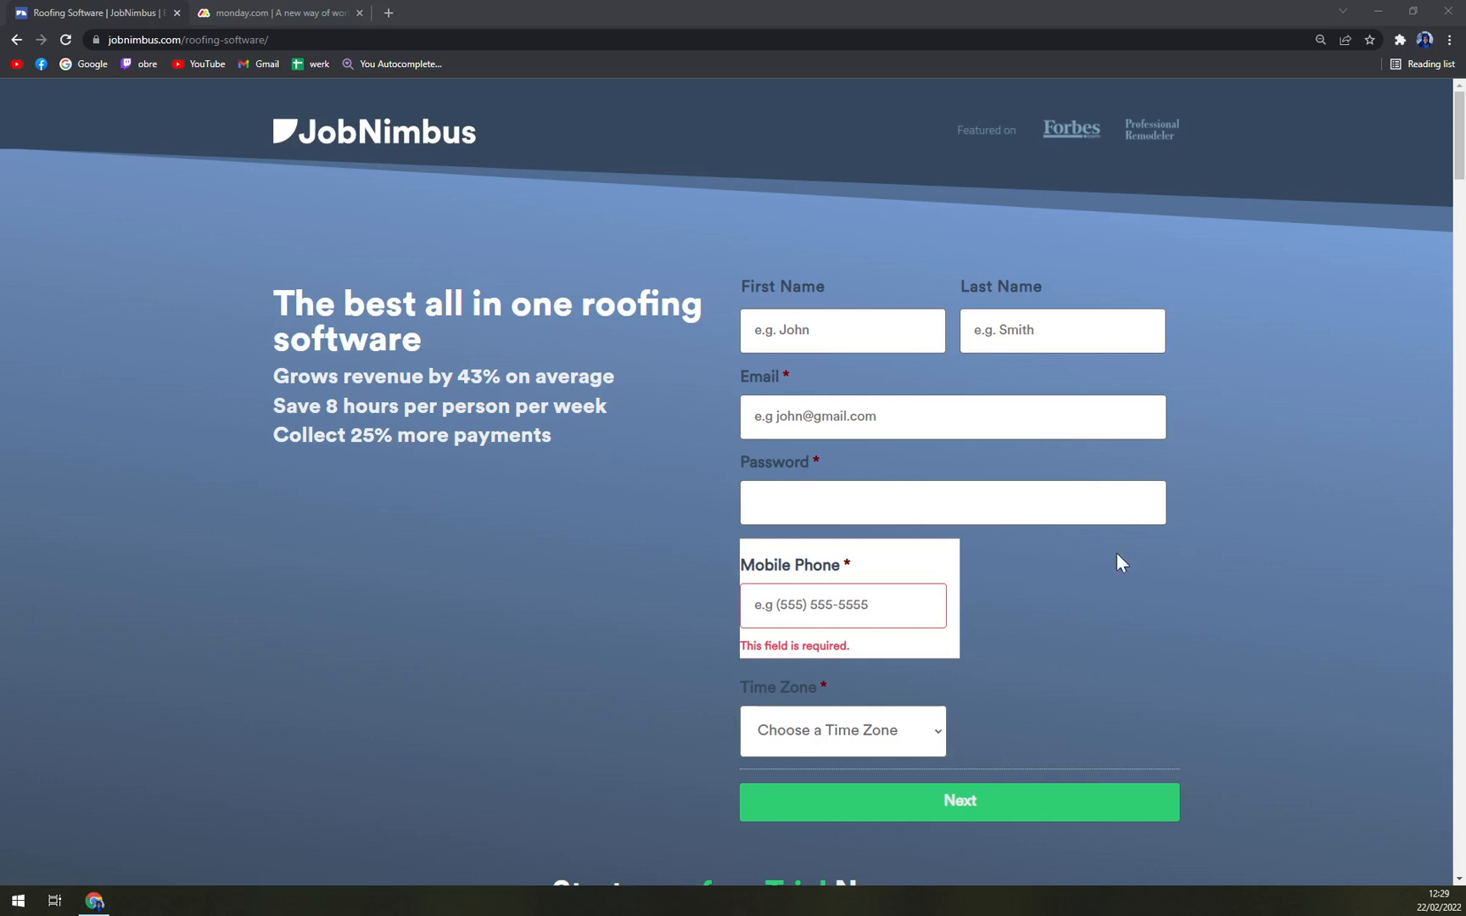
pyautogui.moveTo(1148, 619)
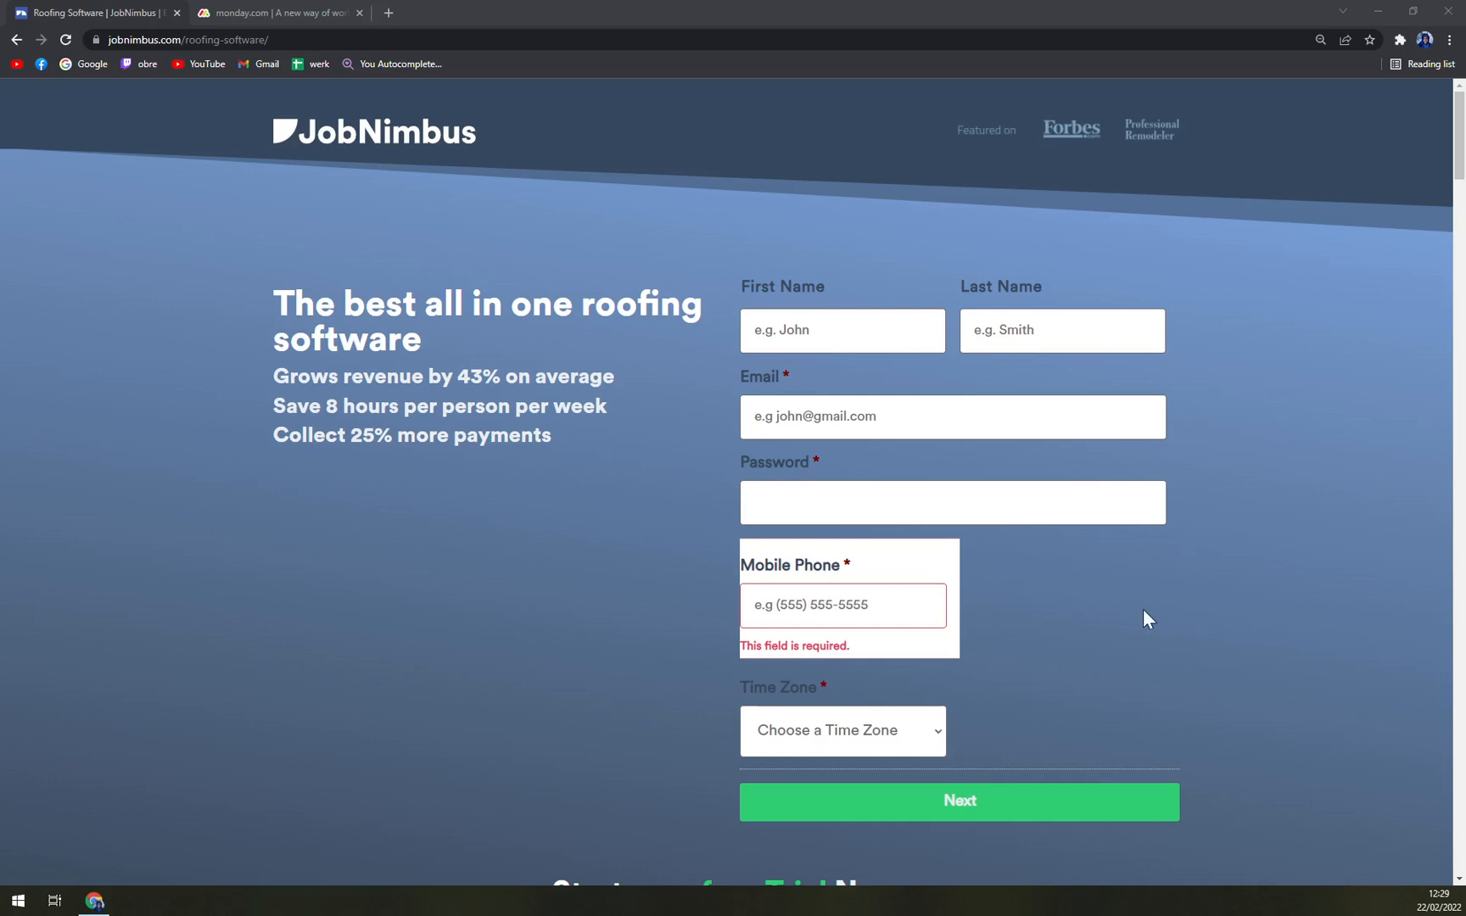
pyautogui.moveTo(1160, 611)
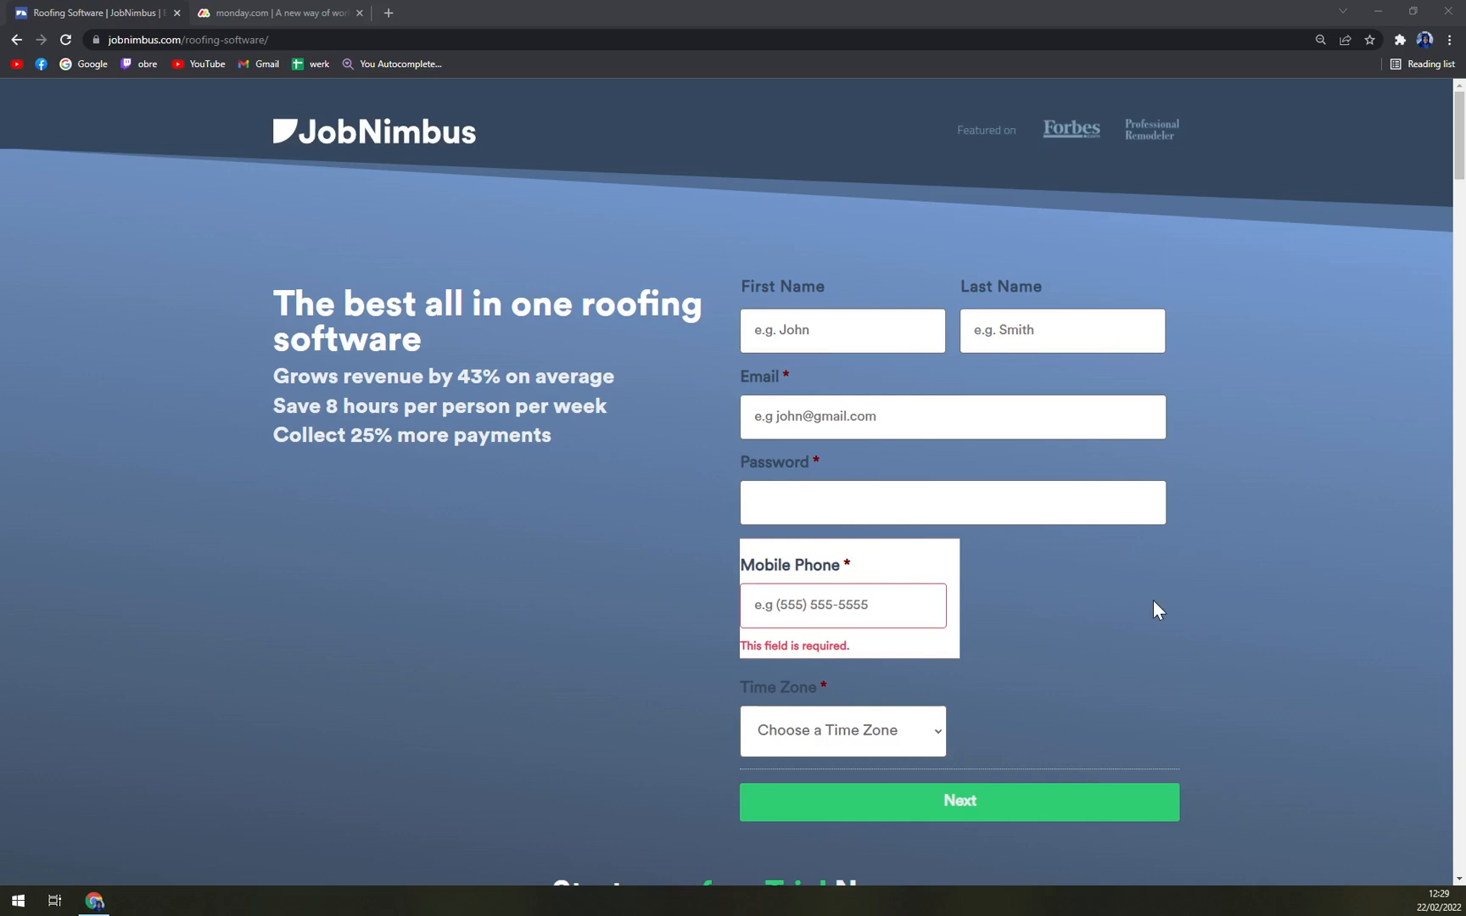
pyautogui.moveTo(585, 441)
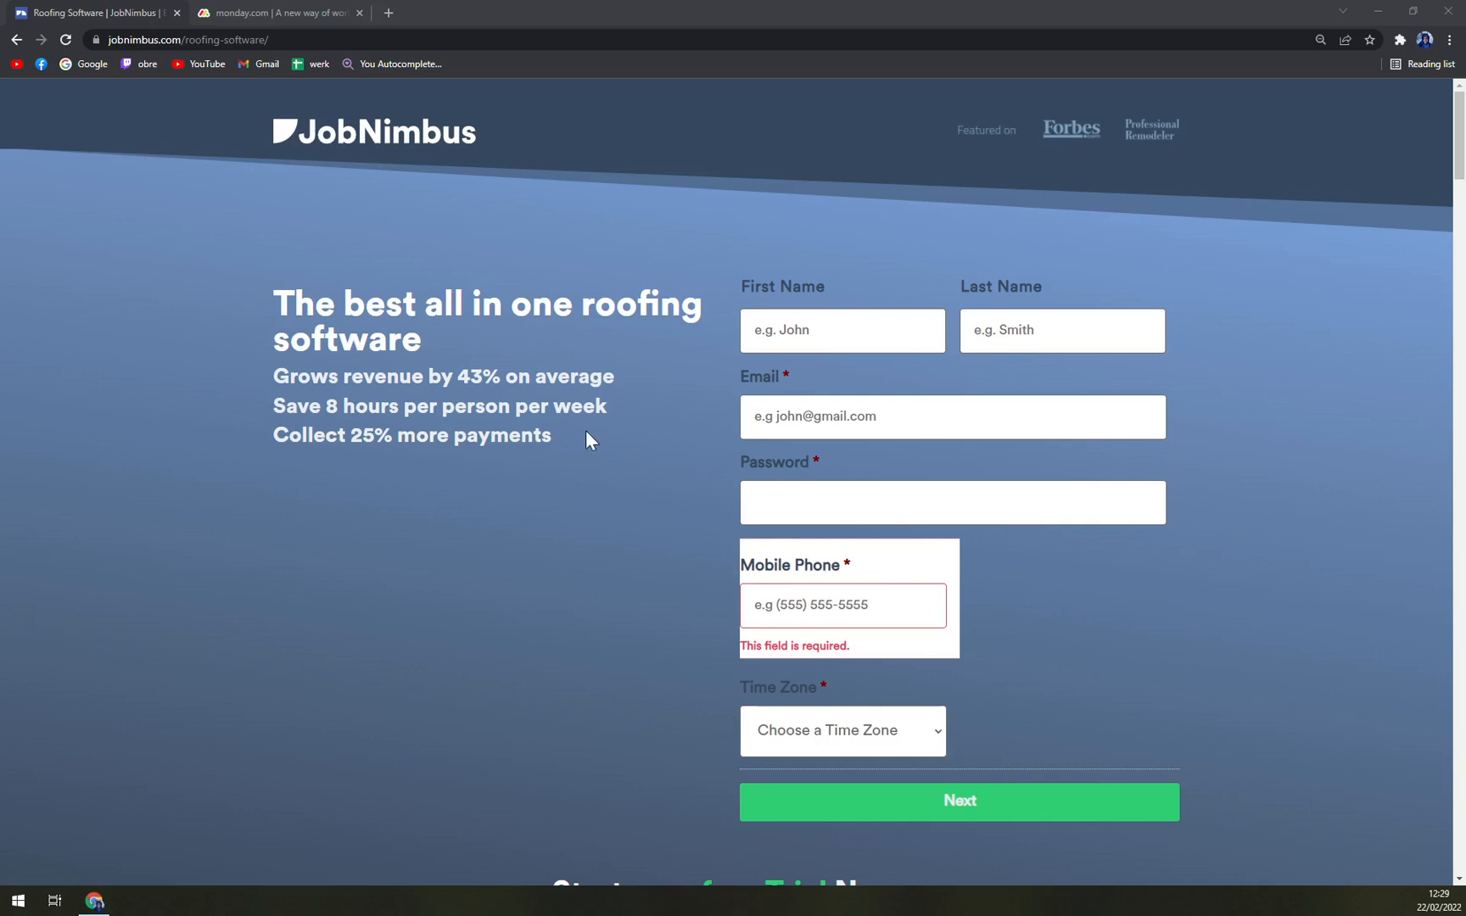
pyautogui.moveTo(575, 432)
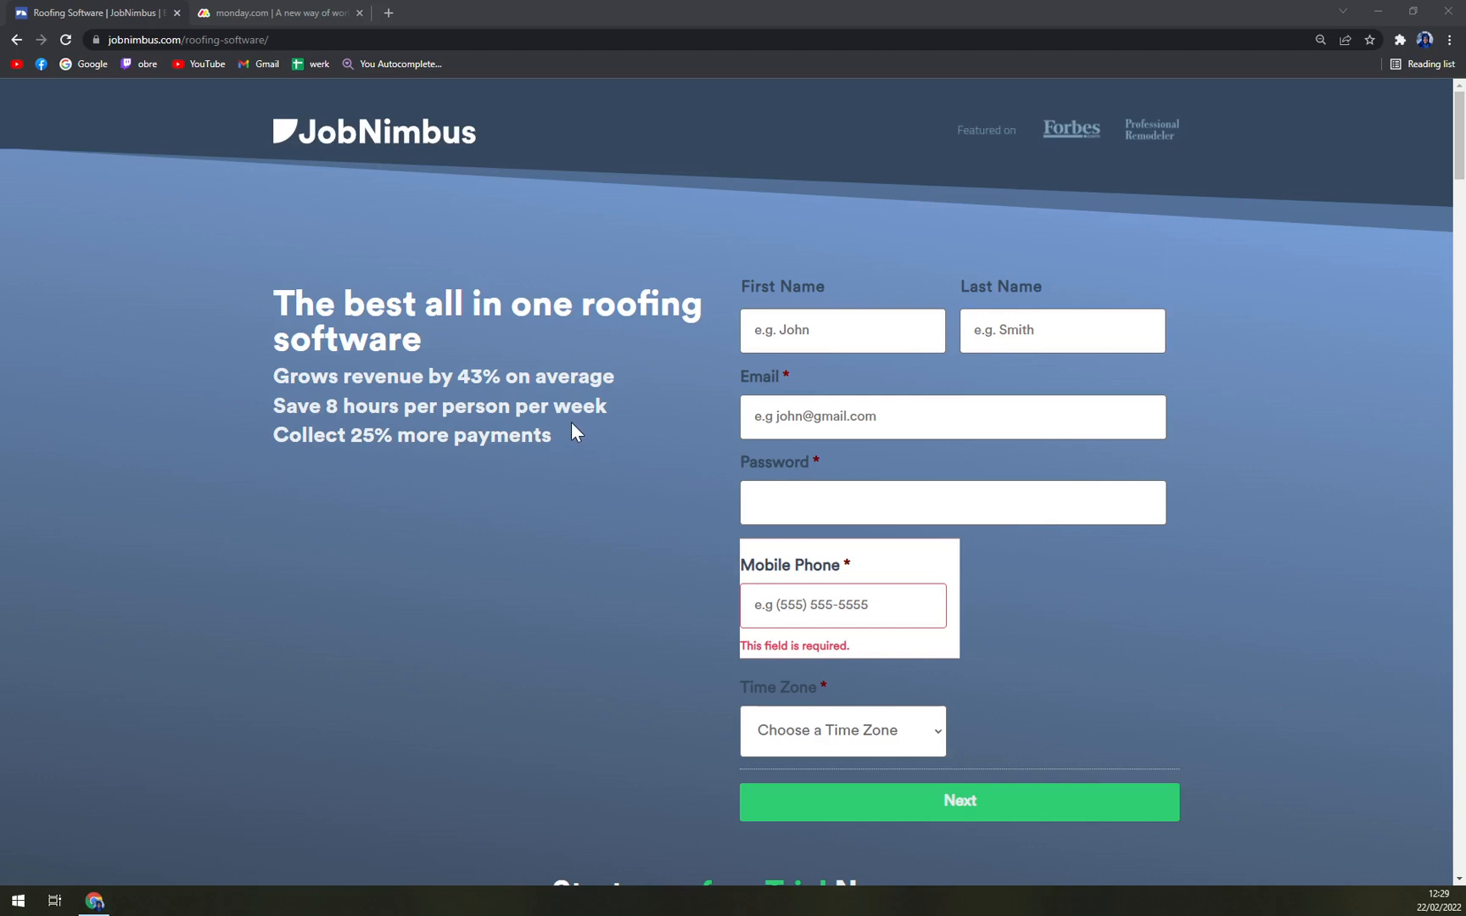
pyautogui.moveTo(204, 146)
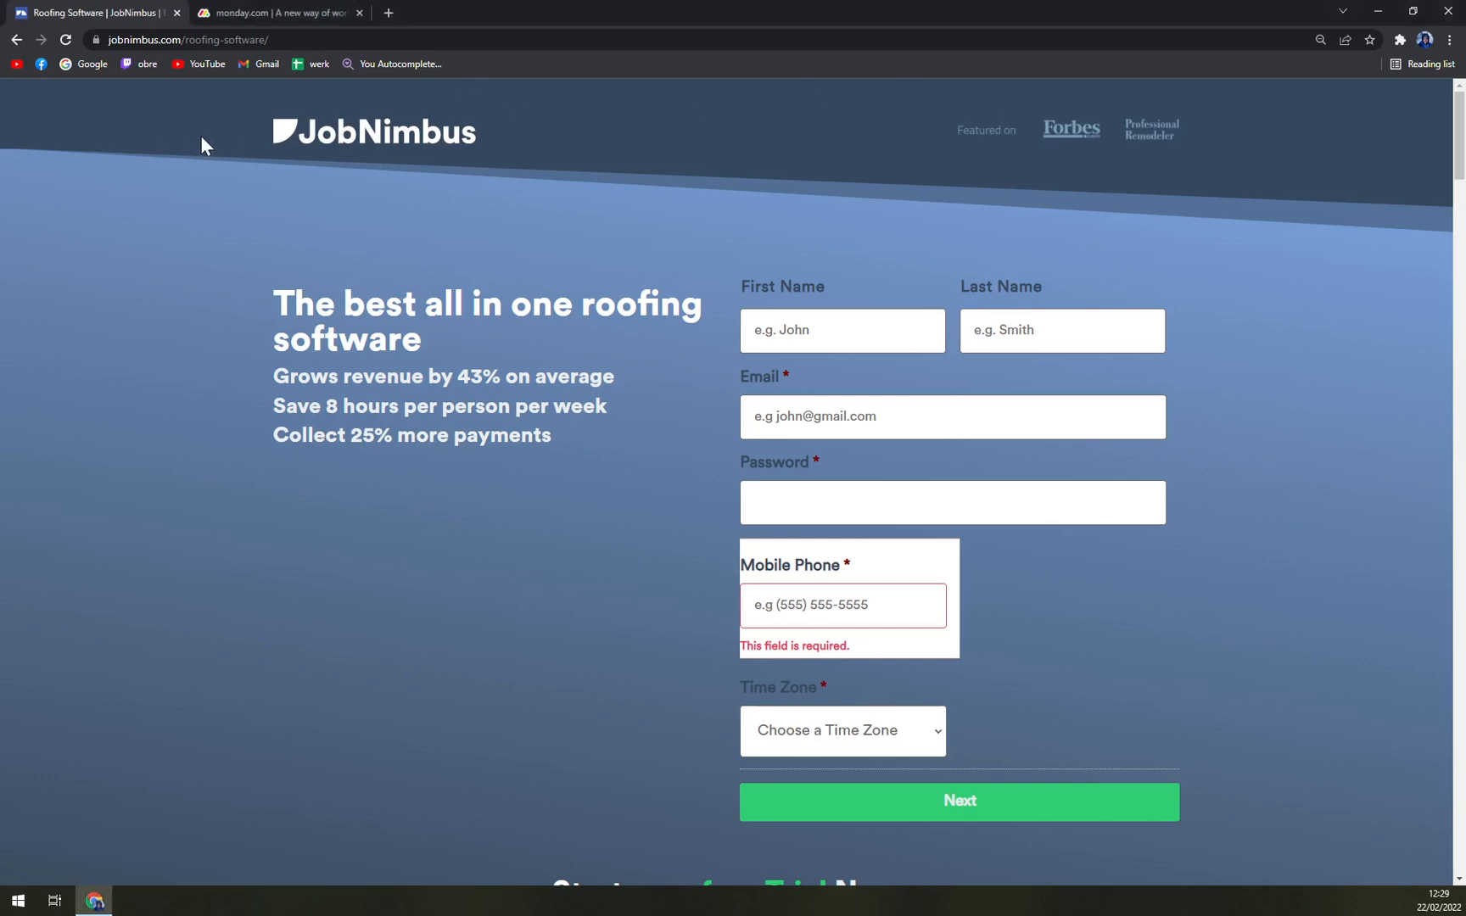
pyautogui.moveTo(7, 37)
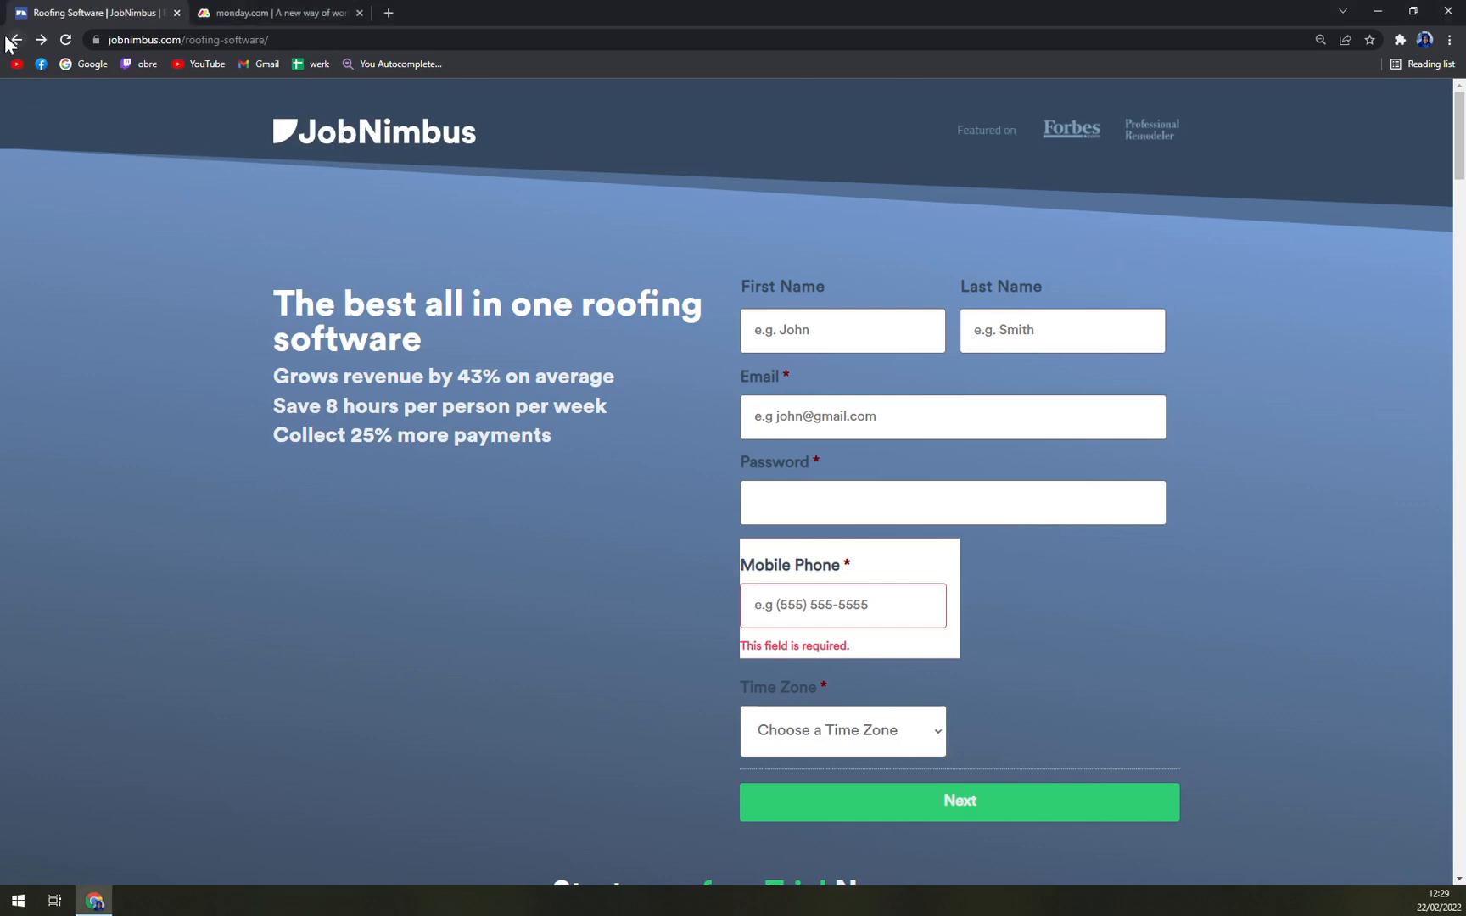
pyautogui.moveTo(64, 55)
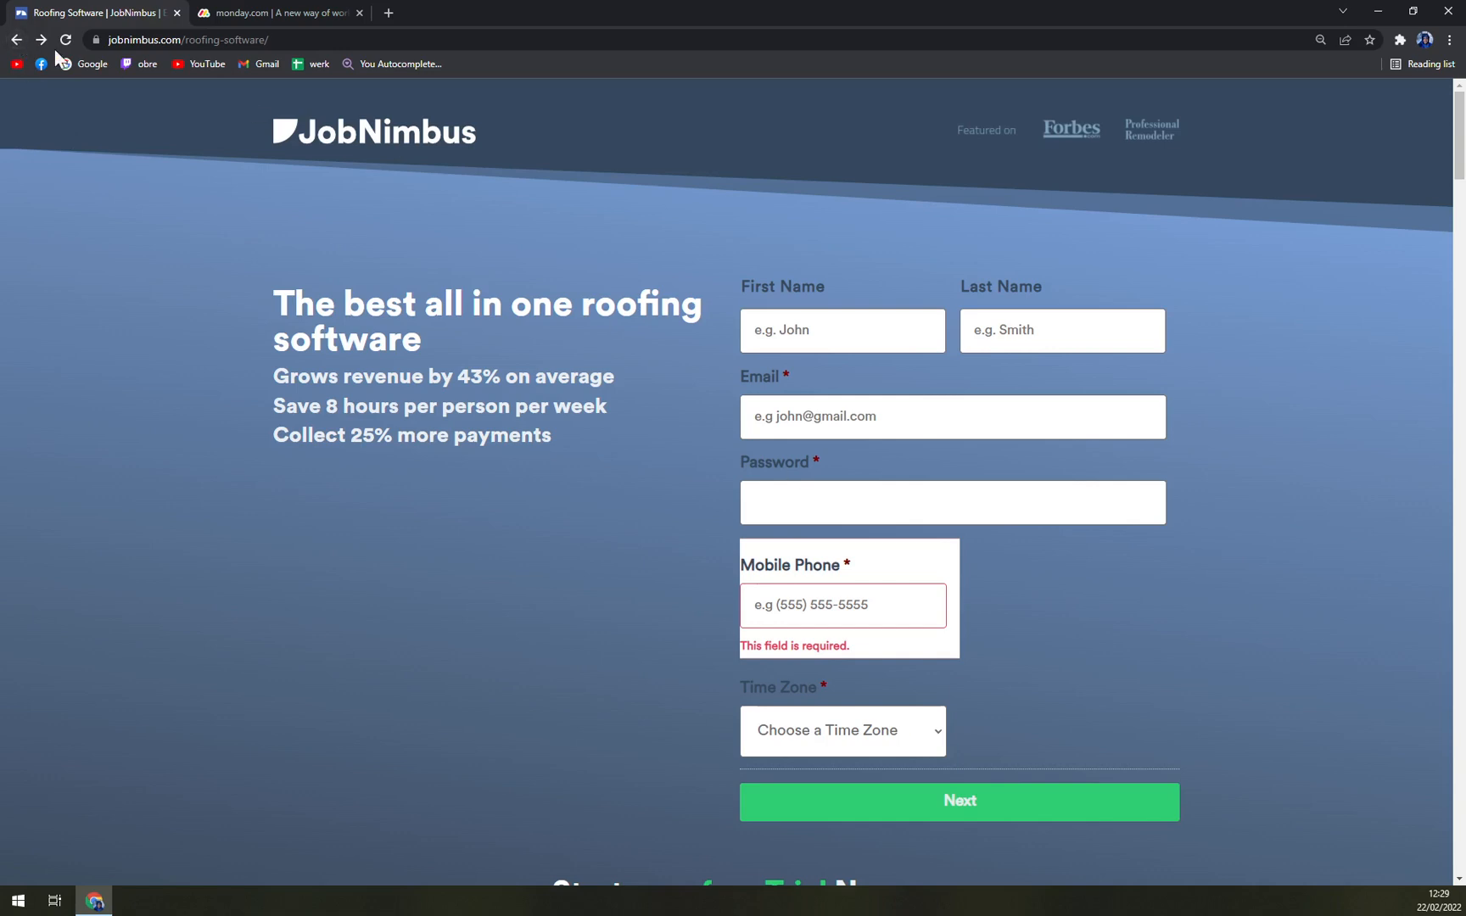
# Return from the roofing software page to the JobNimbus homepage
pyautogui.click(23, 39)
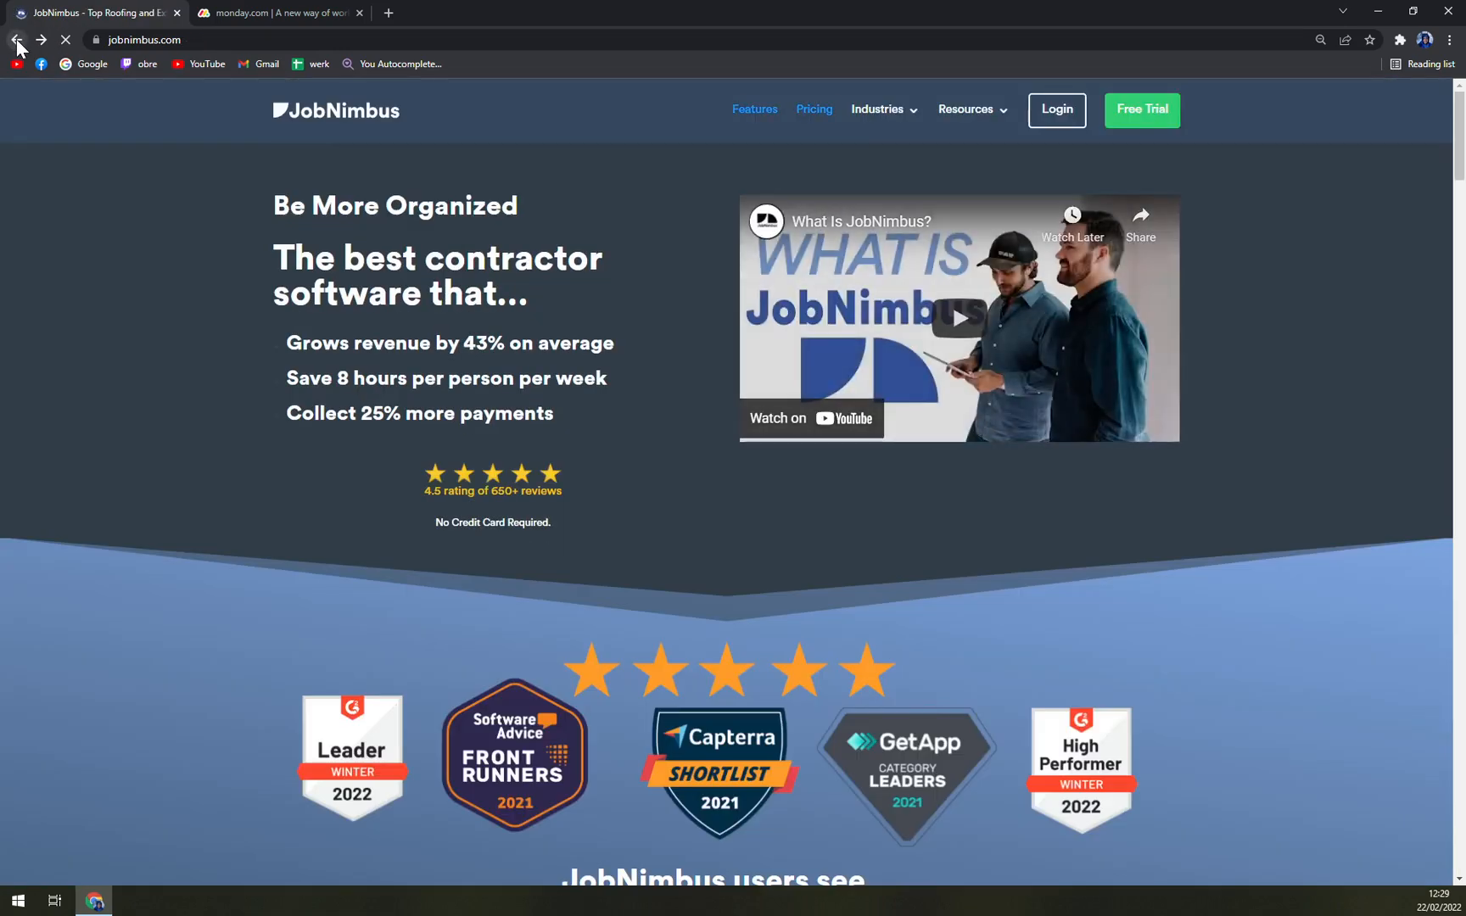